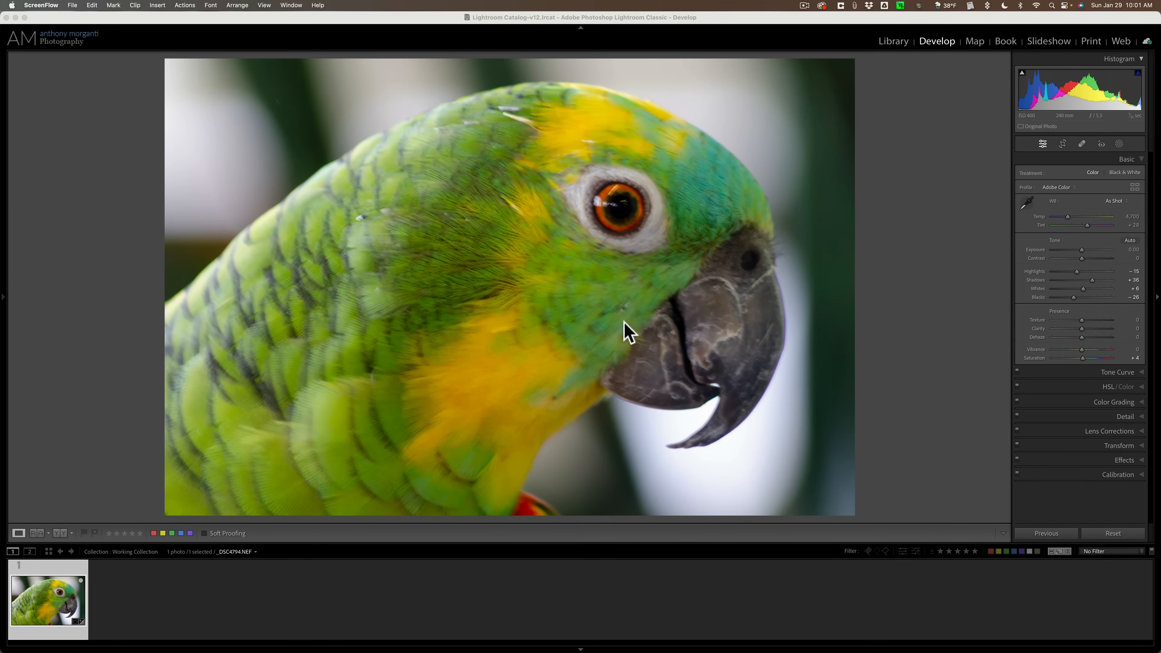
pyautogui.moveTo(632, 237)
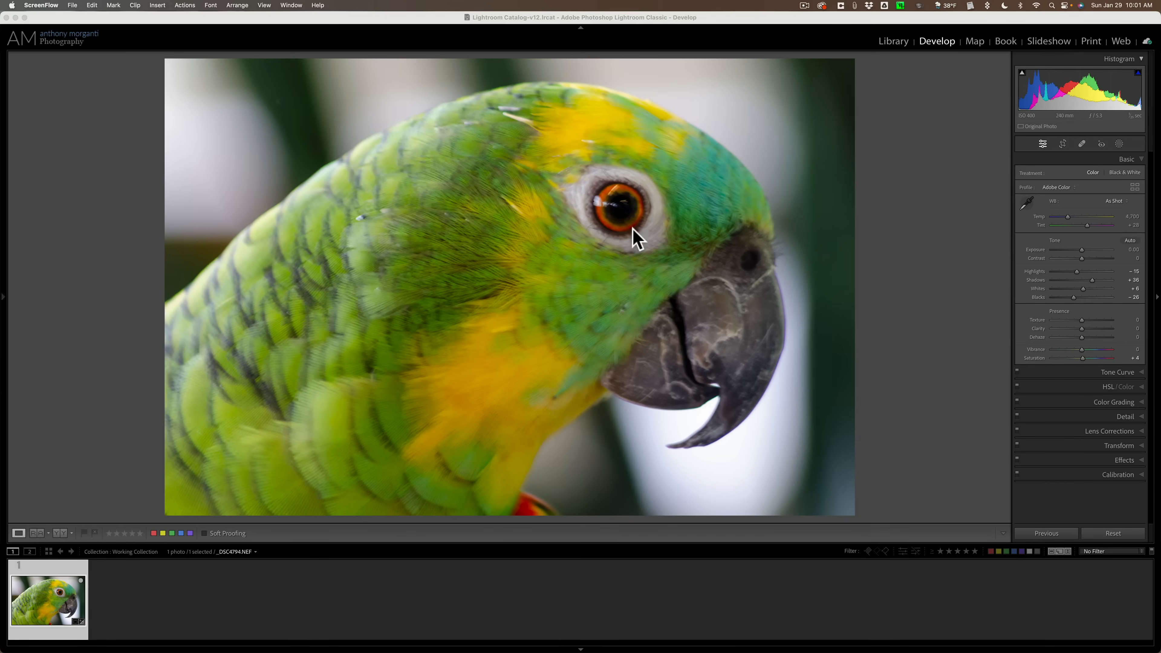
pyautogui.moveTo(645, 267)
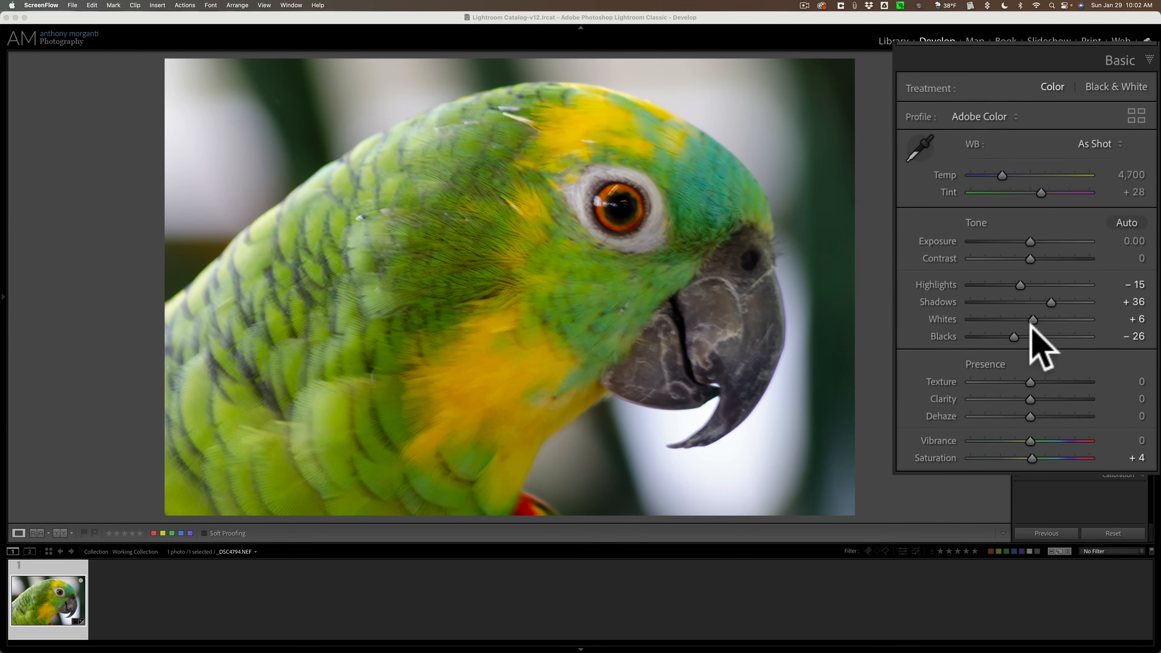
pyautogui.moveTo(988, 468)
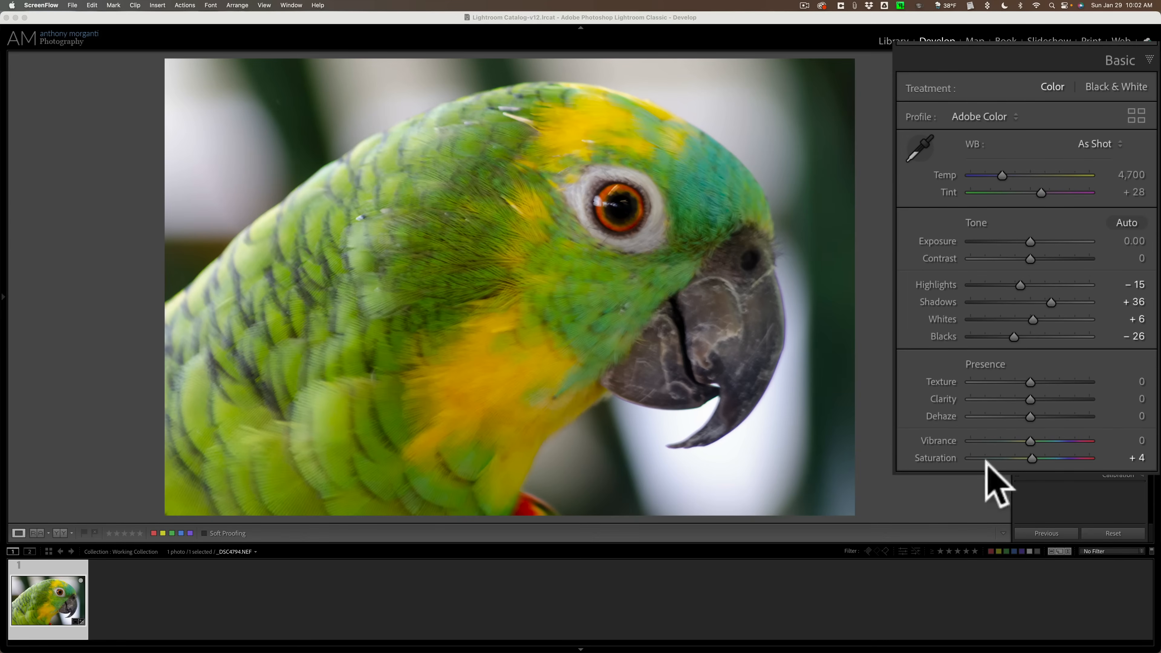
pyautogui.moveTo(958, 474)
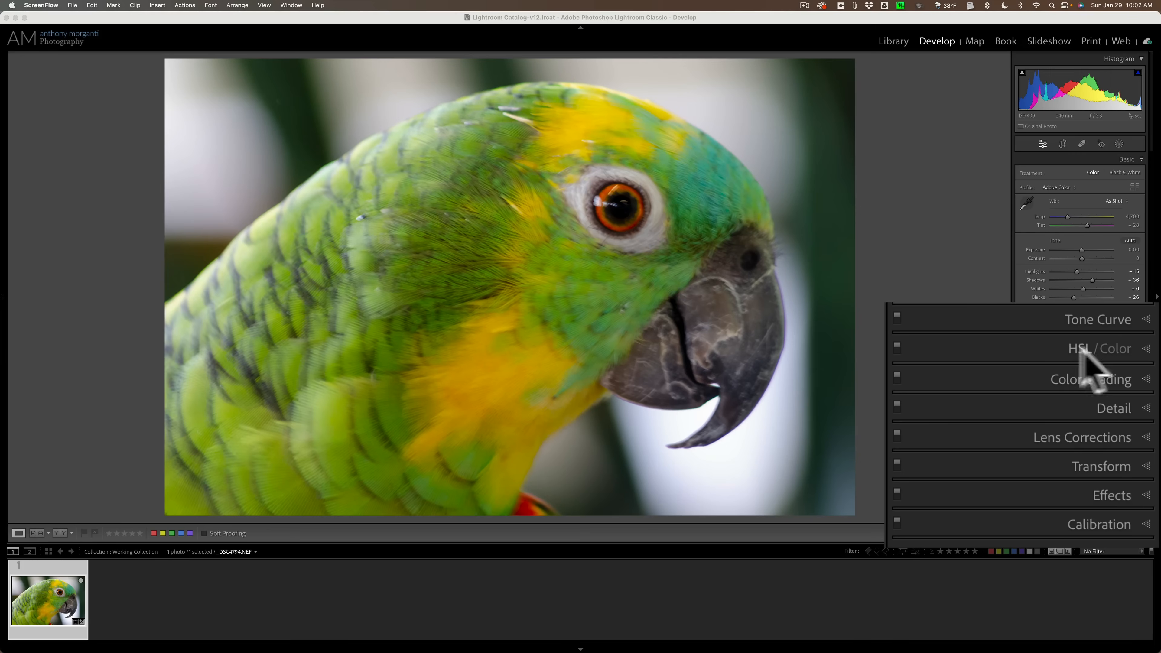
pyautogui.moveTo(1156, 376)
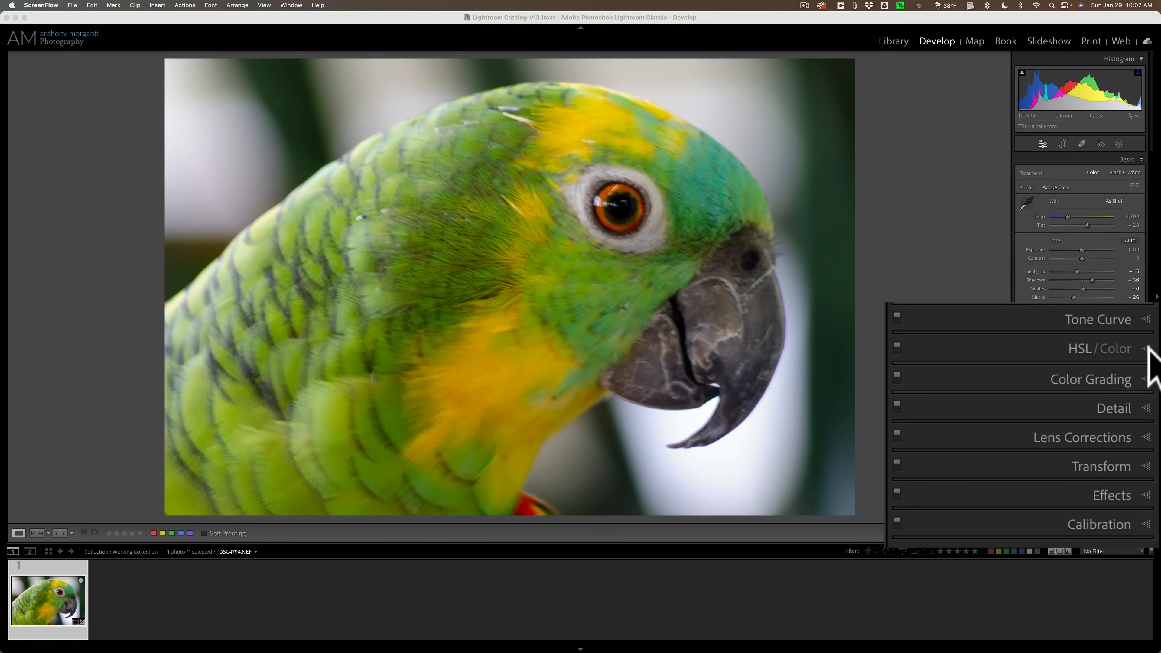
pyautogui.moveTo(1152, 392)
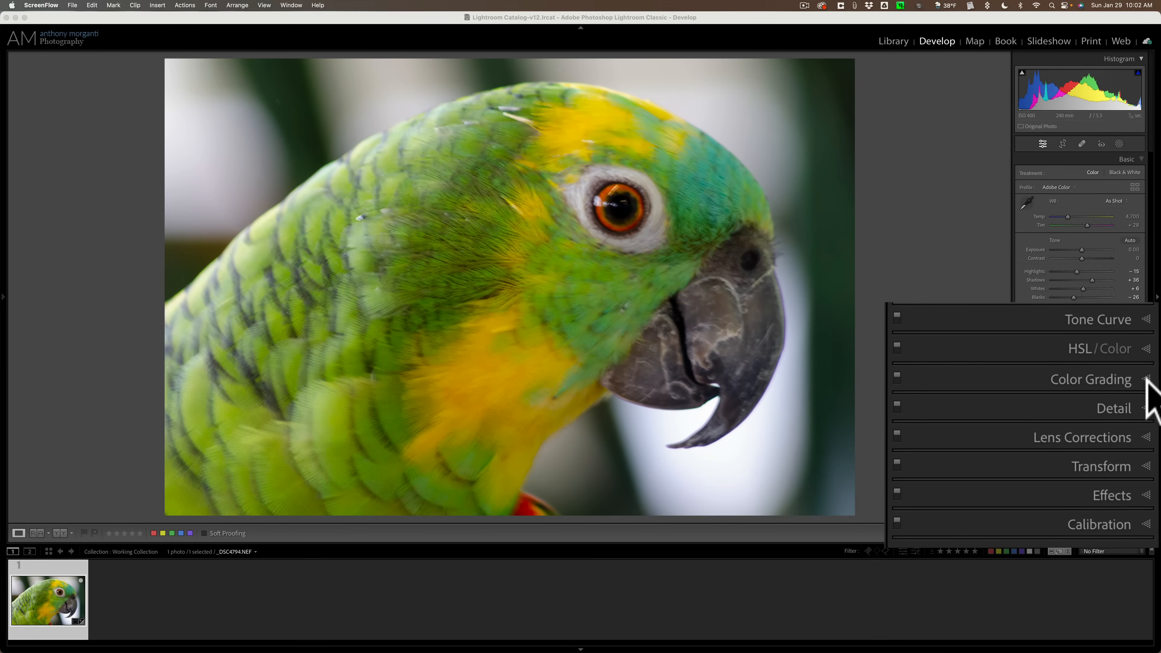
pyautogui.moveTo(1150, 417)
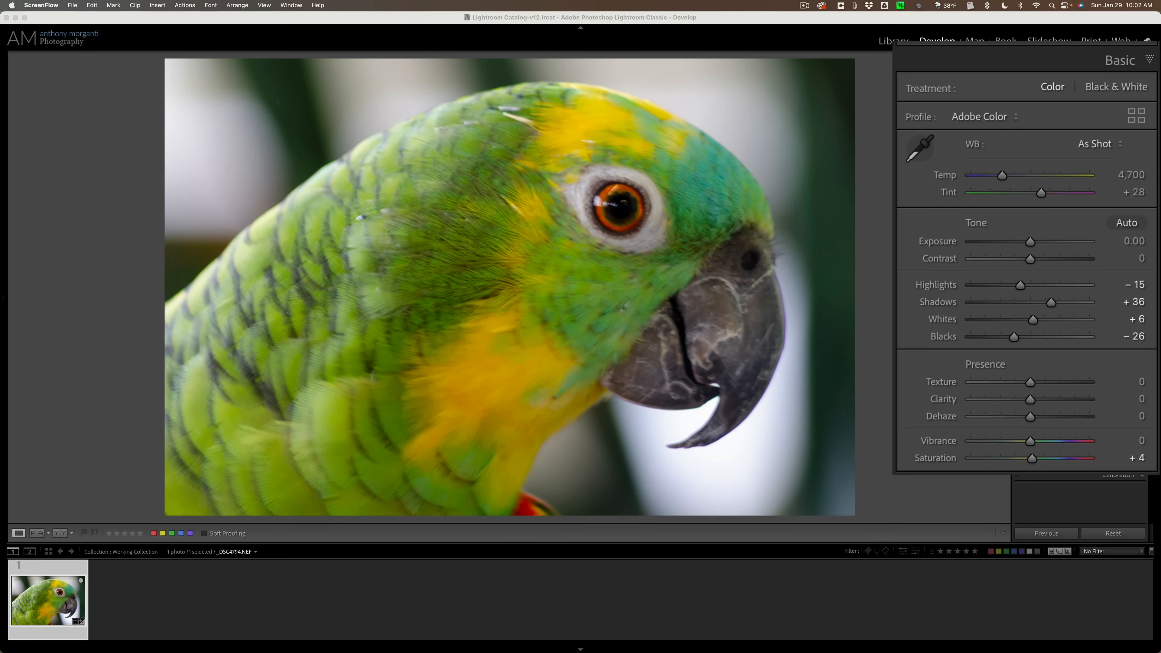
pyautogui.moveTo(951, 413)
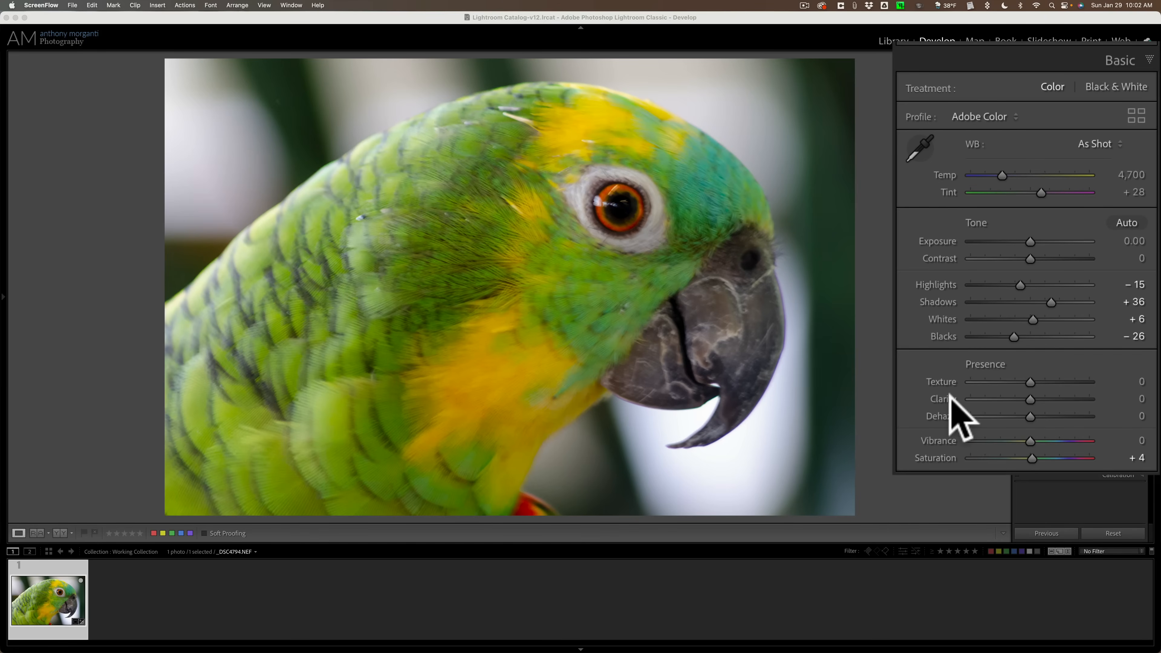
pyautogui.moveTo(957, 438)
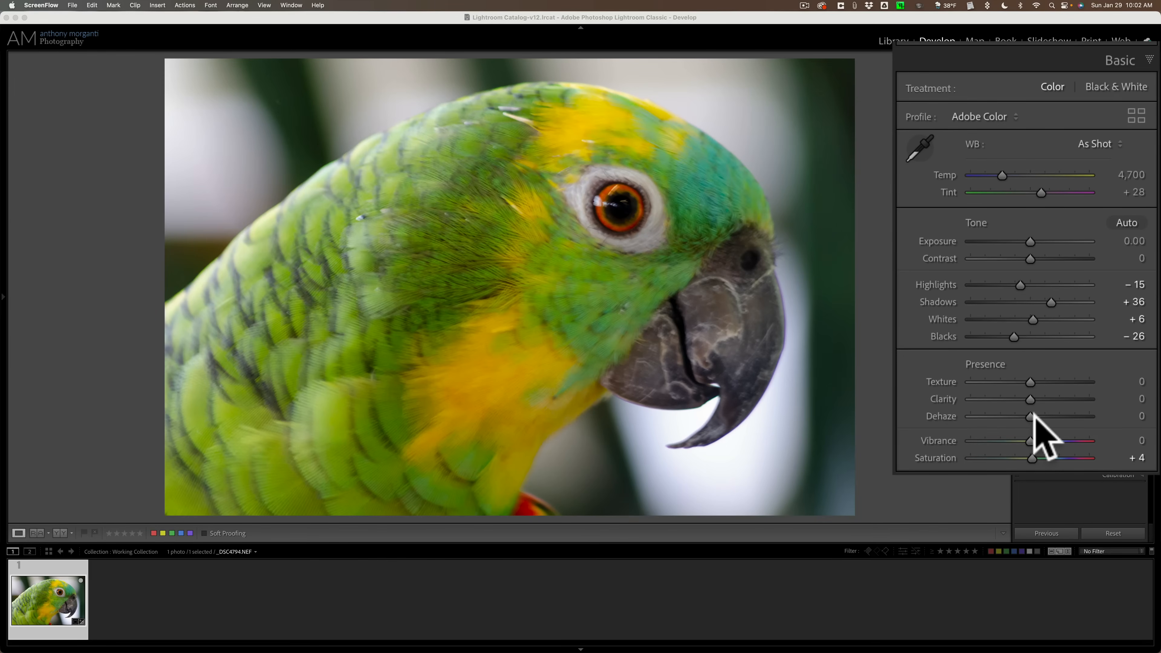
pyautogui.moveTo(1024, 444)
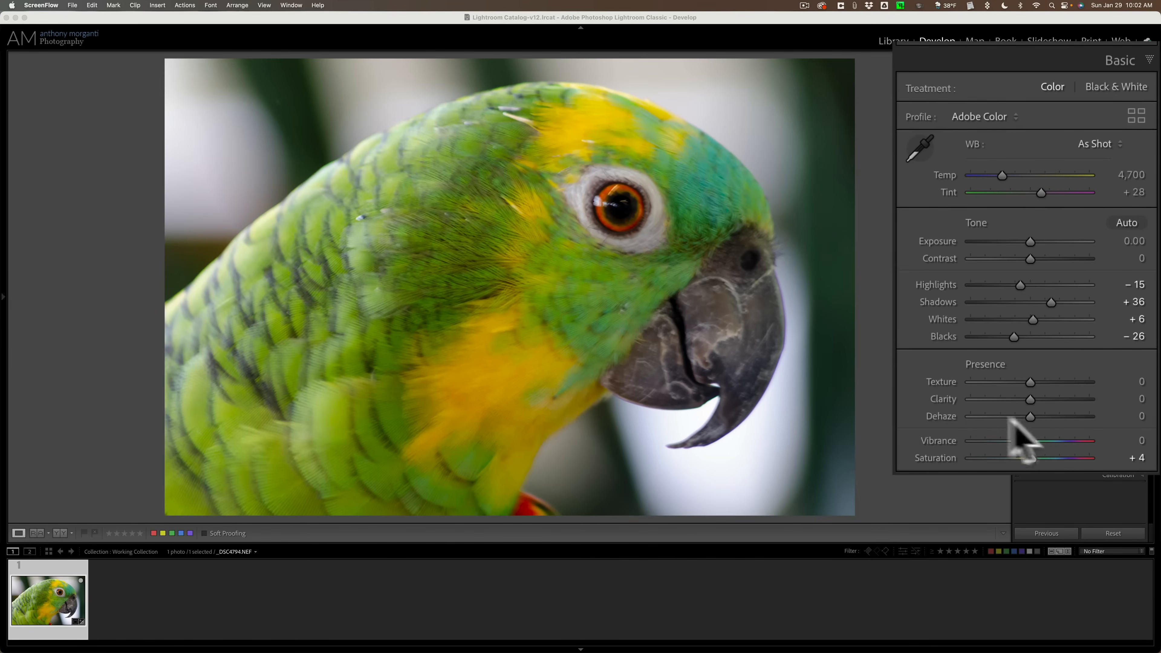
pyautogui.moveTo(959, 407)
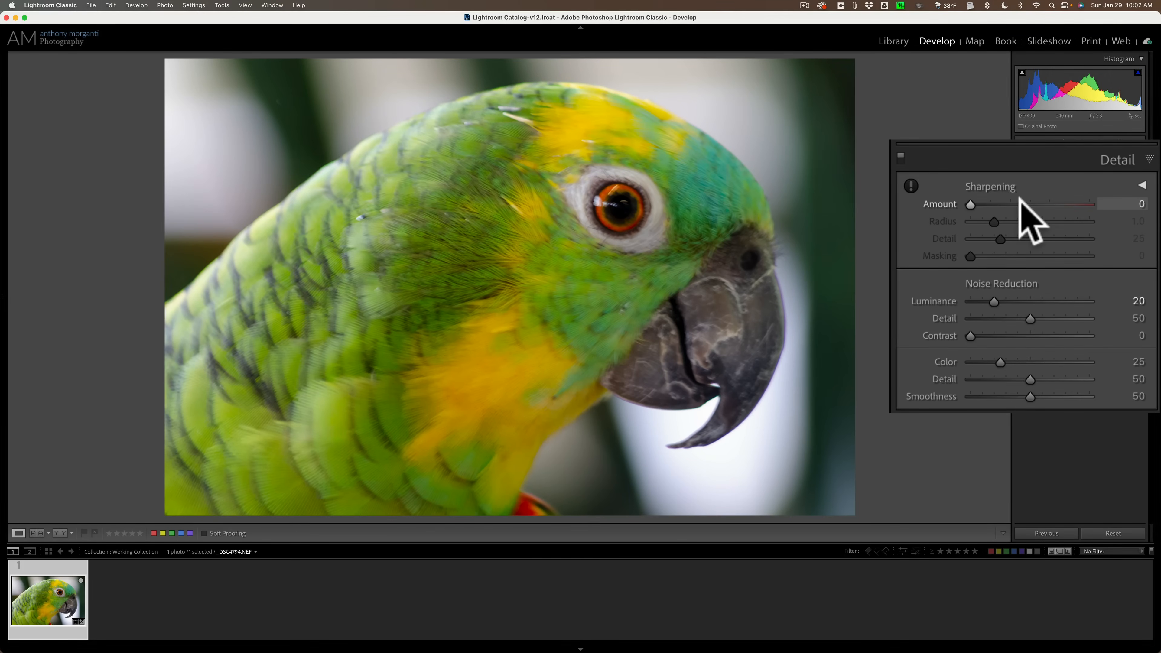
pyautogui.moveTo(740, 127)
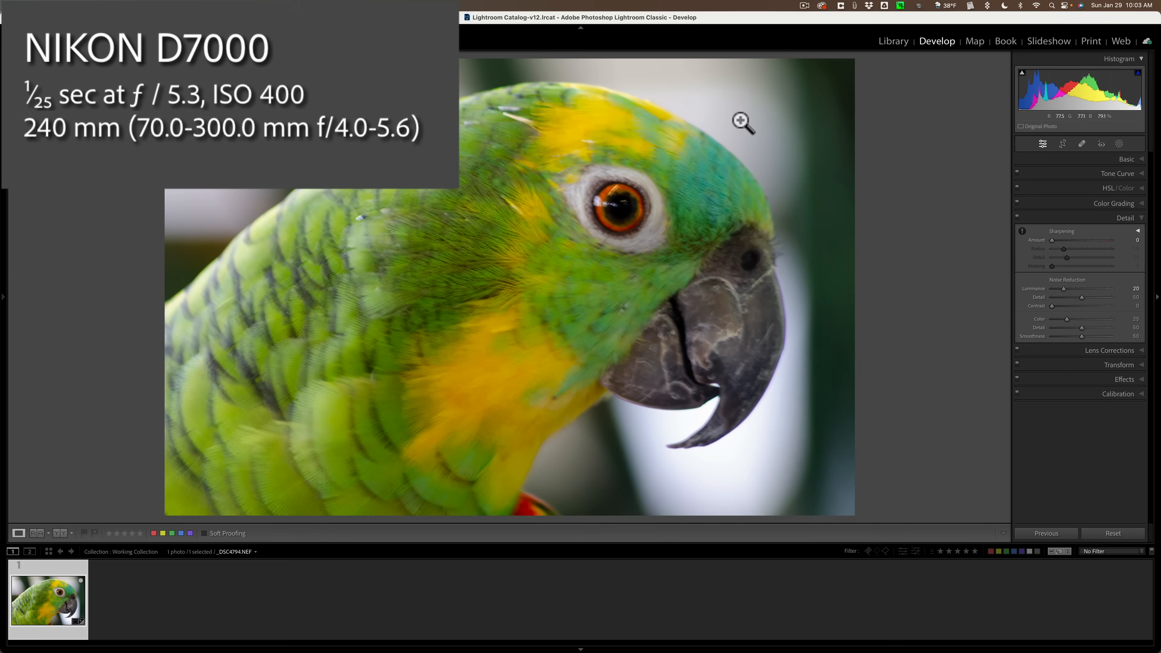
pyautogui.moveTo(790, 106)
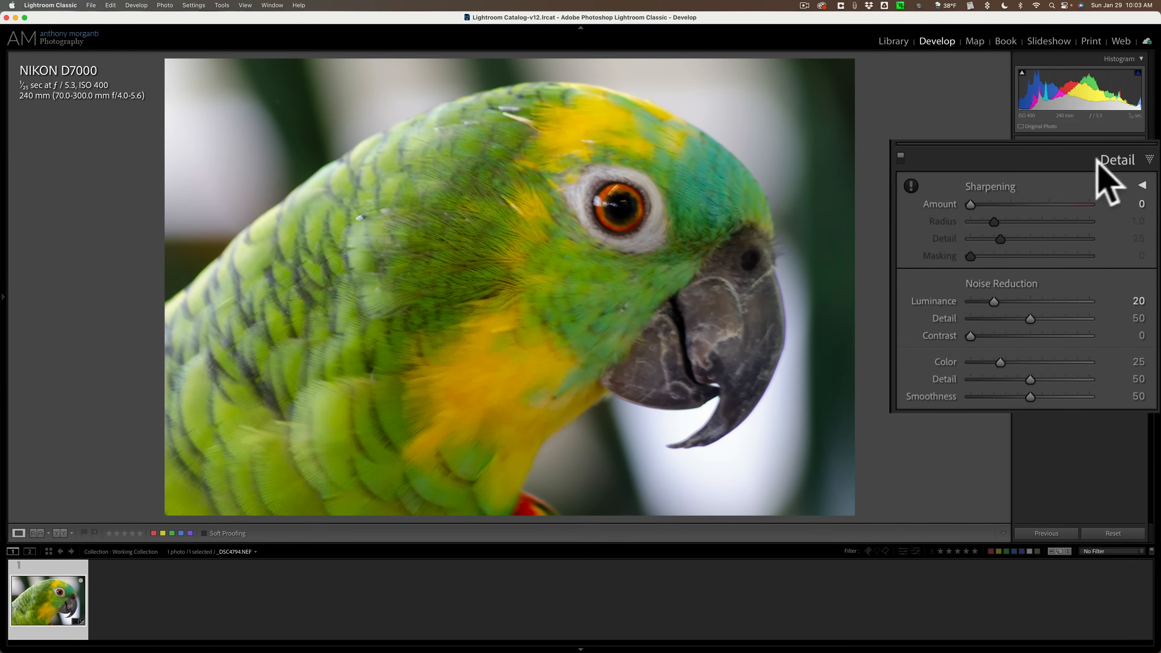
# - Collapse the Detail panel after confirming Sharpening Amount 0, leaving the camera info overlay visible
pyautogui.click(1117, 160)
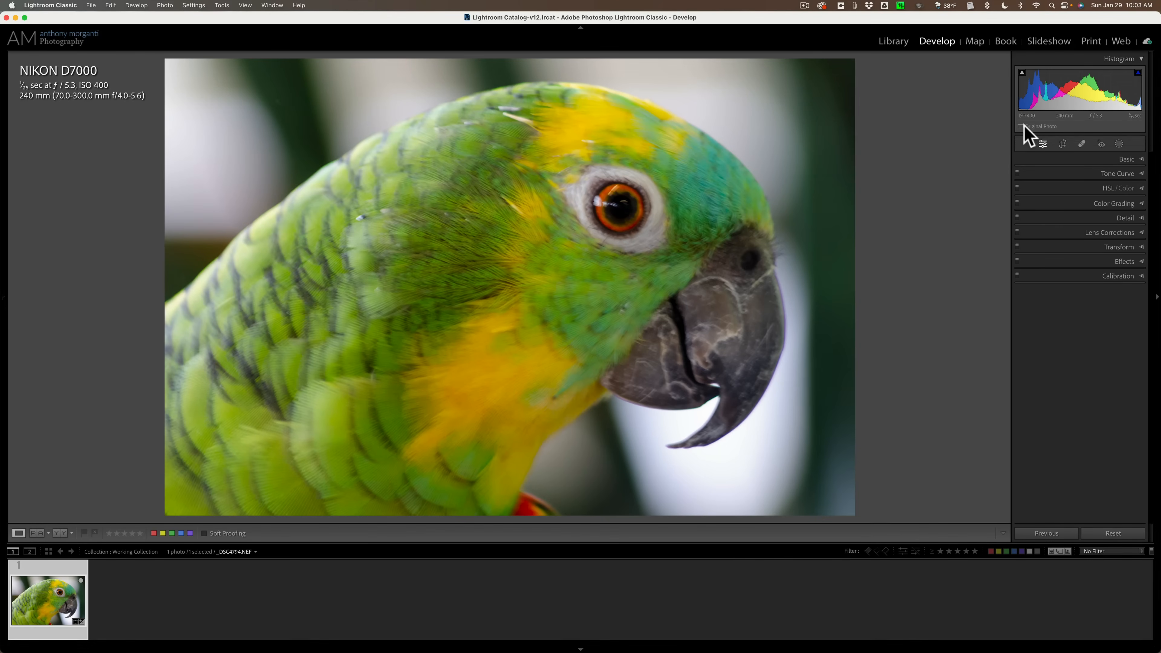
pyautogui.moveTo(1028, 133)
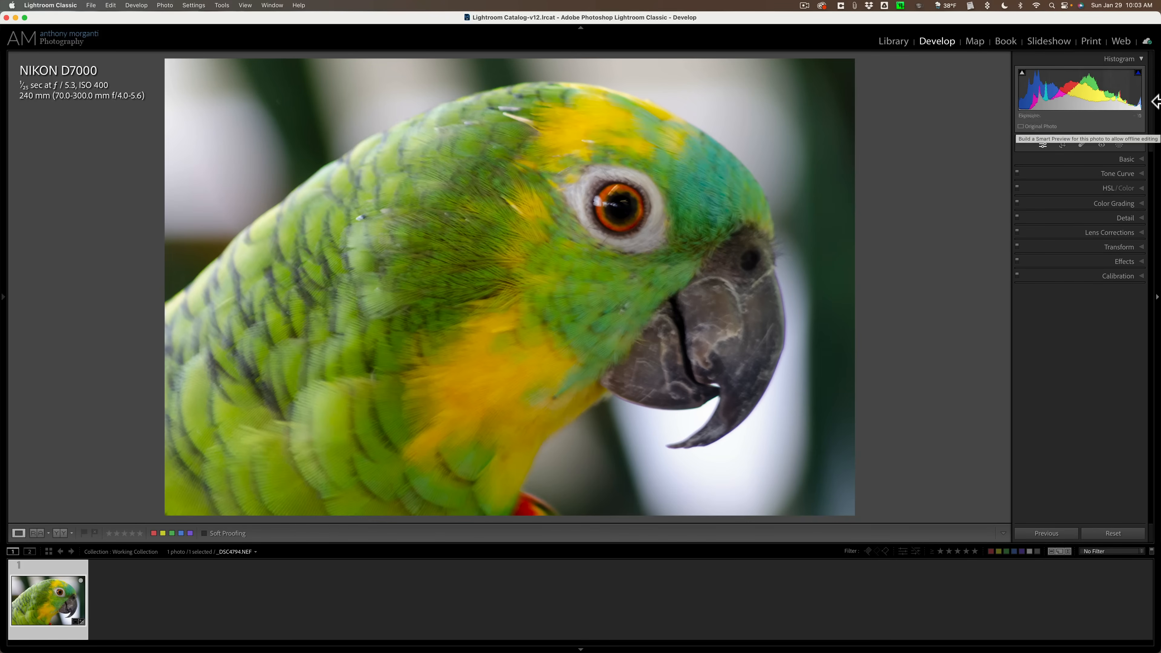
pyautogui.click(1061, 144)
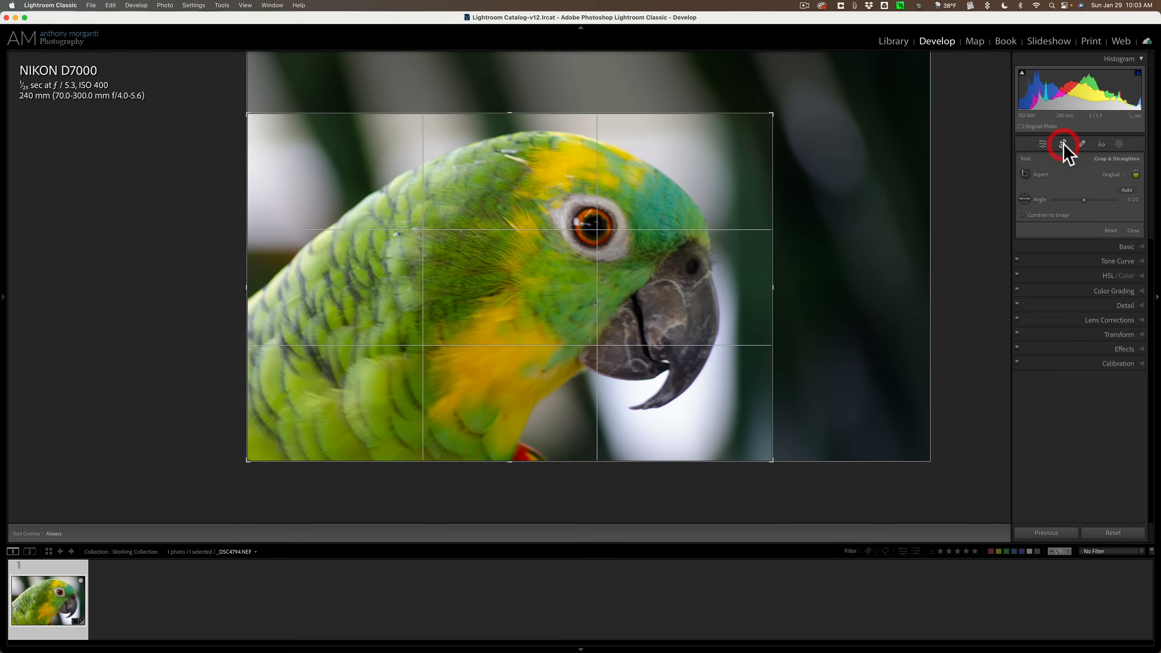
pyautogui.moveTo(1063, 144)
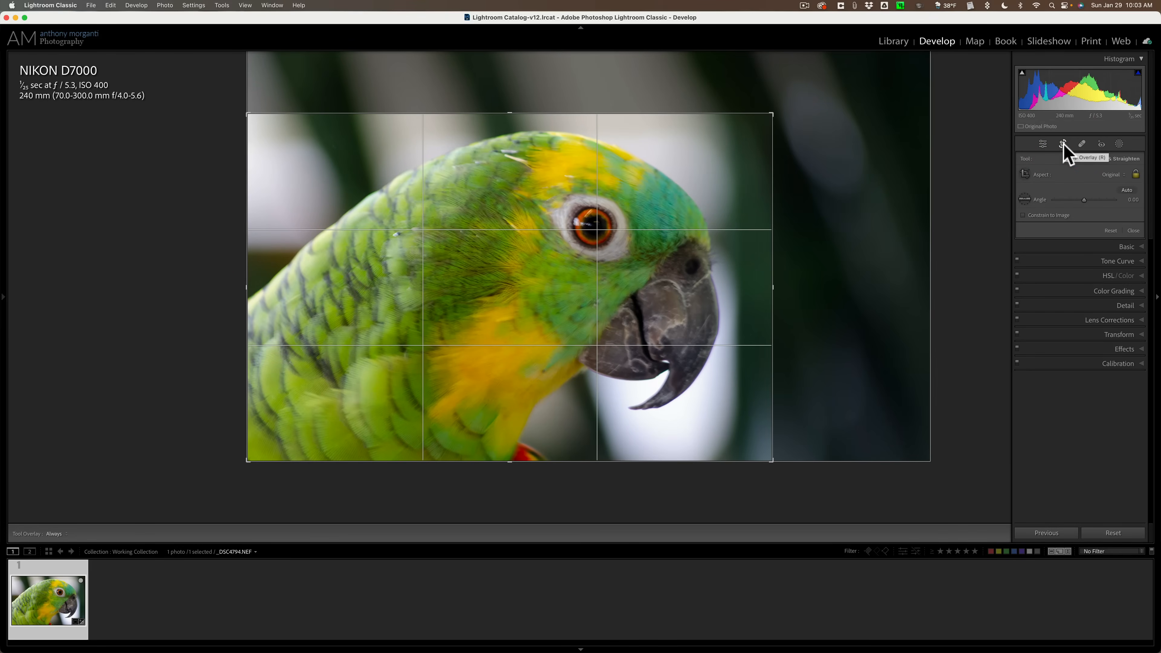
pyautogui.click(1063, 144)
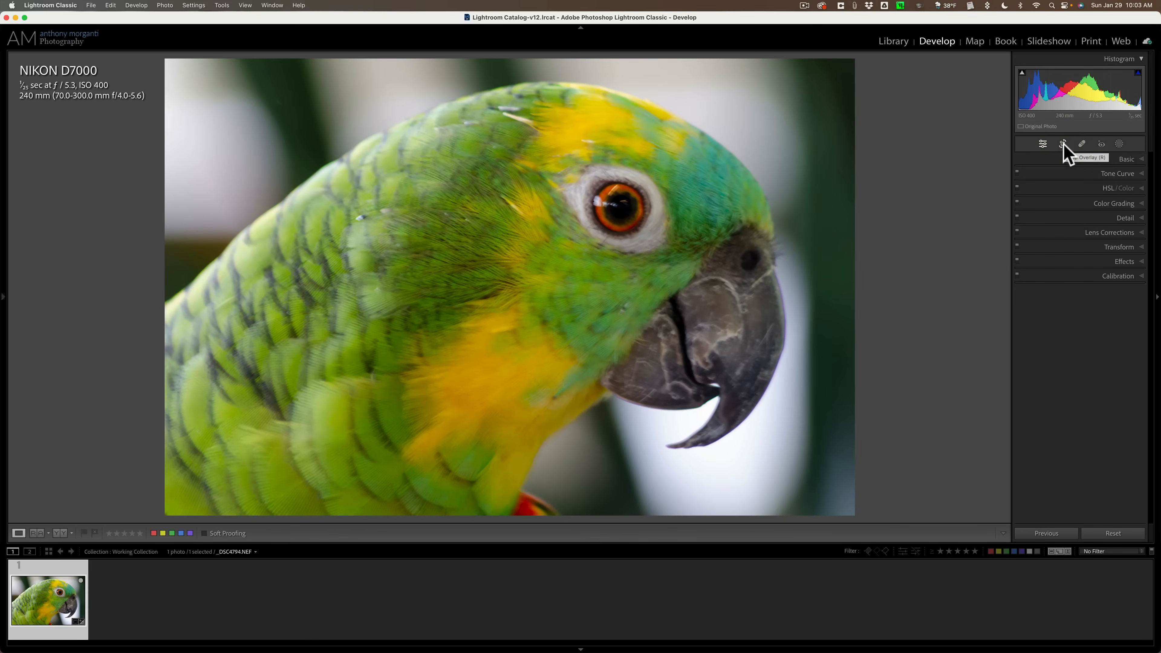
pyautogui.moveTo(1135, 169)
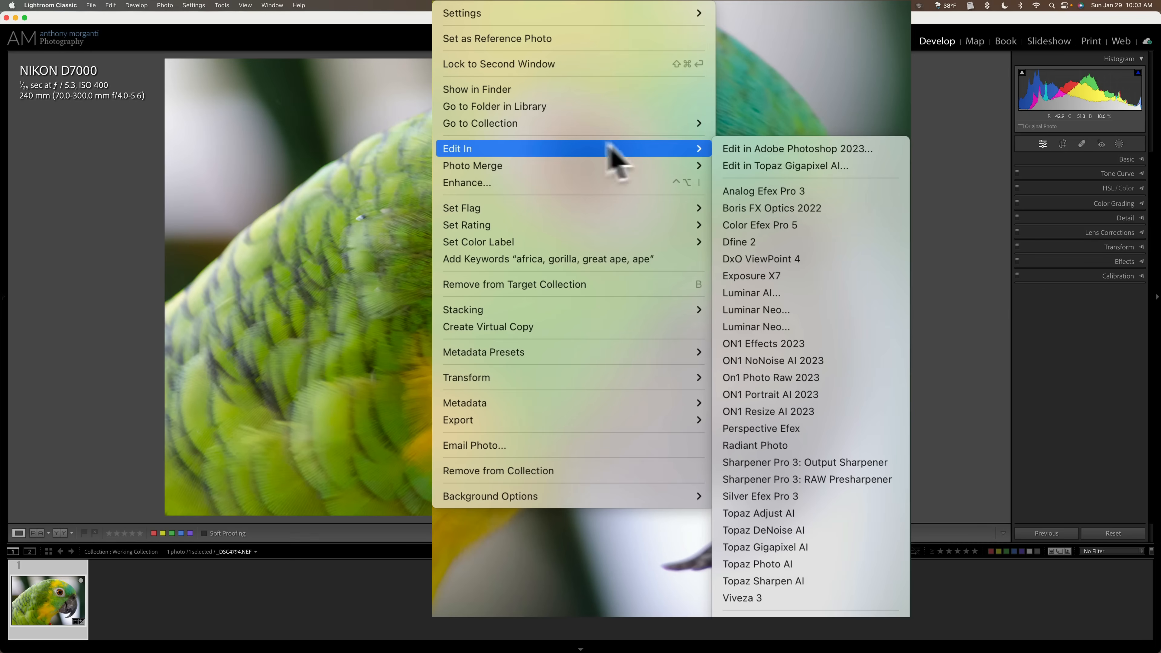
pyautogui.moveTo(800, 445)
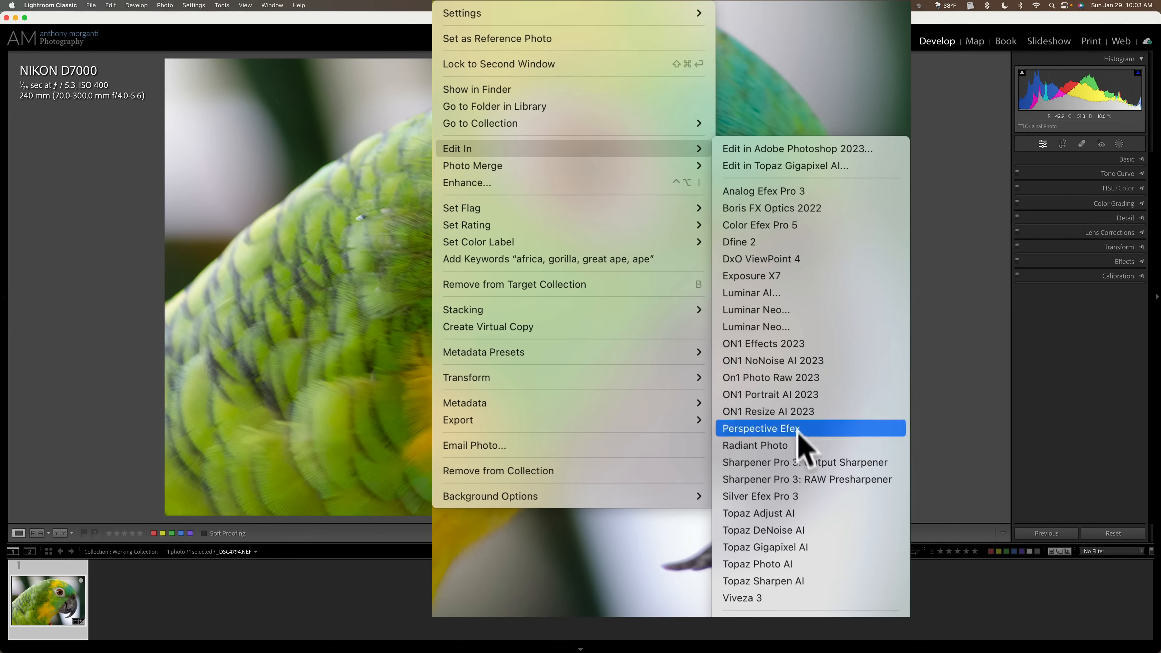
# - Send the photo to Topaz Sharpen AI as a 16-bit TIFF copy with Lightroom adjustments
pyautogui.click(763, 581)
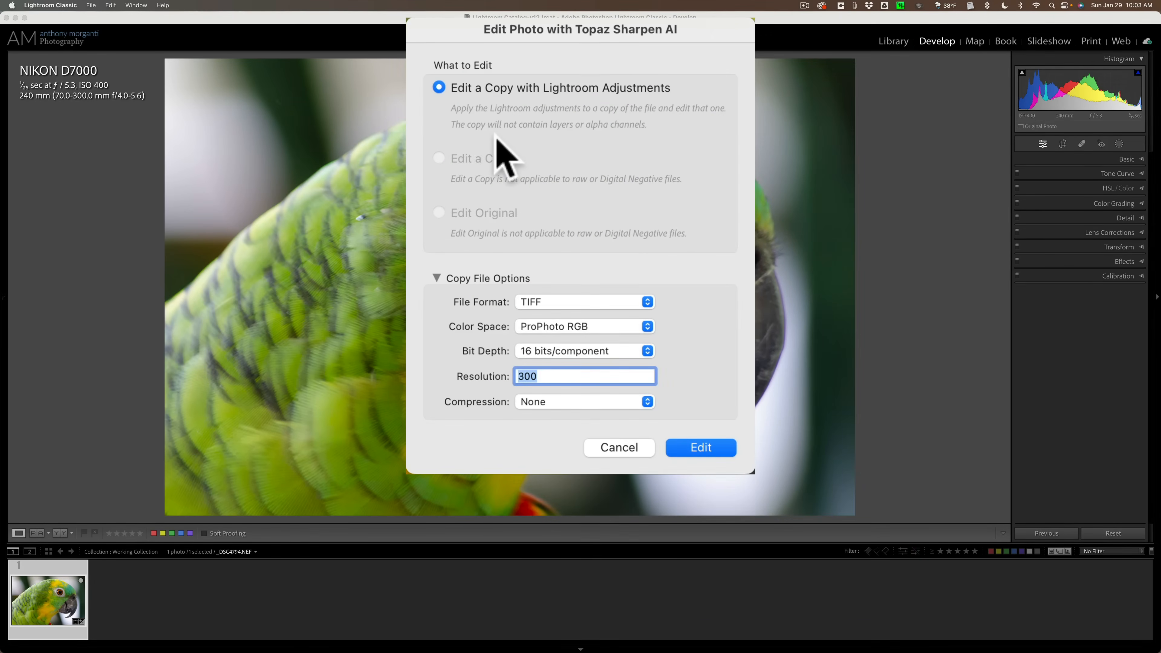
pyautogui.moveTo(490, 115)
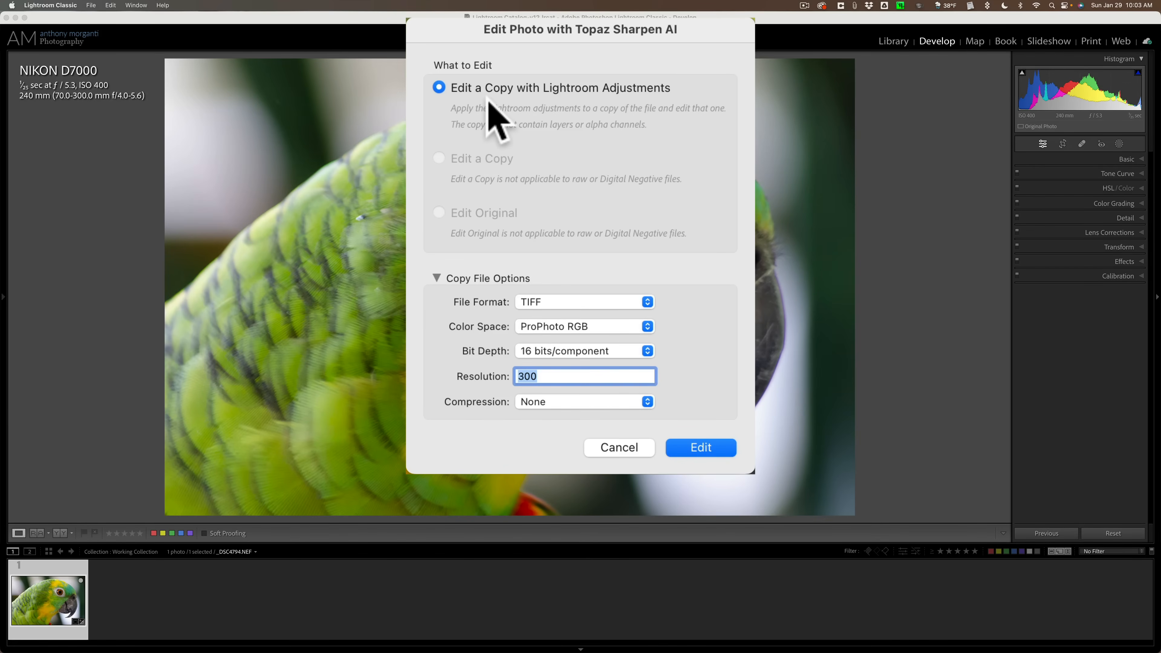
pyautogui.moveTo(584, 229)
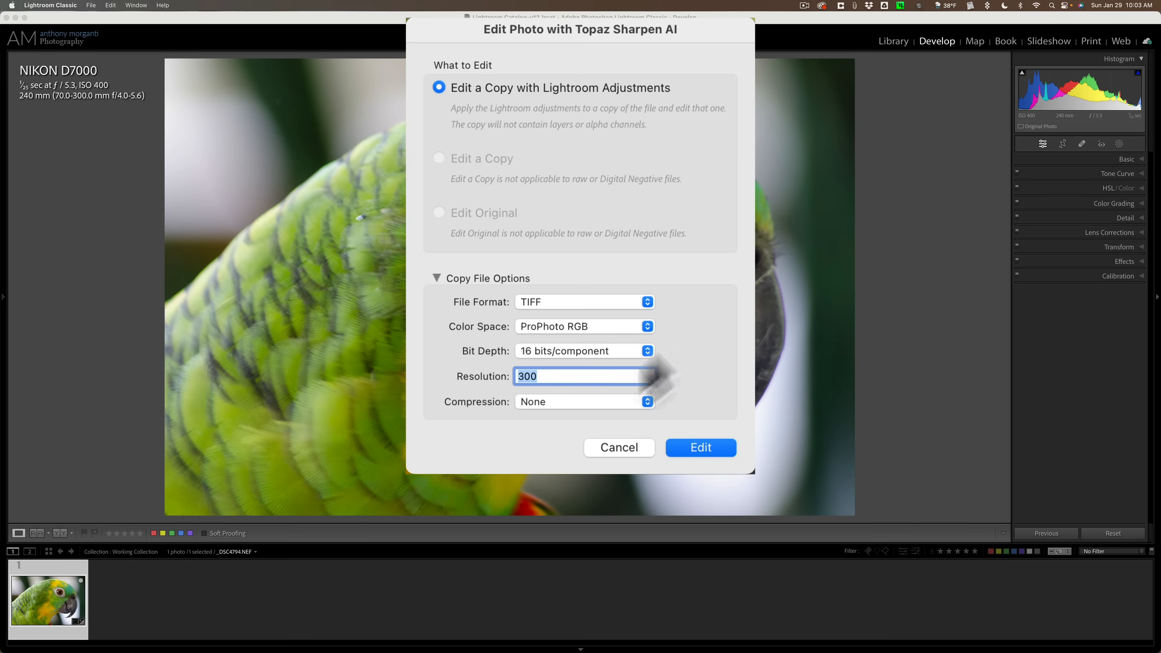
pyautogui.click(701, 448)
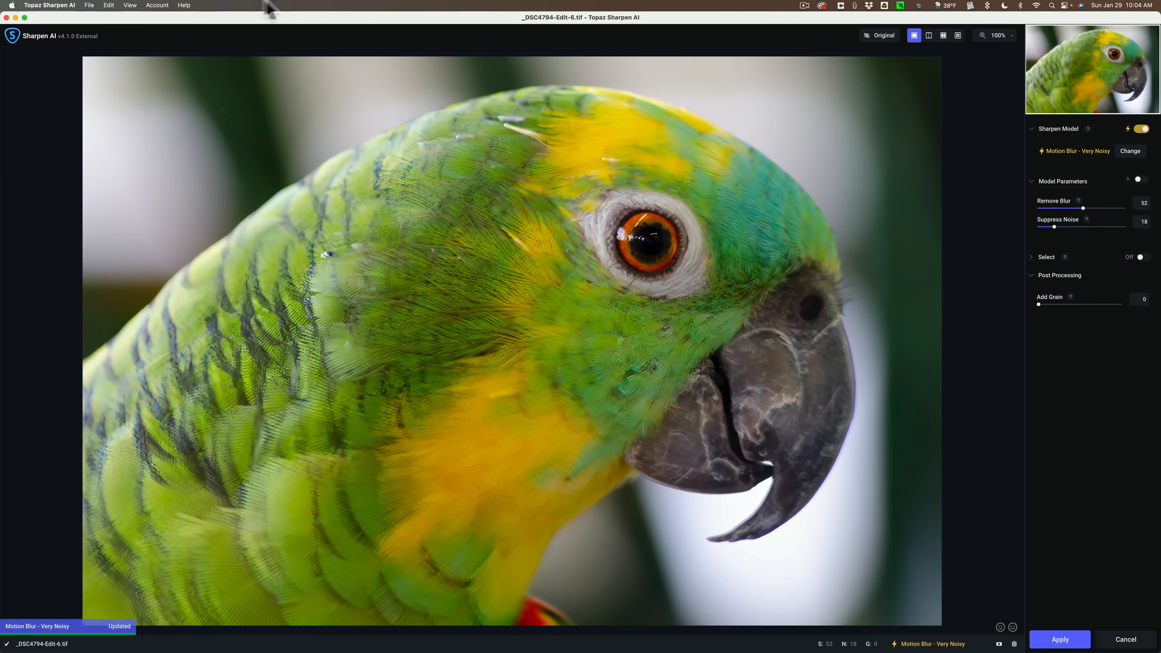
pyautogui.moveTo(658, 251)
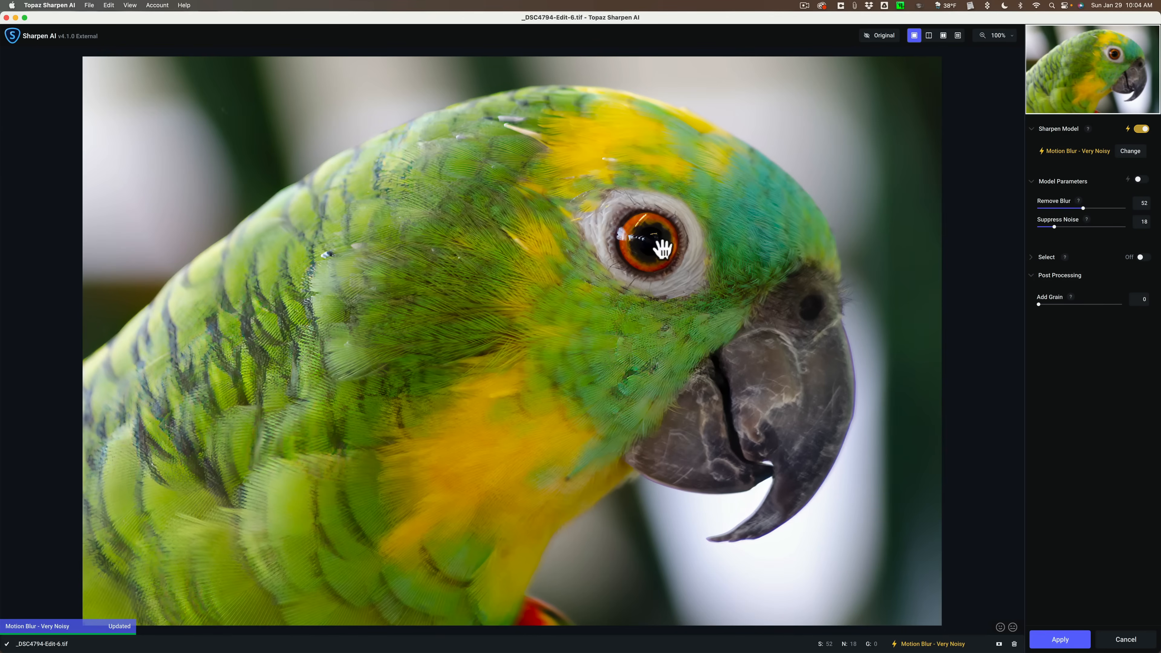
pyautogui.moveTo(761, 233)
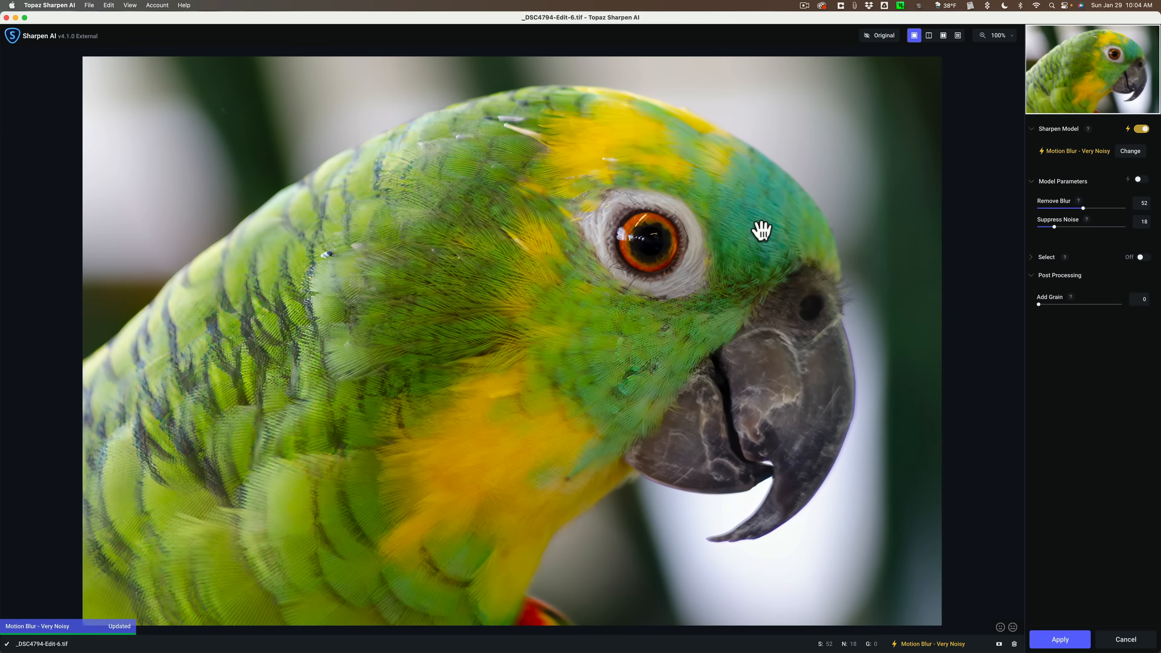
# - Compare the Motion Blur - Very Noisy result (Remove Blur 52, Suppress Noise 18) against the original and back
pyautogui.click(879, 35)
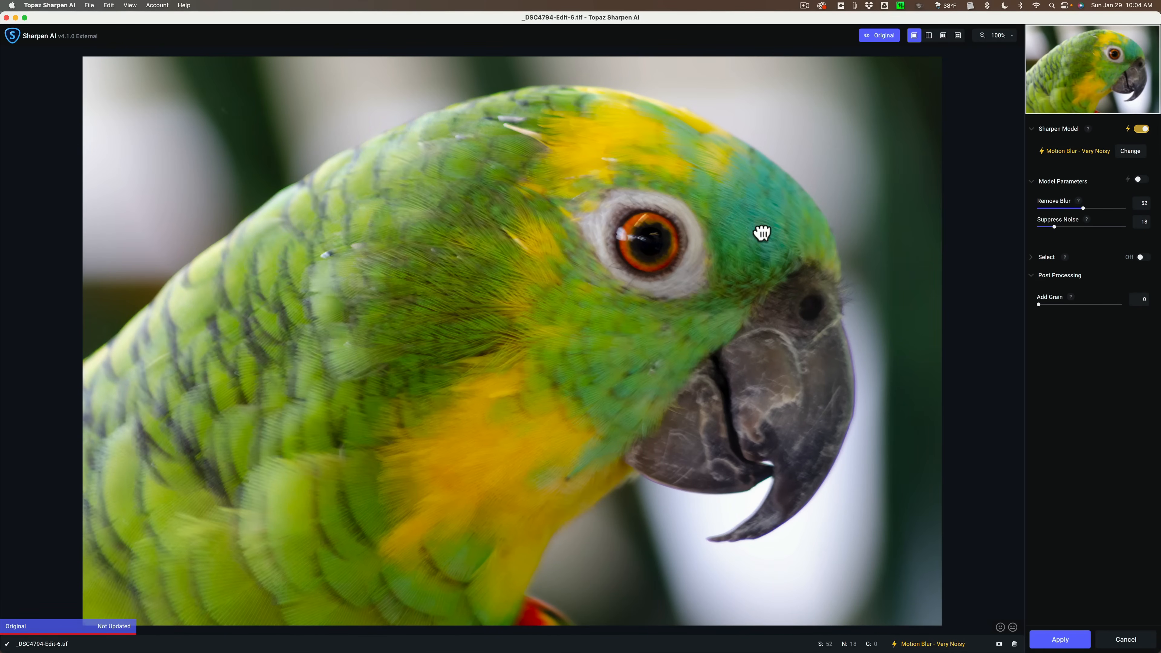
pyautogui.click(879, 35)
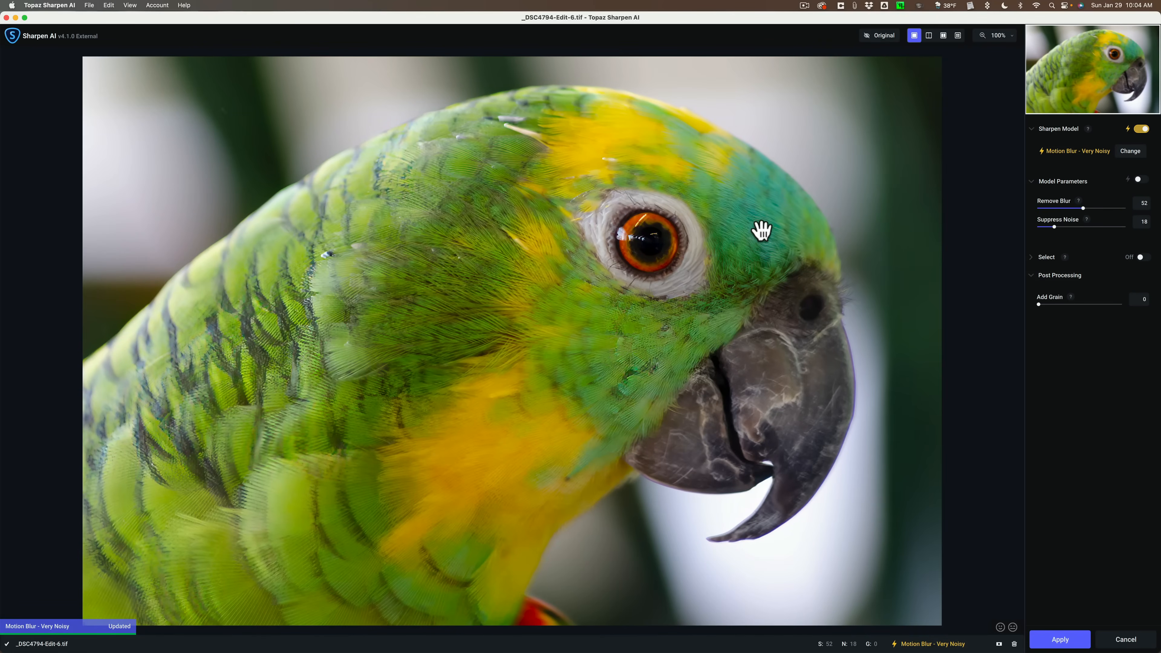
pyautogui.moveTo(835, 147)
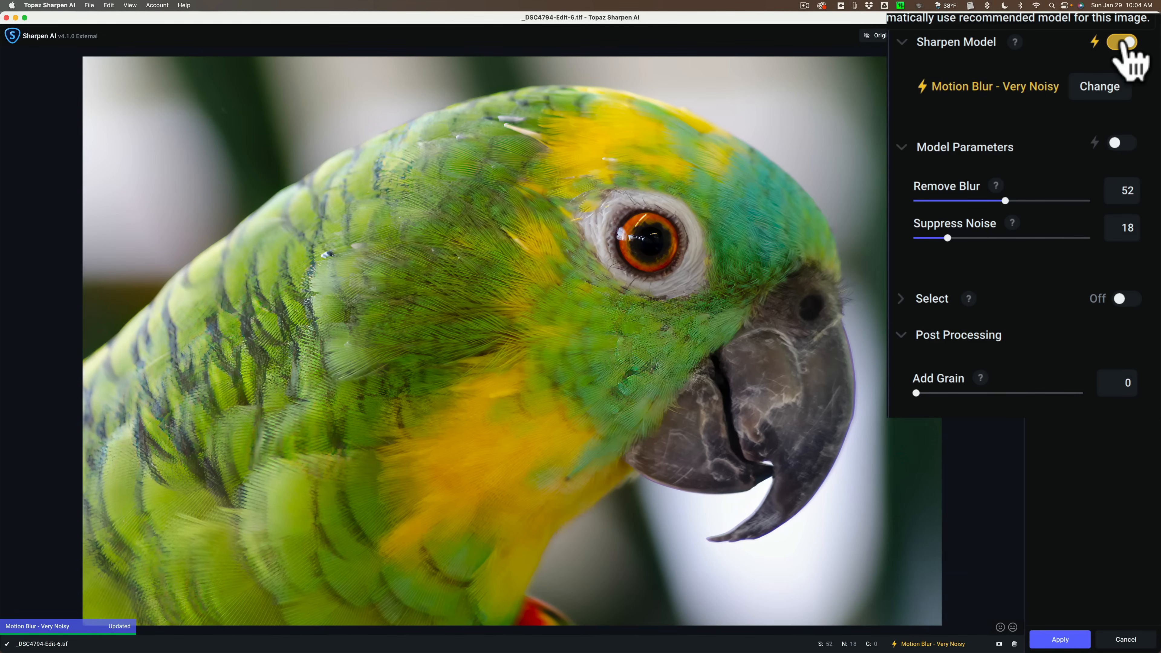
pyautogui.moveTo(965, 108)
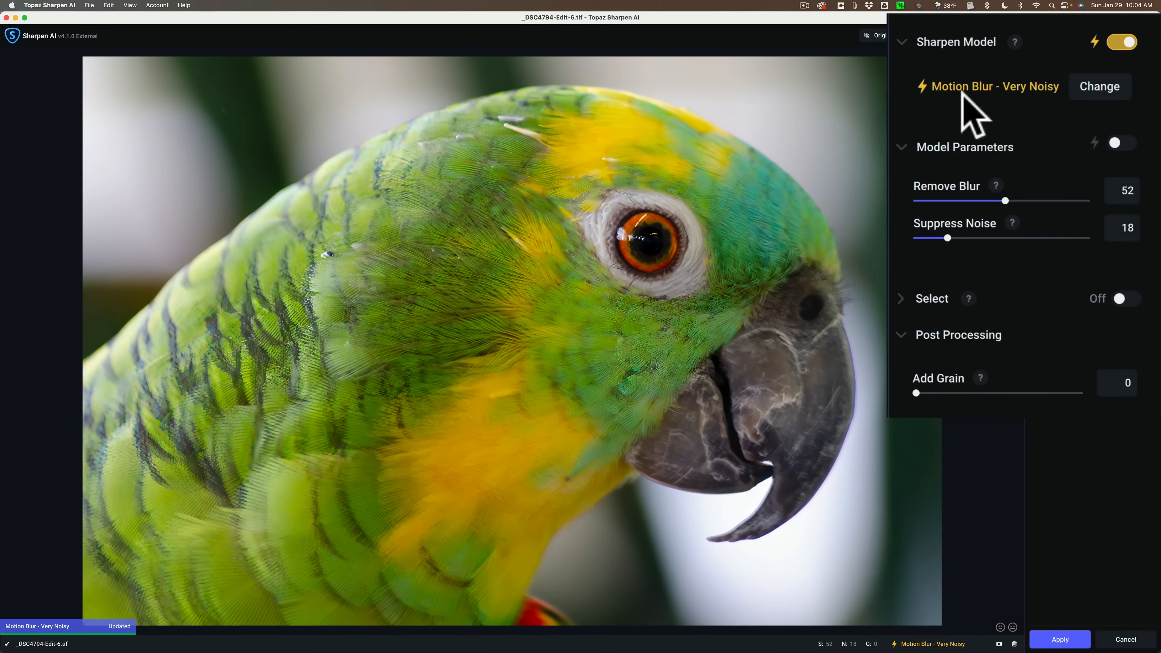
pyautogui.moveTo(990, 106)
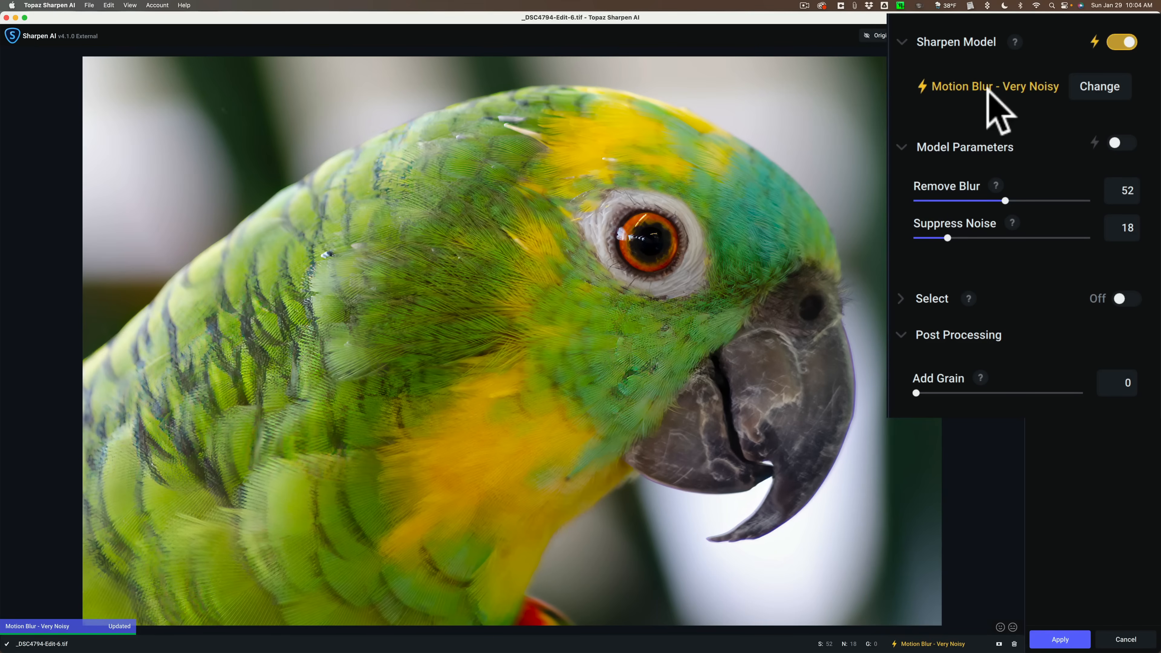
pyautogui.moveTo(1039, 99)
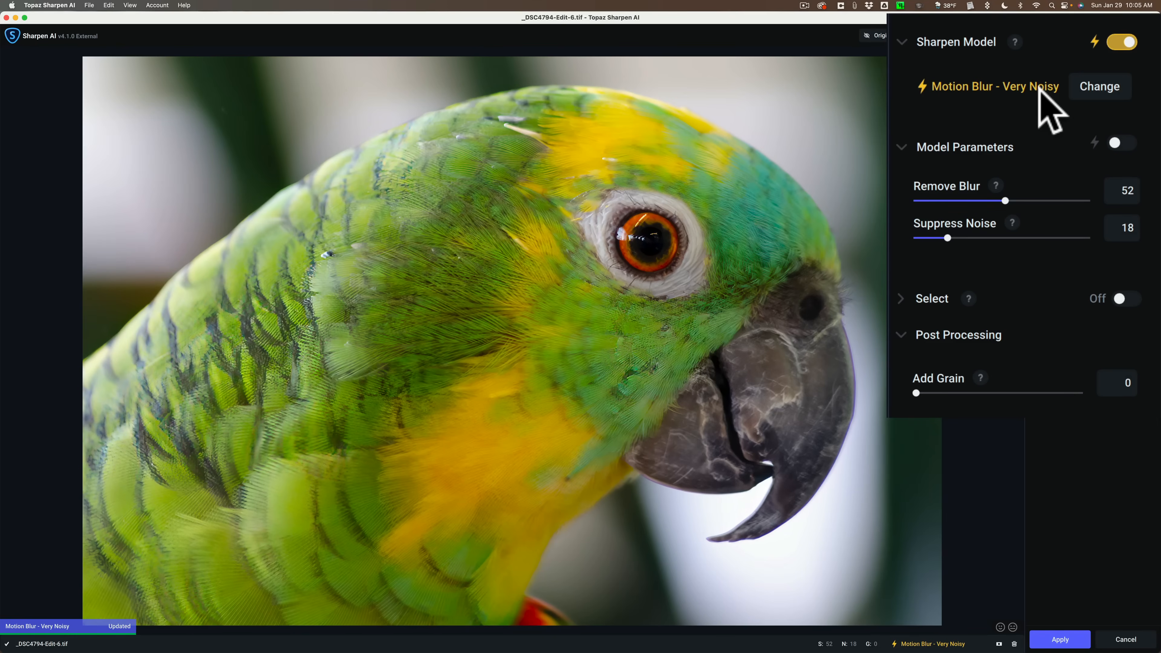
pyautogui.moveTo(1033, 104)
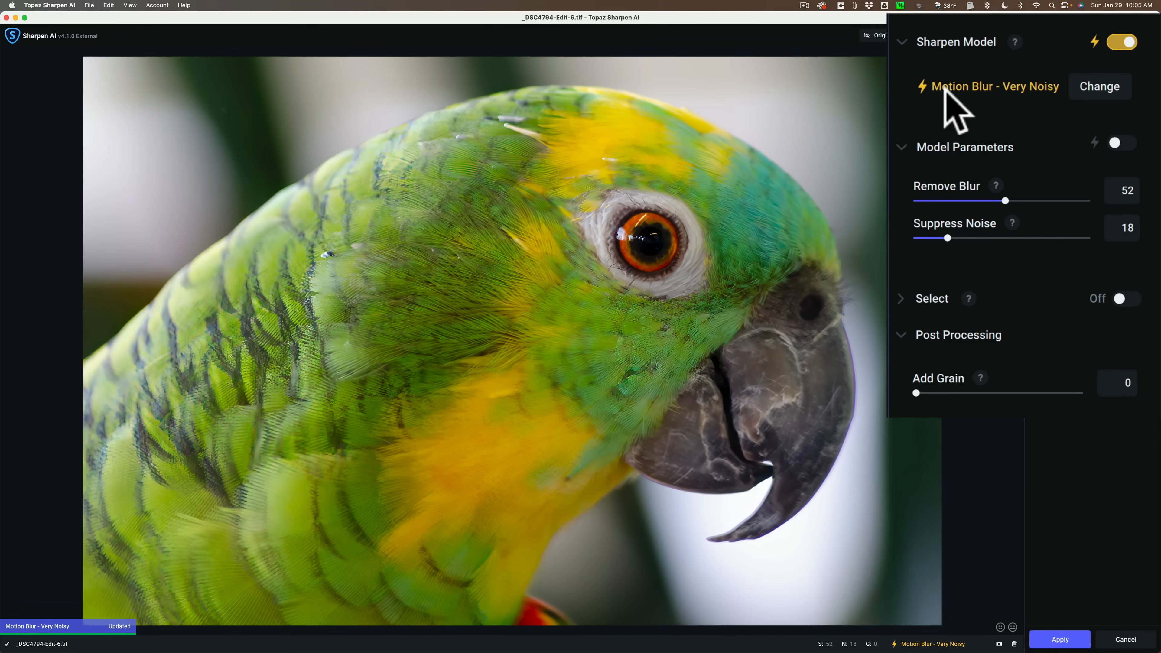
pyautogui.moveTo(1034, 106)
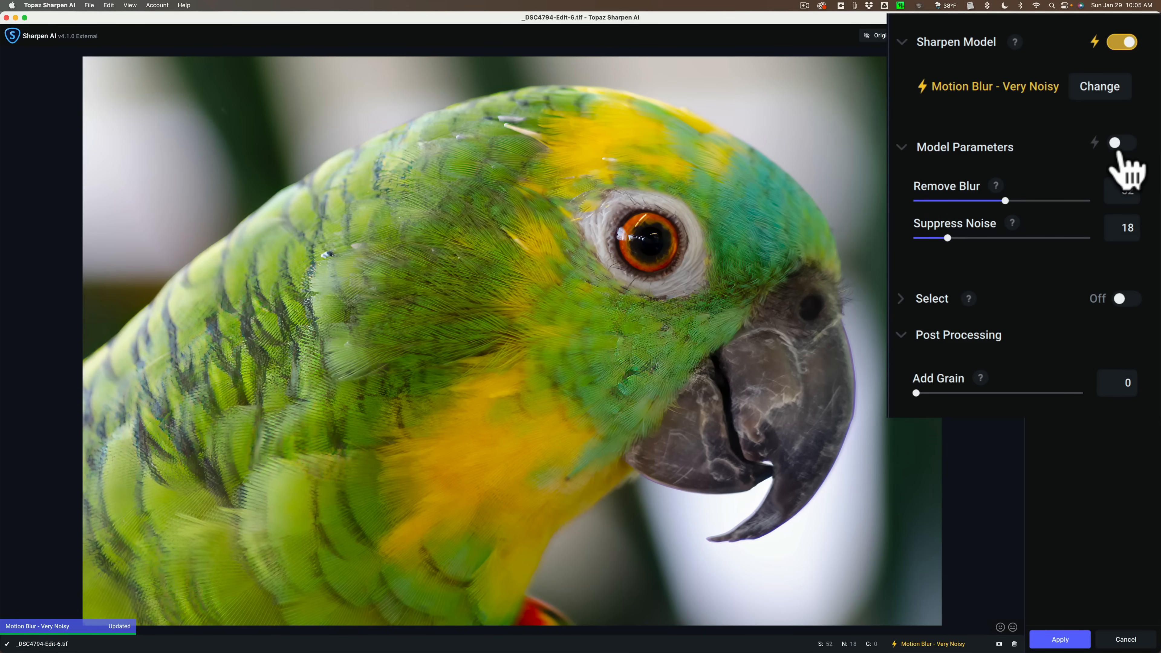
# - Enable auto Model Parameters, letting Remove Blur rise to 59 and Suppress Noise to 25
pyautogui.click(1120, 143)
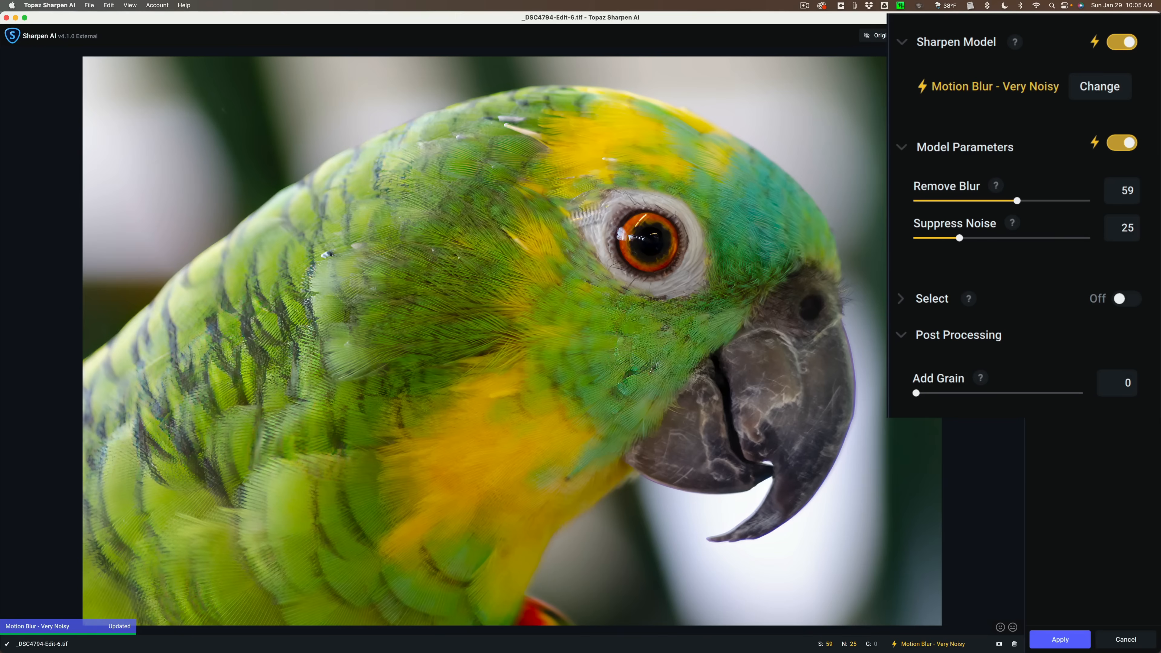
pyautogui.moveTo(963, 239)
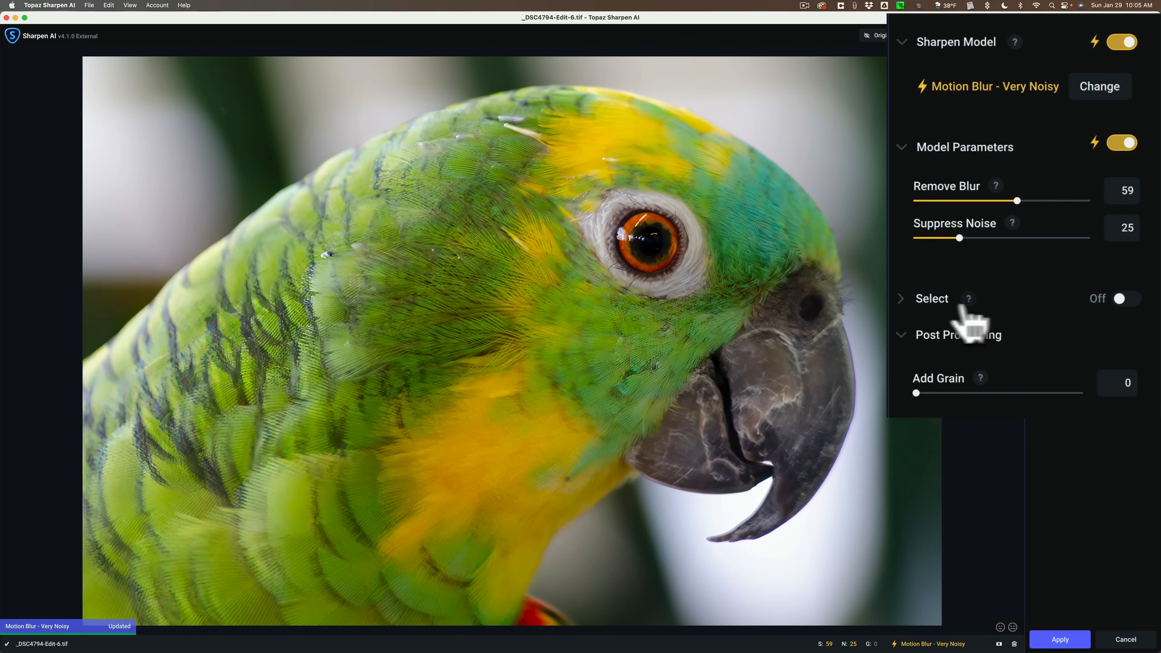
pyautogui.moveTo(1011, 315)
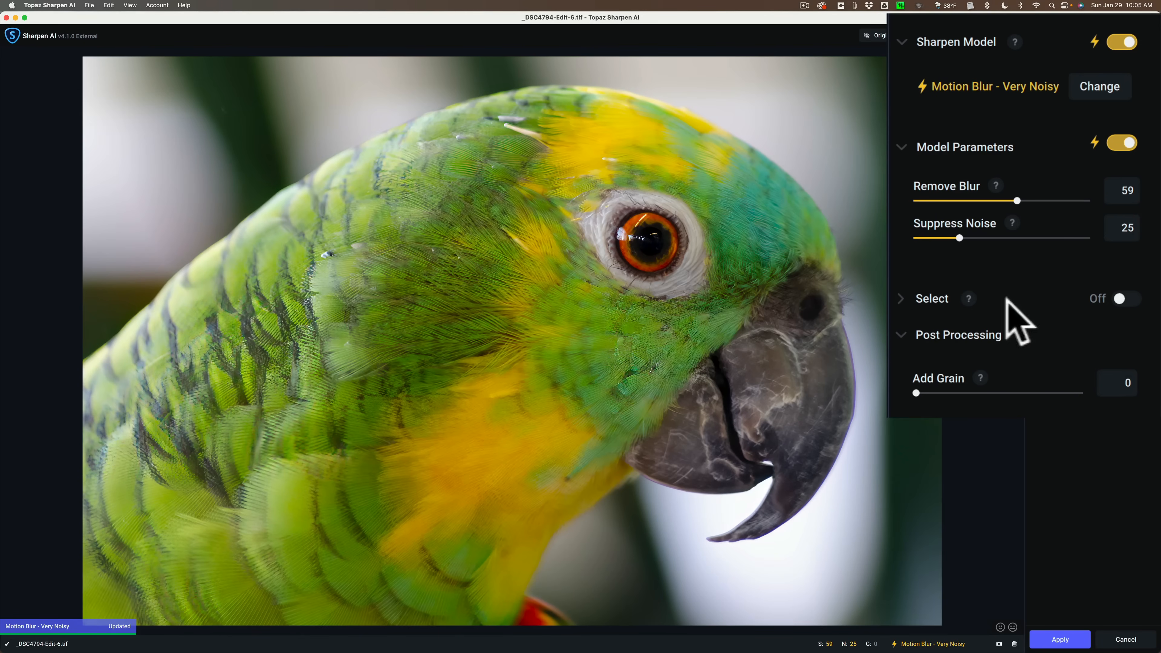
pyautogui.moveTo(534, 229)
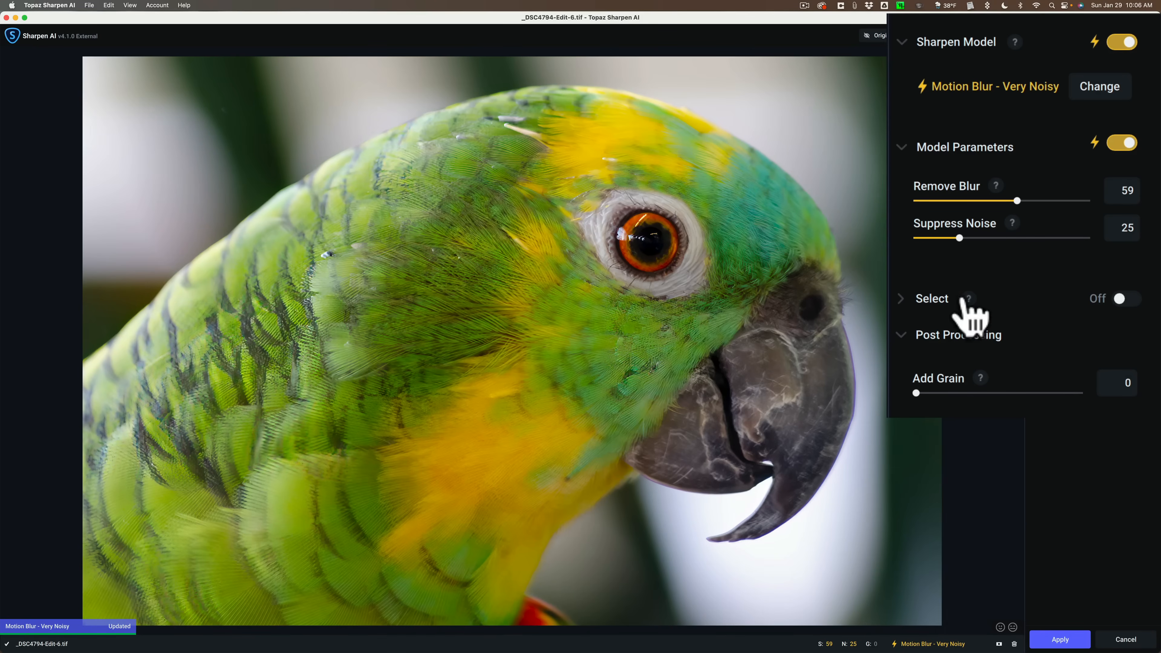
pyautogui.moveTo(958, 367)
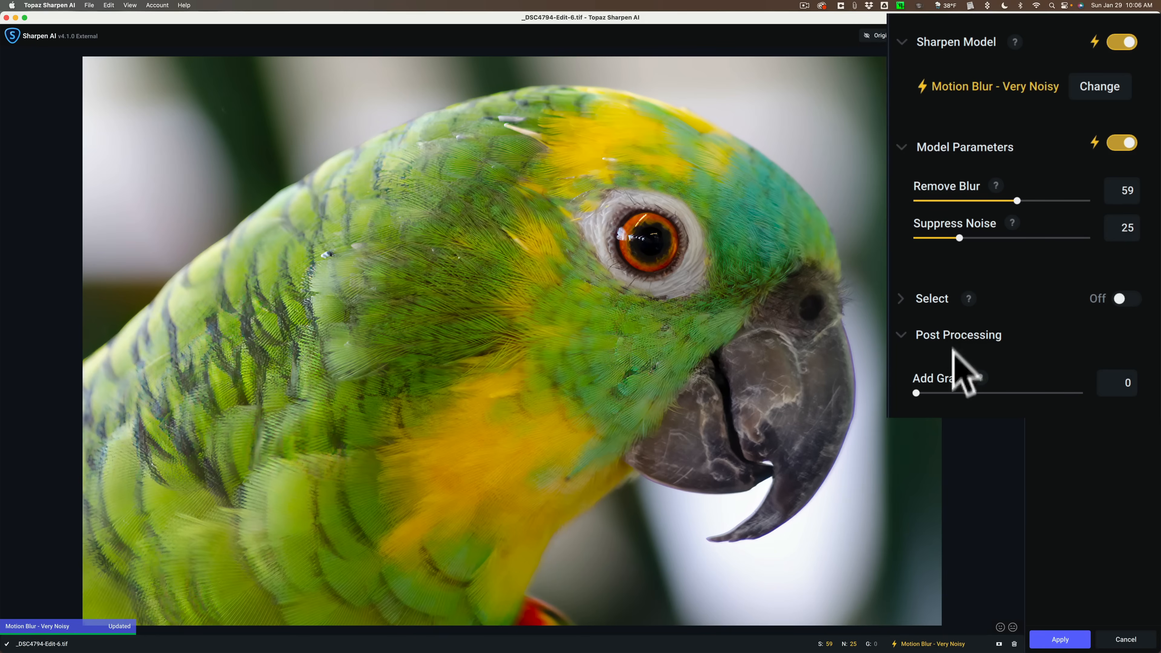
pyautogui.moveTo(921, 414)
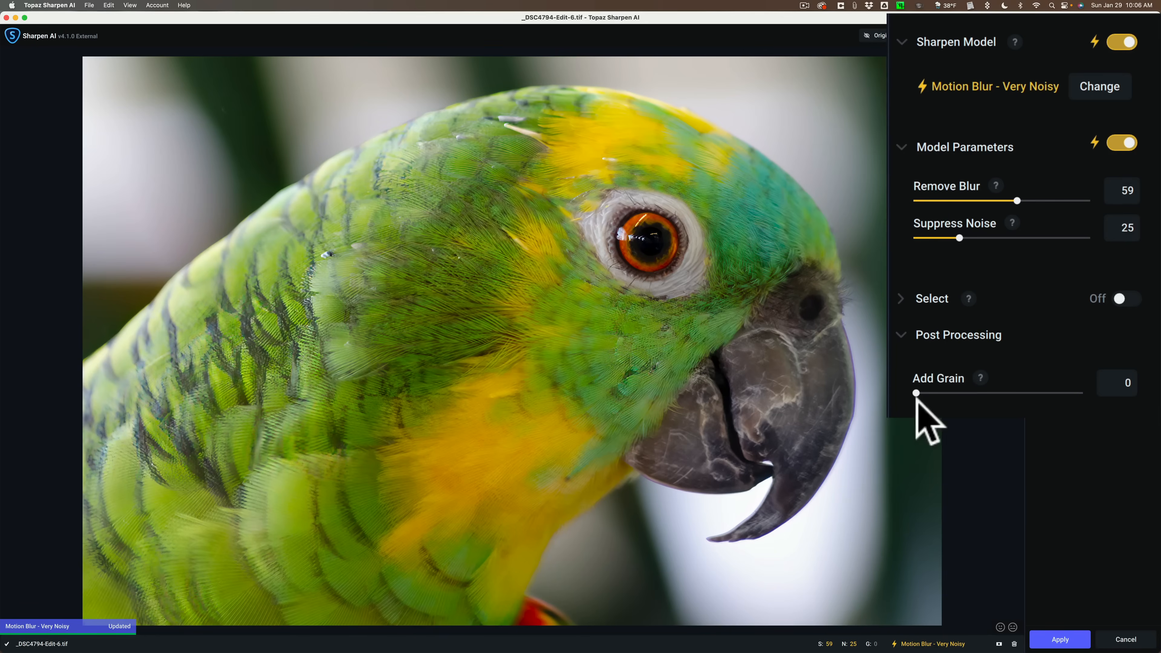
pyautogui.moveTo(978, 399)
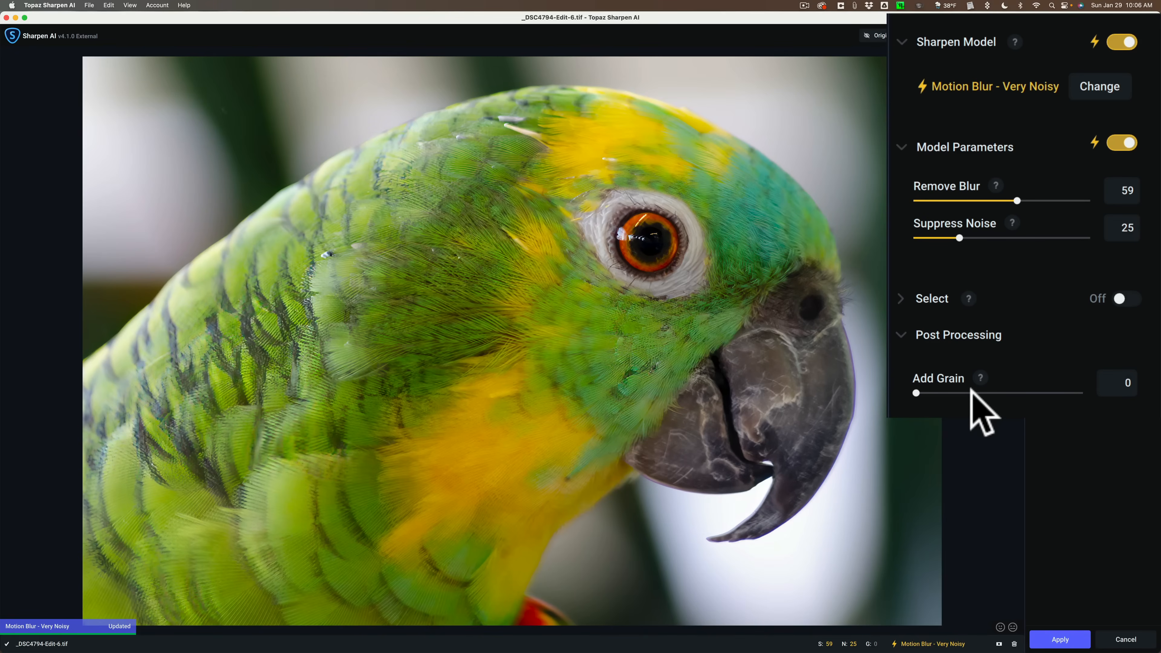
pyautogui.moveTo(953, 405)
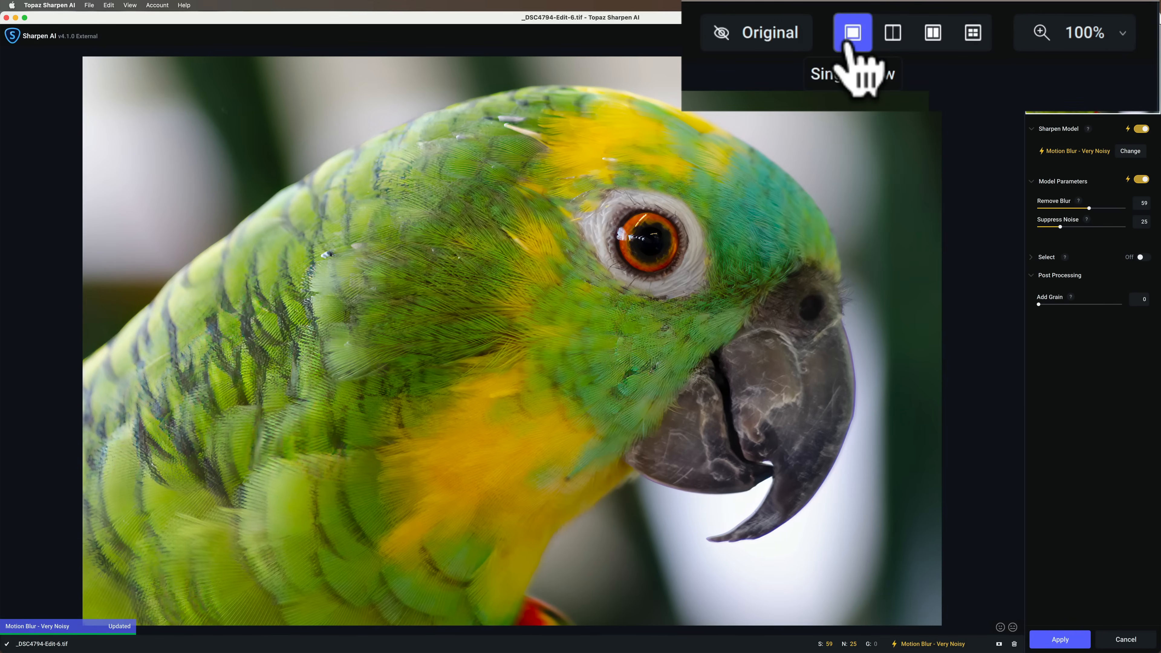
pyautogui.moveTo(893, 33)
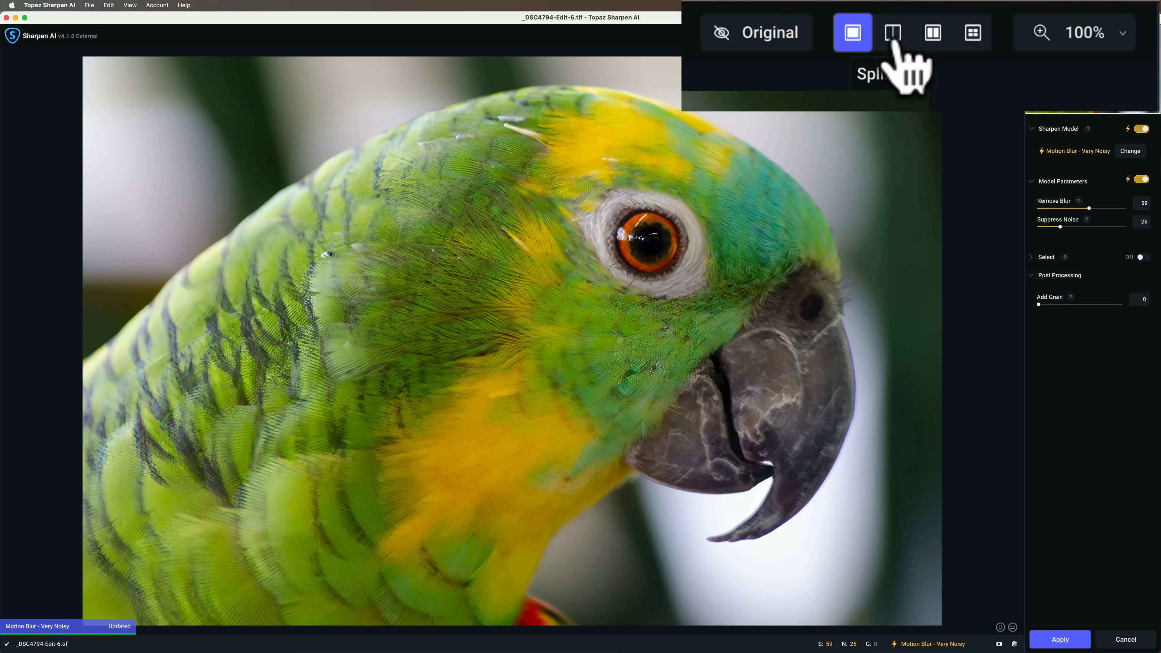
pyautogui.moveTo(973, 32)
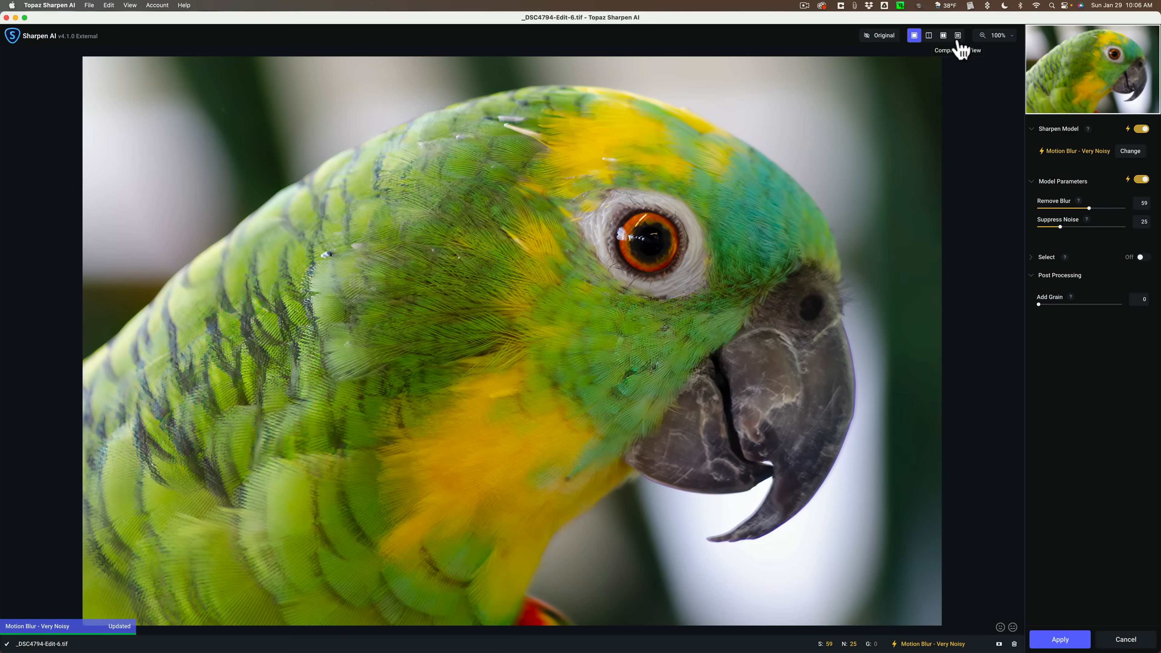
pyautogui.moveTo(1132, 144)
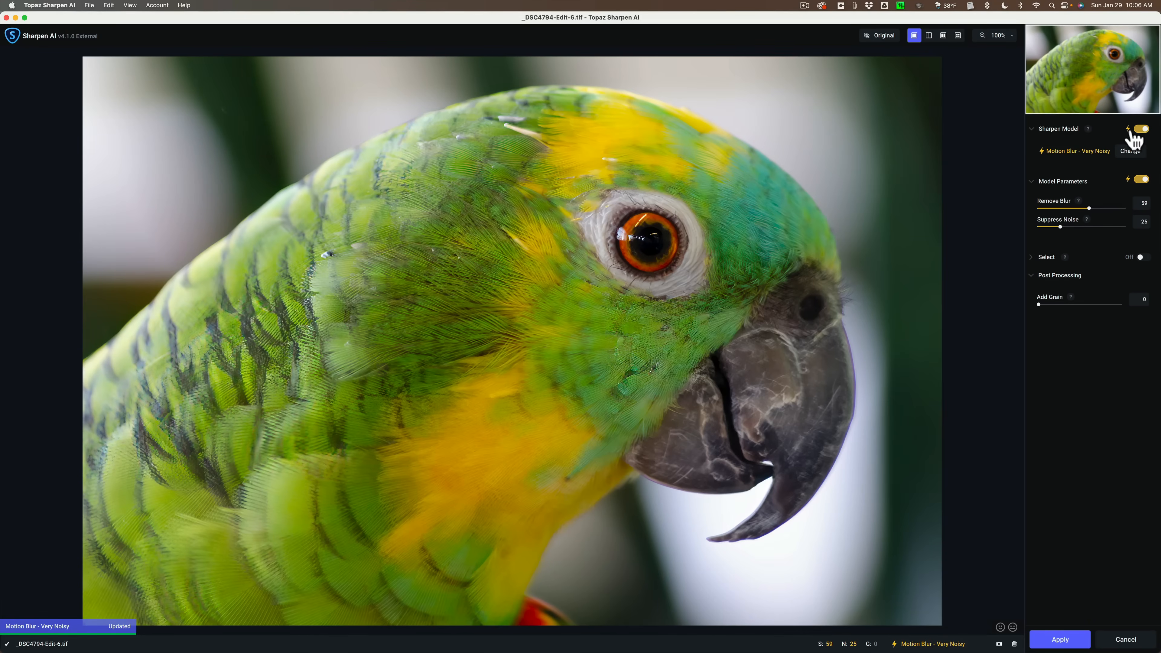
pyautogui.moveTo(1132, 128)
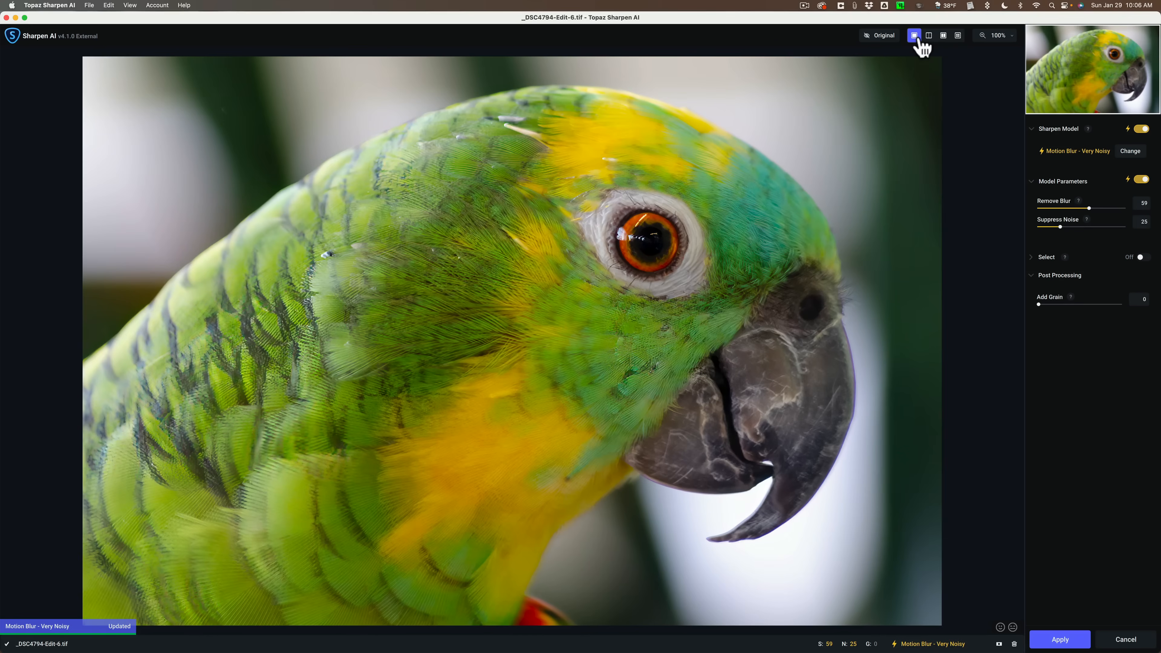
pyautogui.click(958, 36)
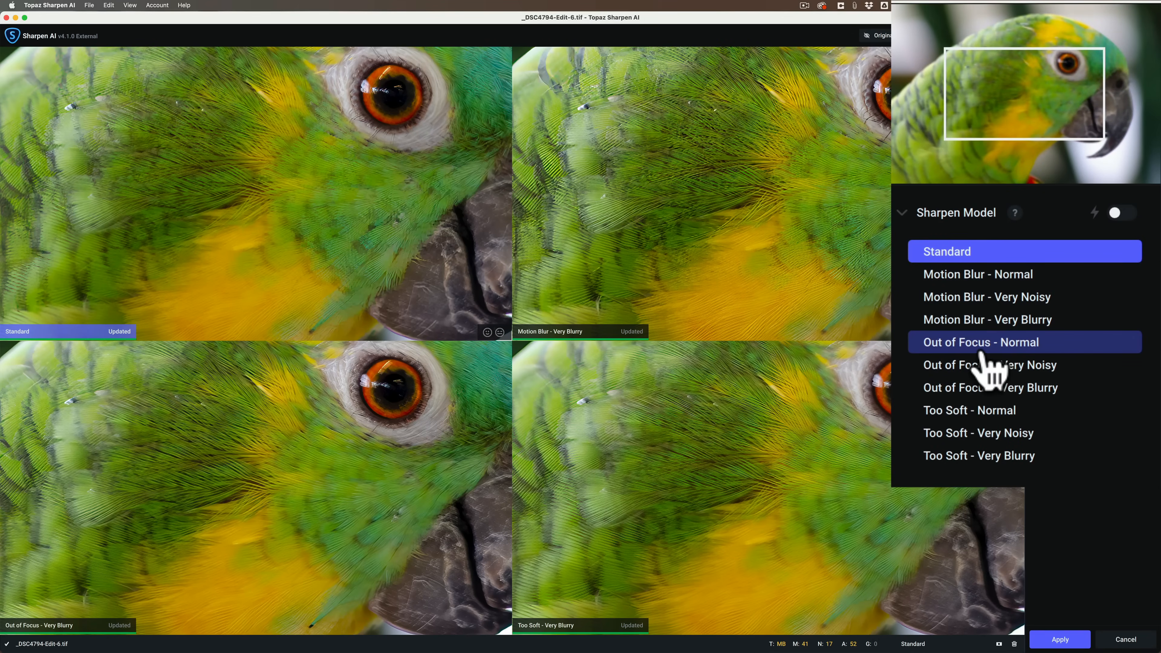
pyautogui.moveTo(968, 405)
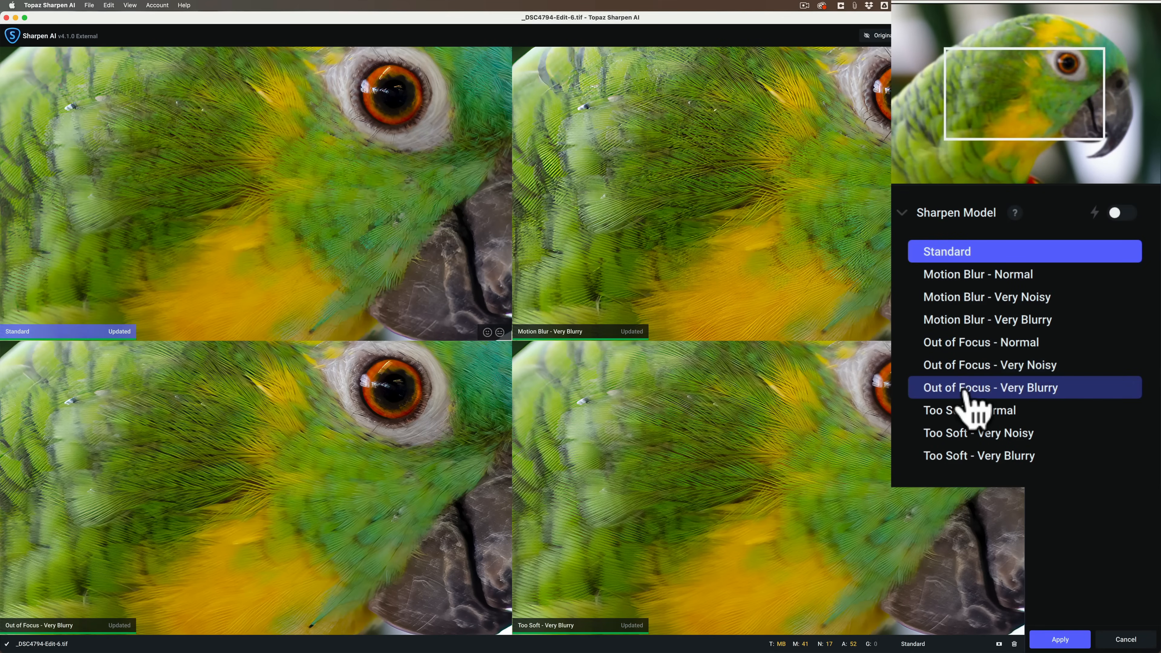
pyautogui.moveTo(950, 422)
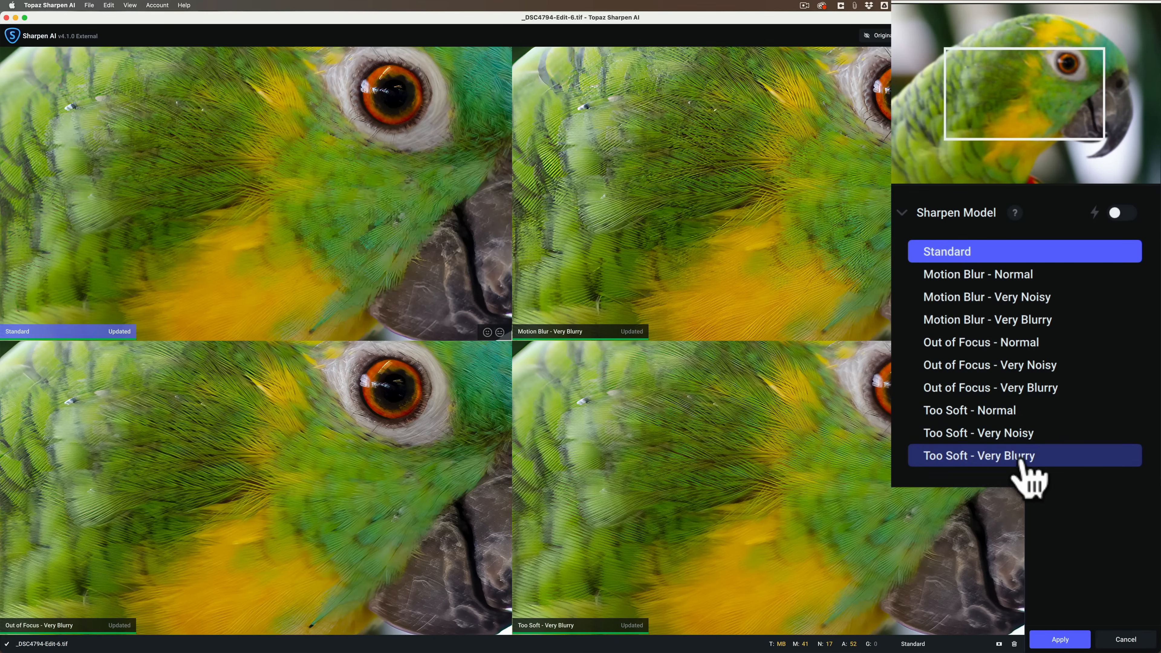
pyautogui.moveTo(947, 432)
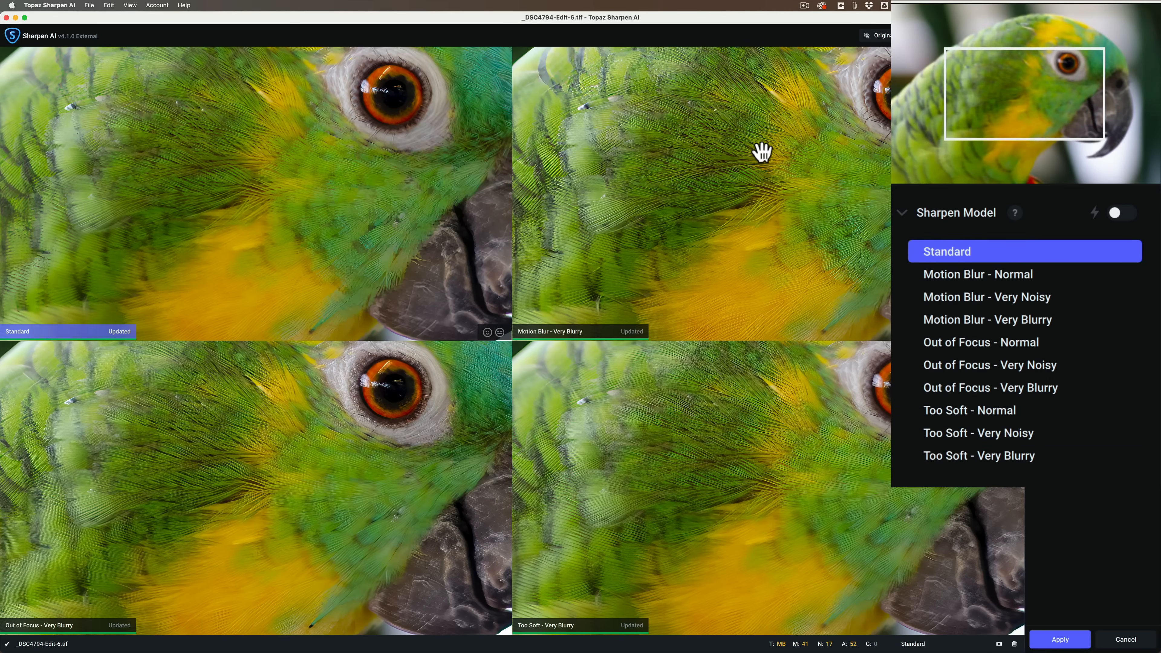
pyautogui.moveTo(756, 156)
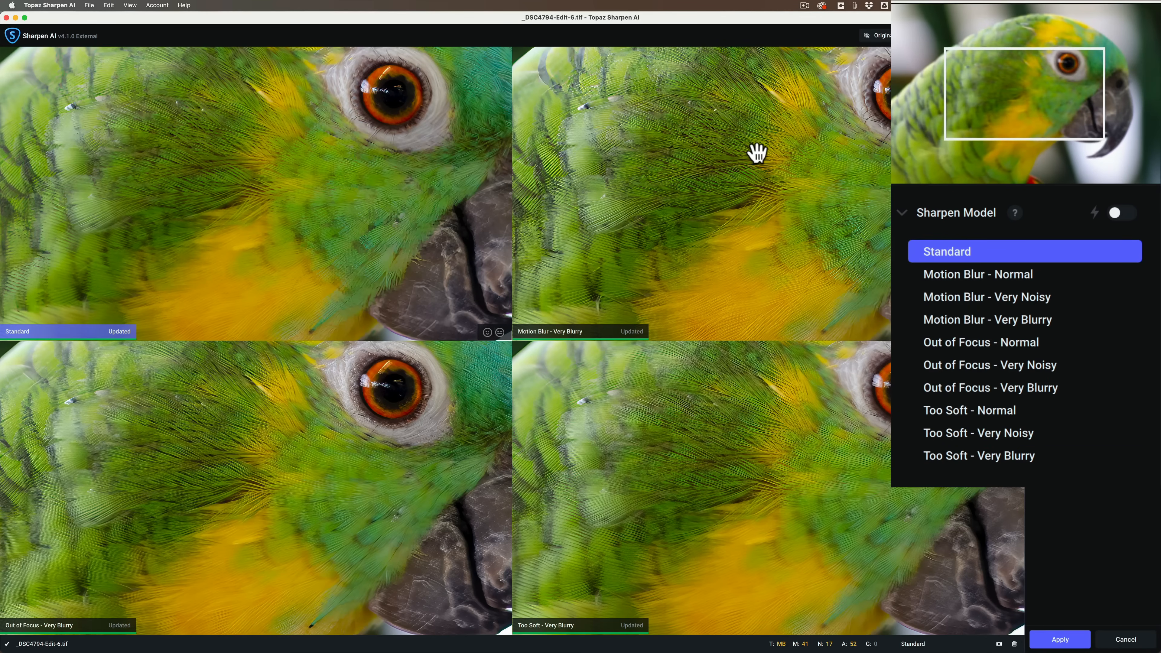
pyautogui.moveTo(915, 75)
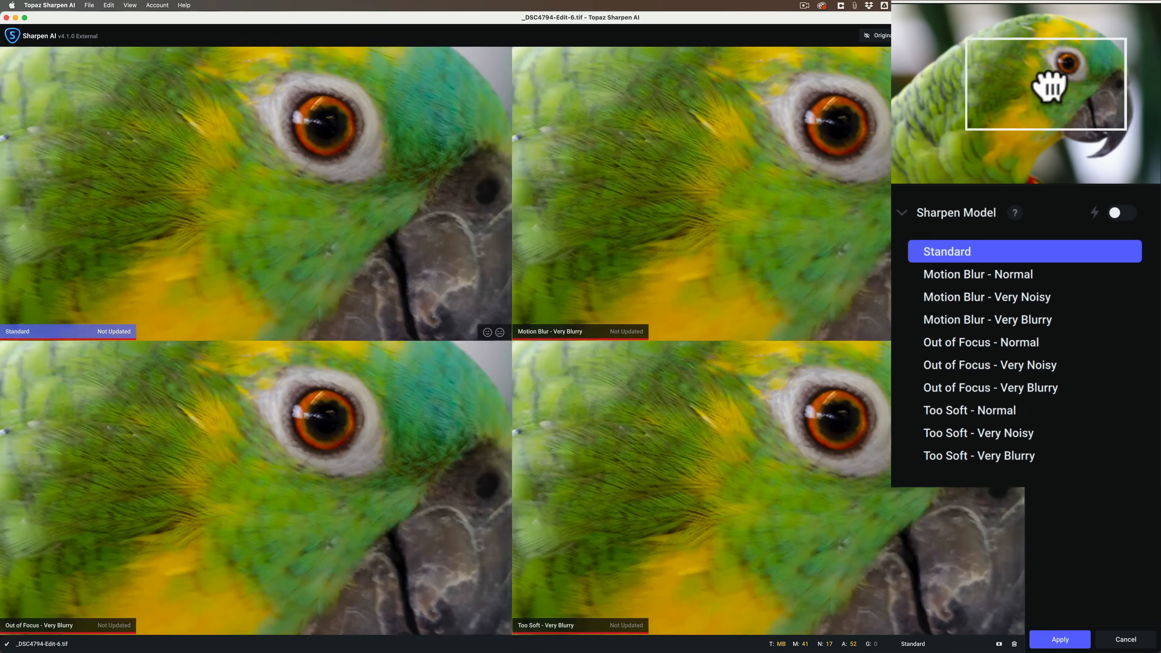
# - Move the navigator rectangle so the comparison shows the parrot's eye and crown
pyautogui.moveTo(1051, 82); pyautogui.dragTo(1051, 59)
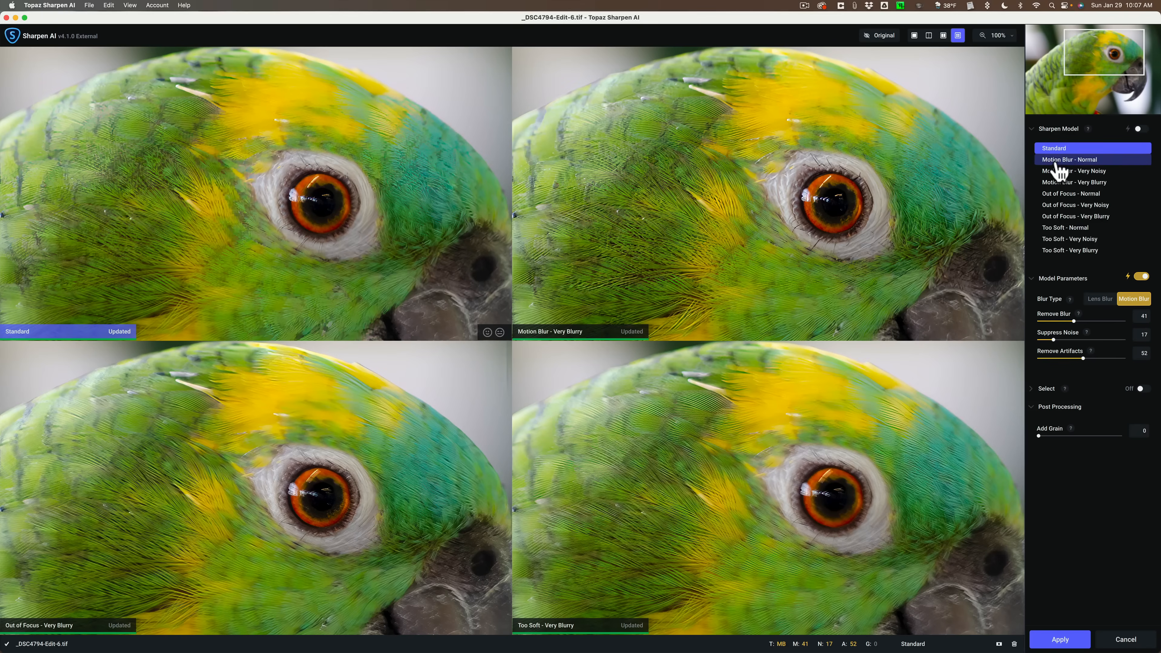
pyautogui.moveTo(606, 215)
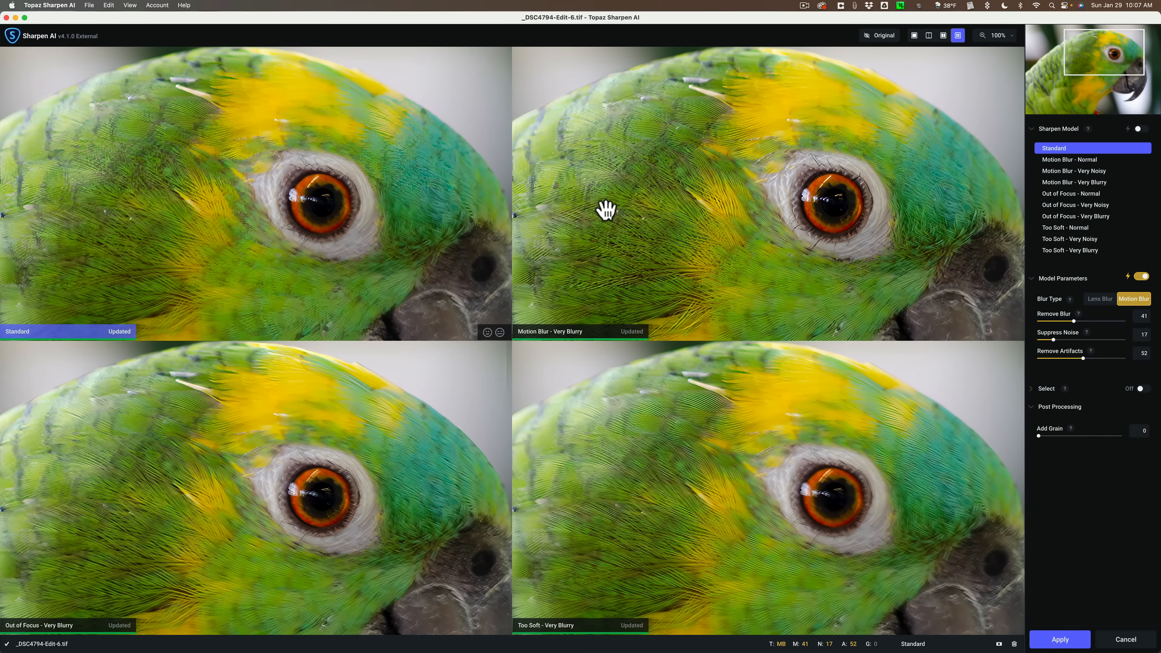
pyautogui.moveTo(52, 315)
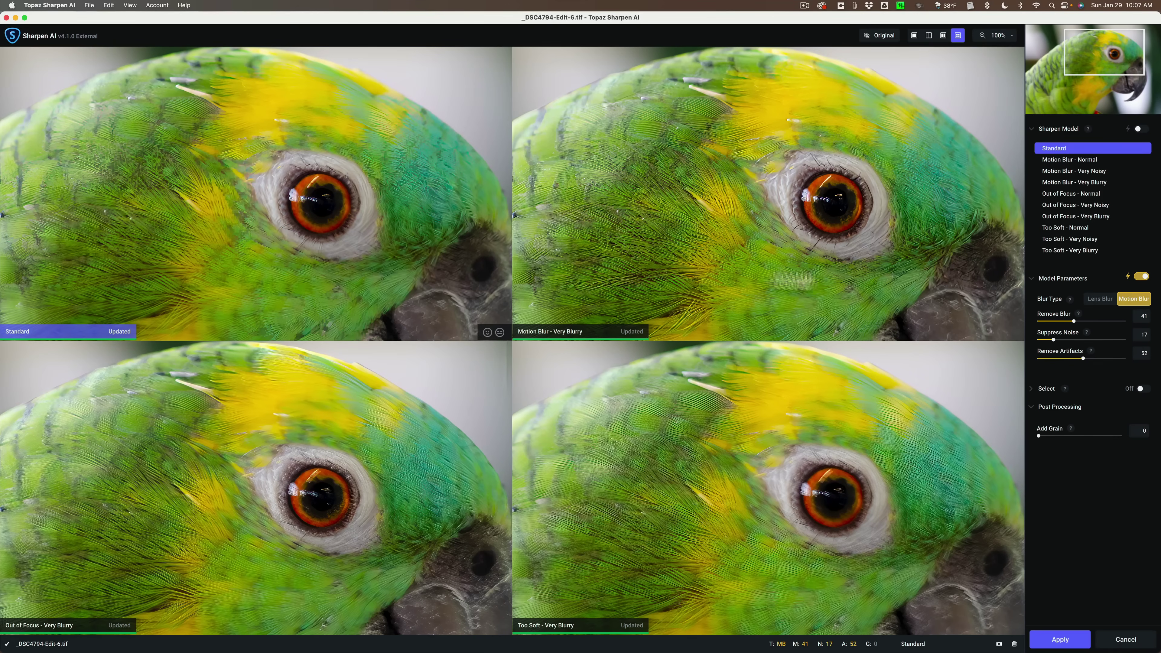
pyautogui.moveTo(245, 157)
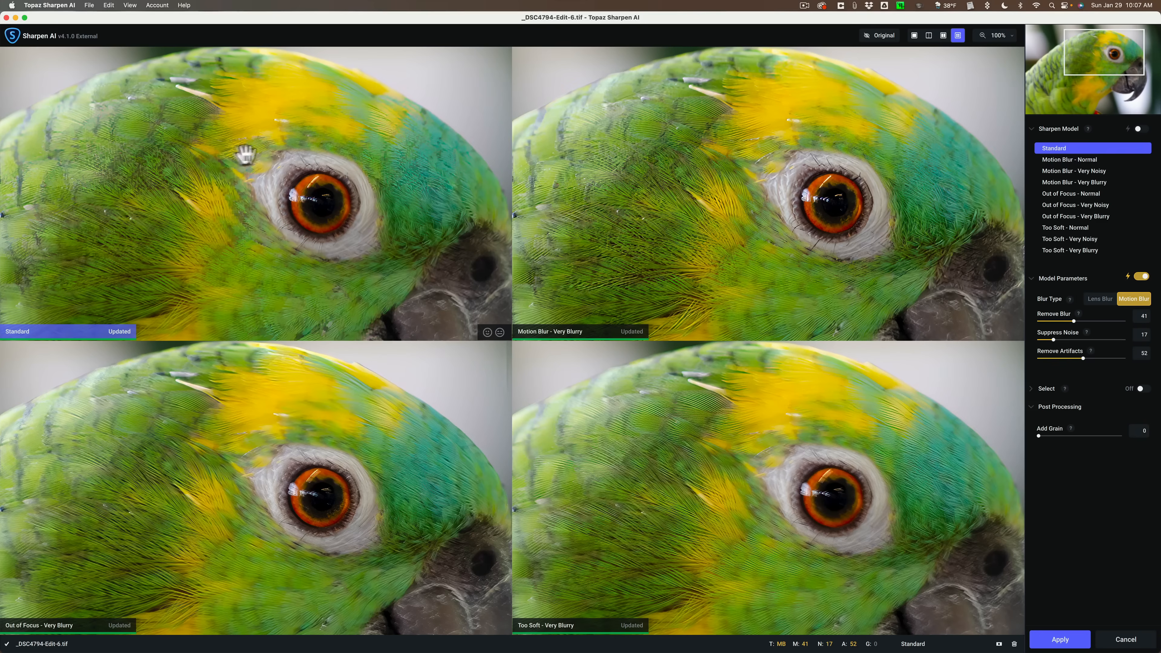
pyautogui.moveTo(418, 178)
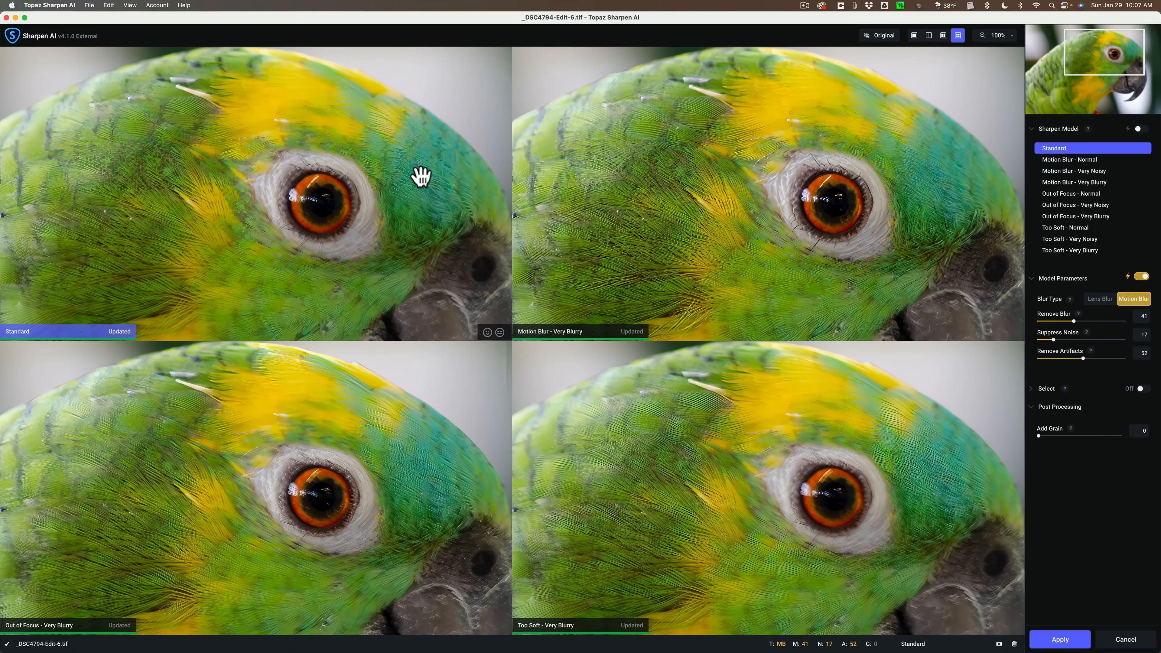
# - Toggle the Original view on and off to compare Motion Blur - Very Blurry with the unsharpened parrot
pyautogui.click(878, 35)
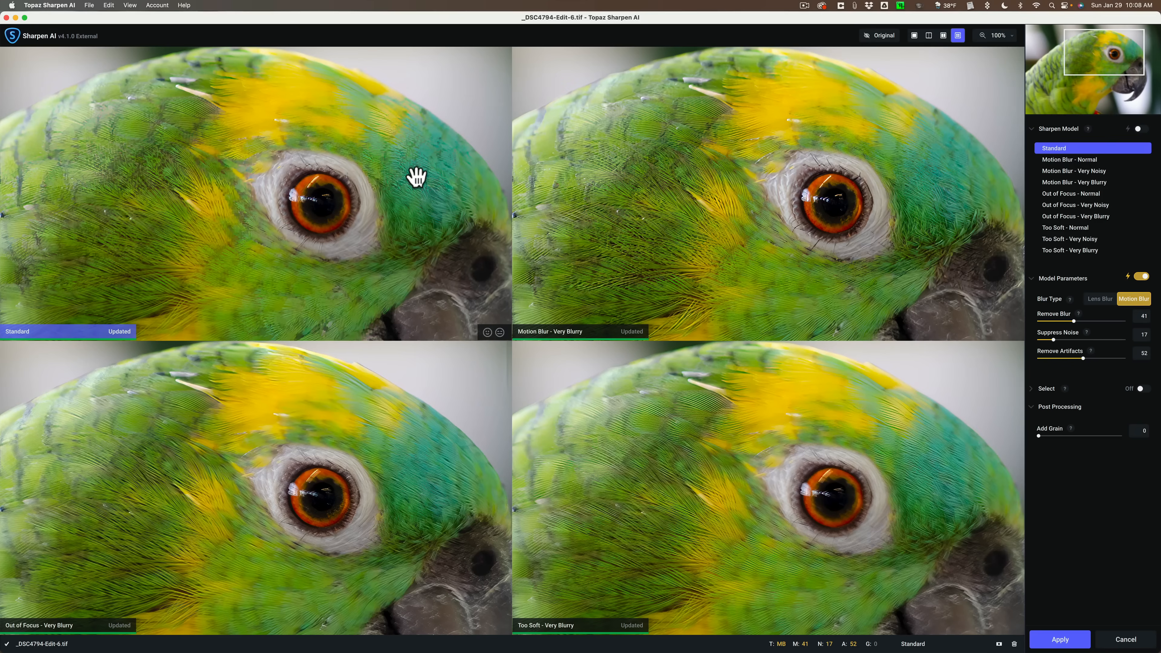
pyautogui.moveTo(645, 196)
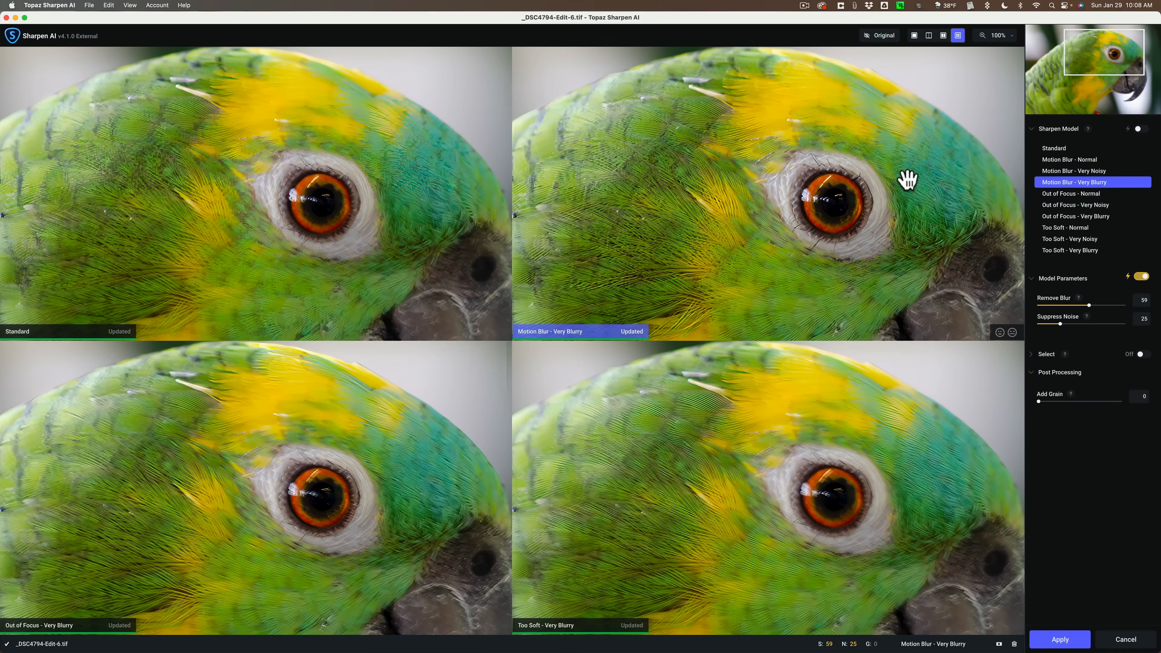
pyautogui.click(879, 35)
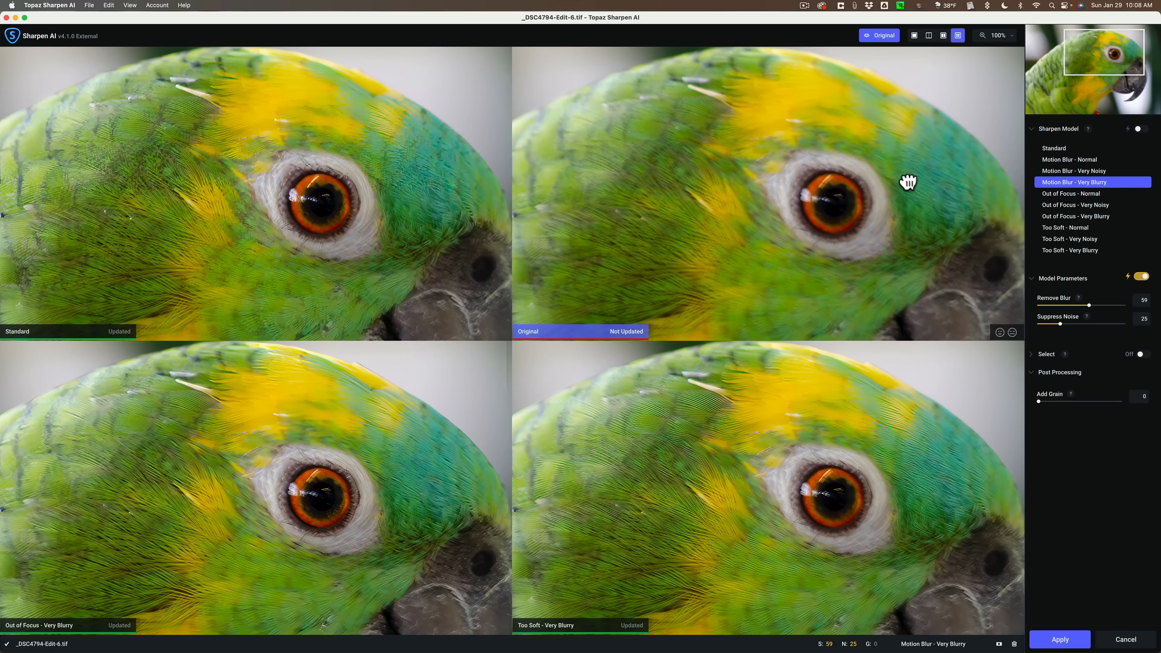
pyautogui.click(879, 35)
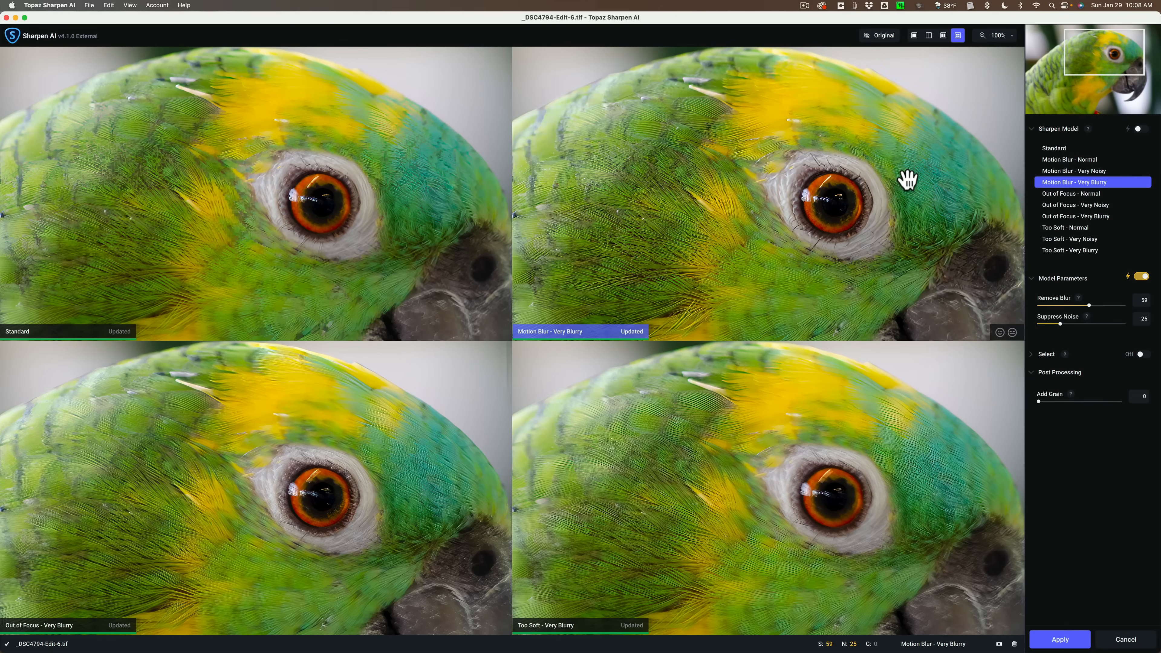
pyautogui.moveTo(316, 412)
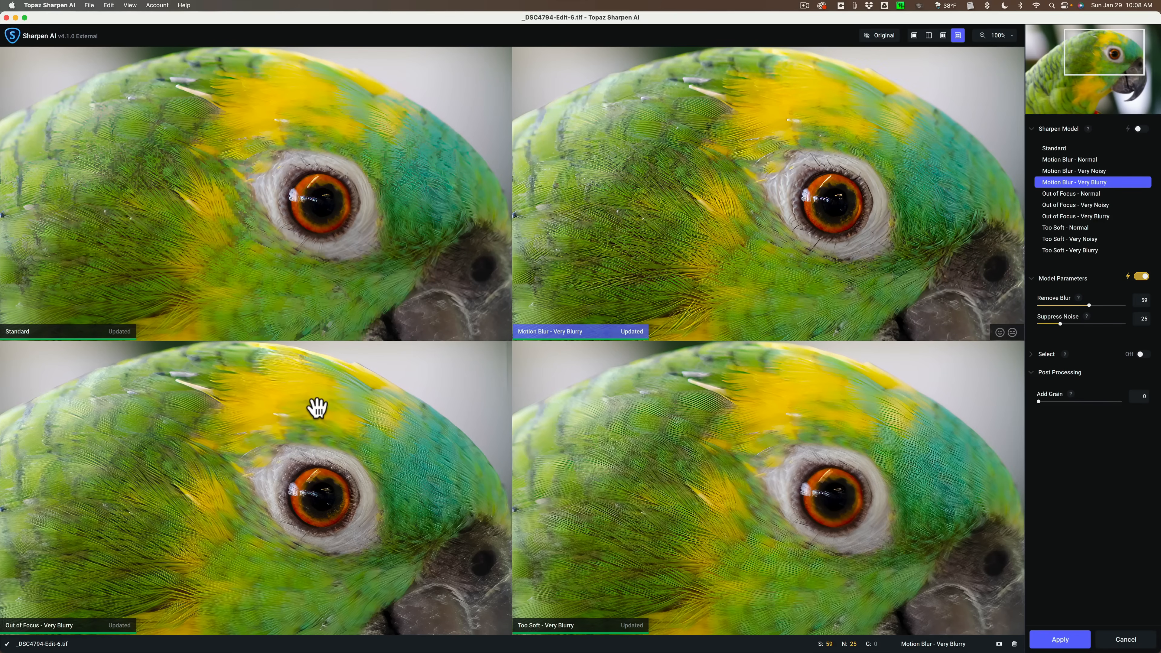
# - Give the Out of Focus - Very Blurry preview its auto-detected settings
pyautogui.click(1076, 216)
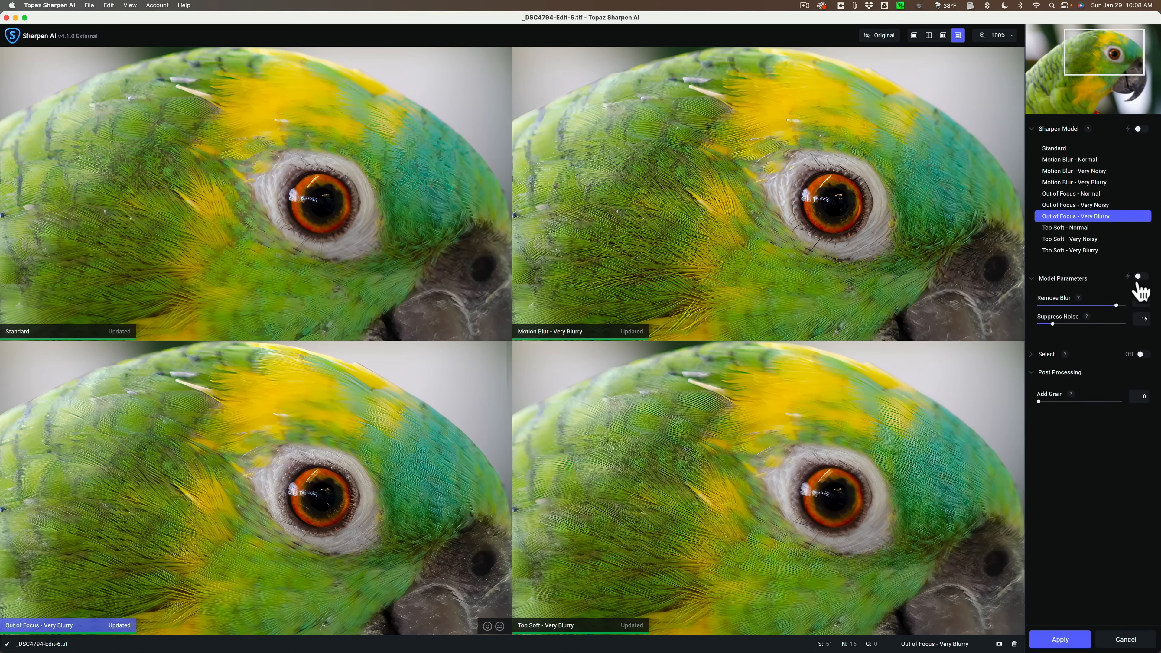
pyautogui.moveTo(1140, 275)
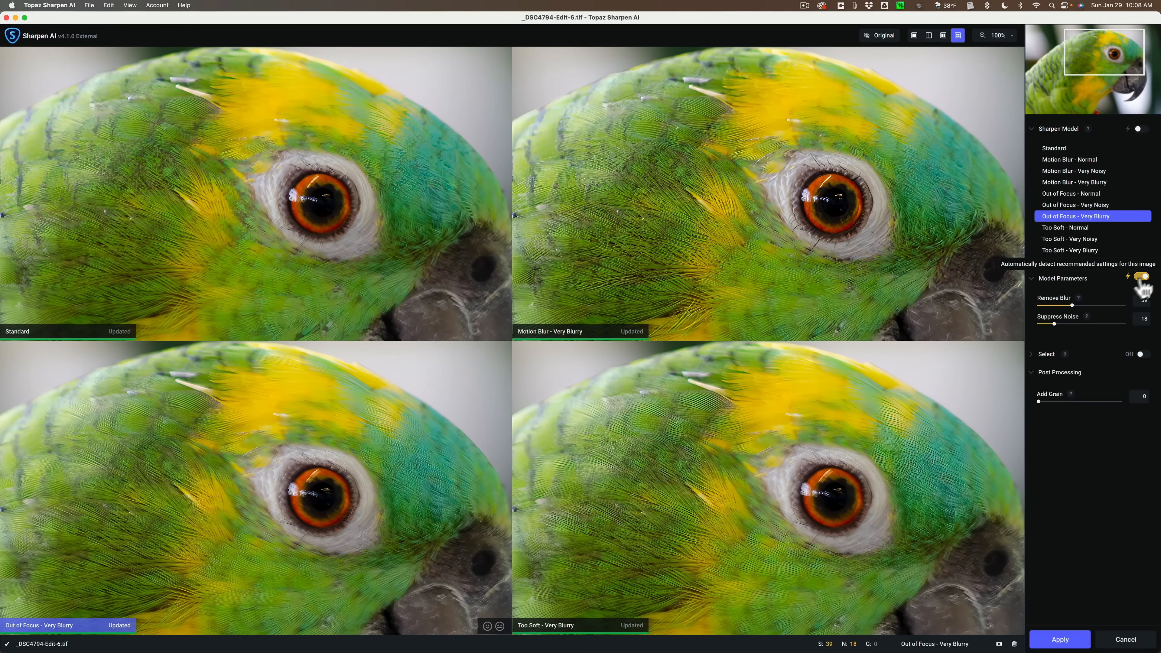
pyautogui.click(1142, 275)
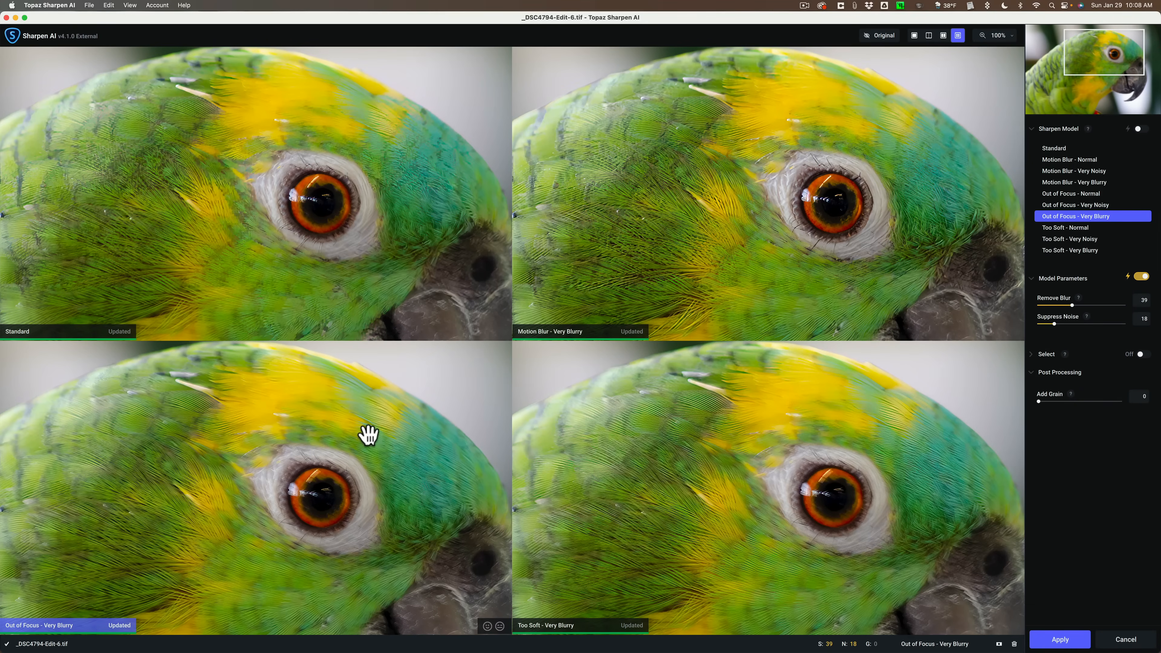
pyautogui.moveTo(409, 432)
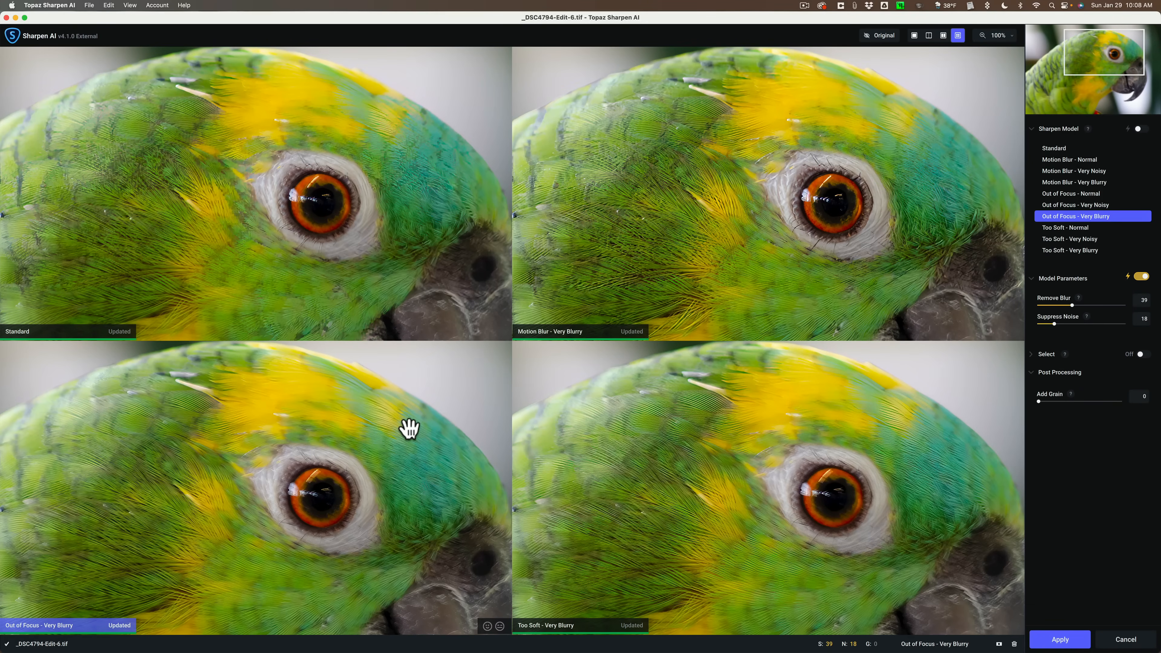
pyautogui.click(410, 432)
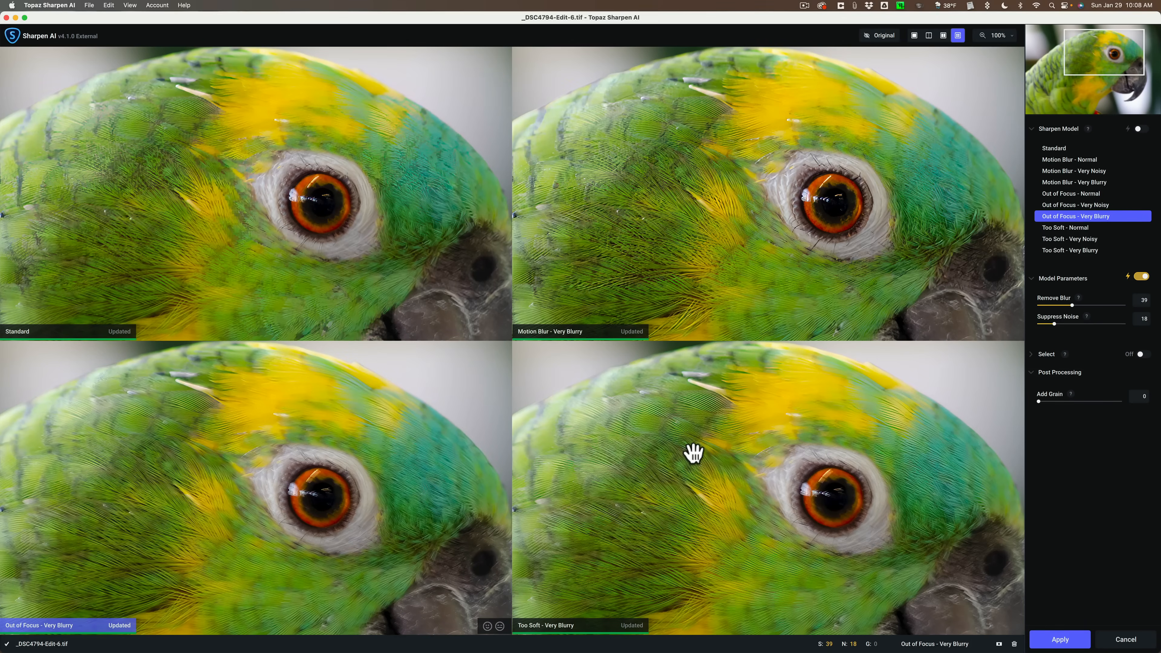
# - Give the Too Soft - Very Blurry preview its auto-detected settings (Remove Blur 41, Suppress Noise 18)
pyautogui.click(1070, 250)
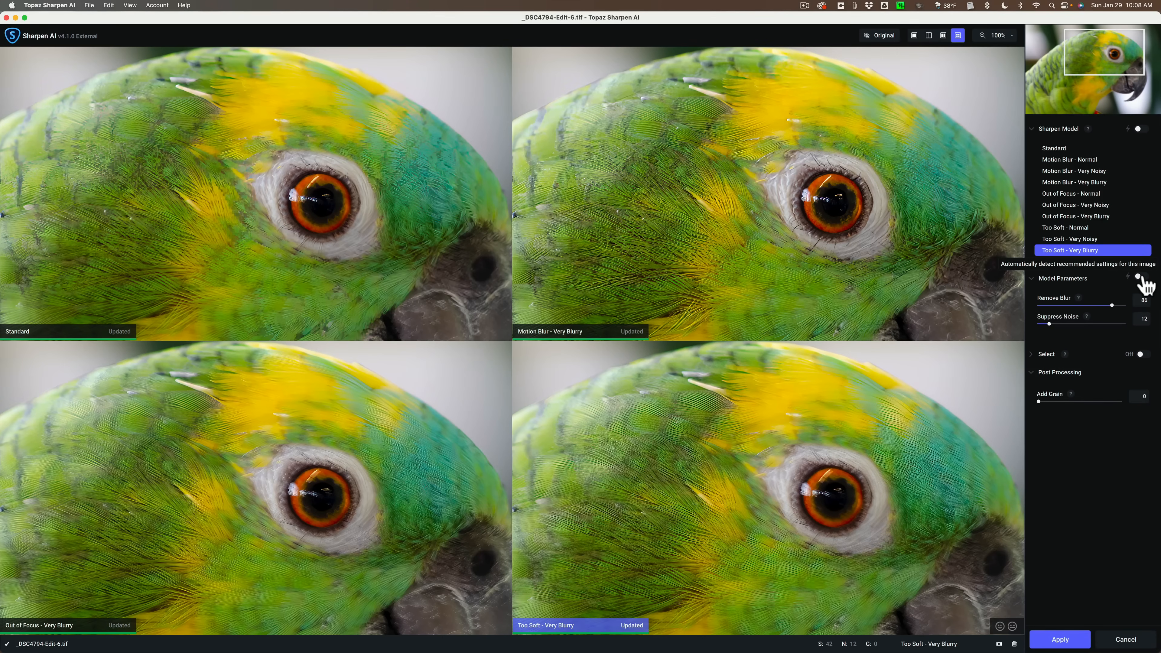
pyautogui.click(1141, 276)
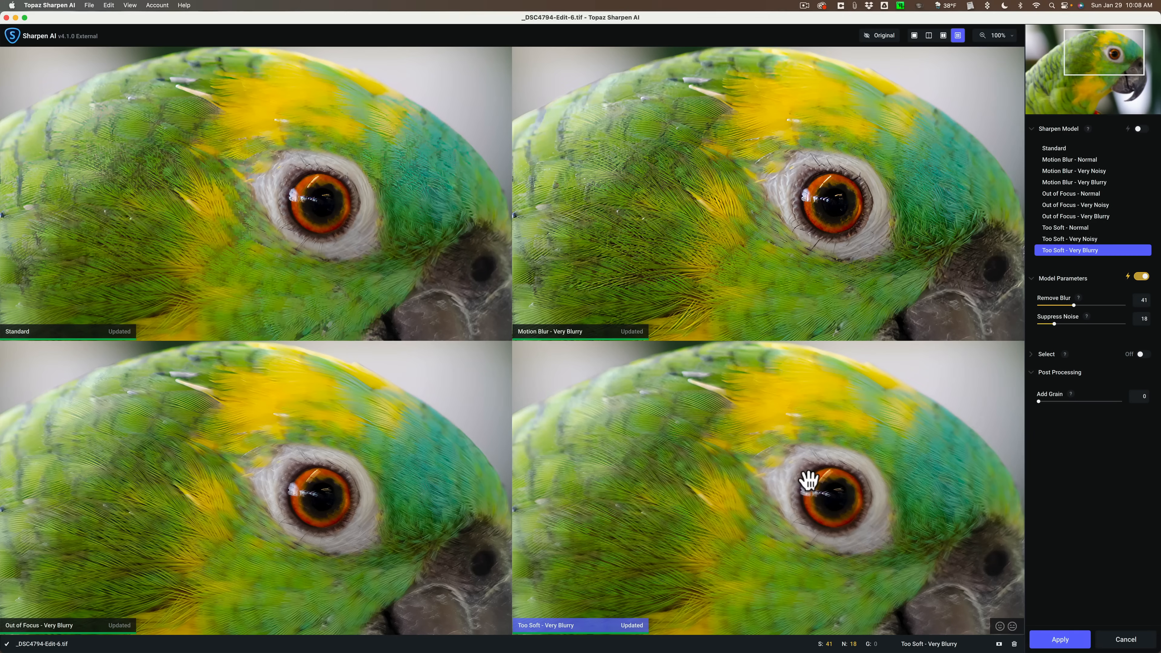
pyautogui.moveTo(721, 497)
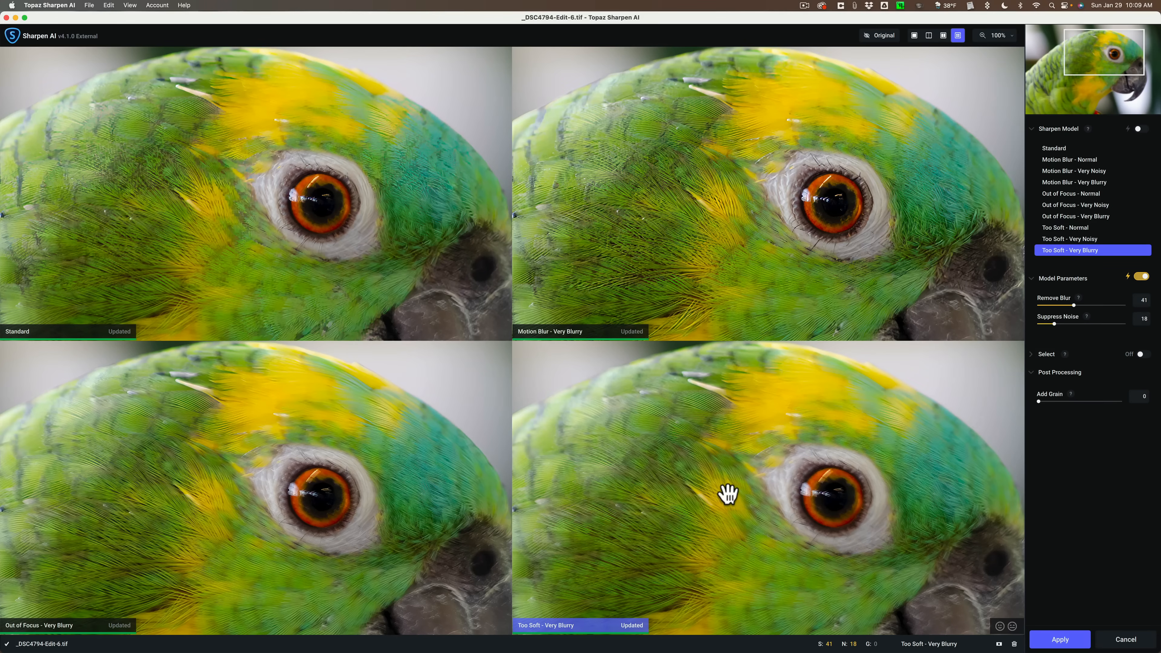
pyautogui.moveTo(1058, 165)
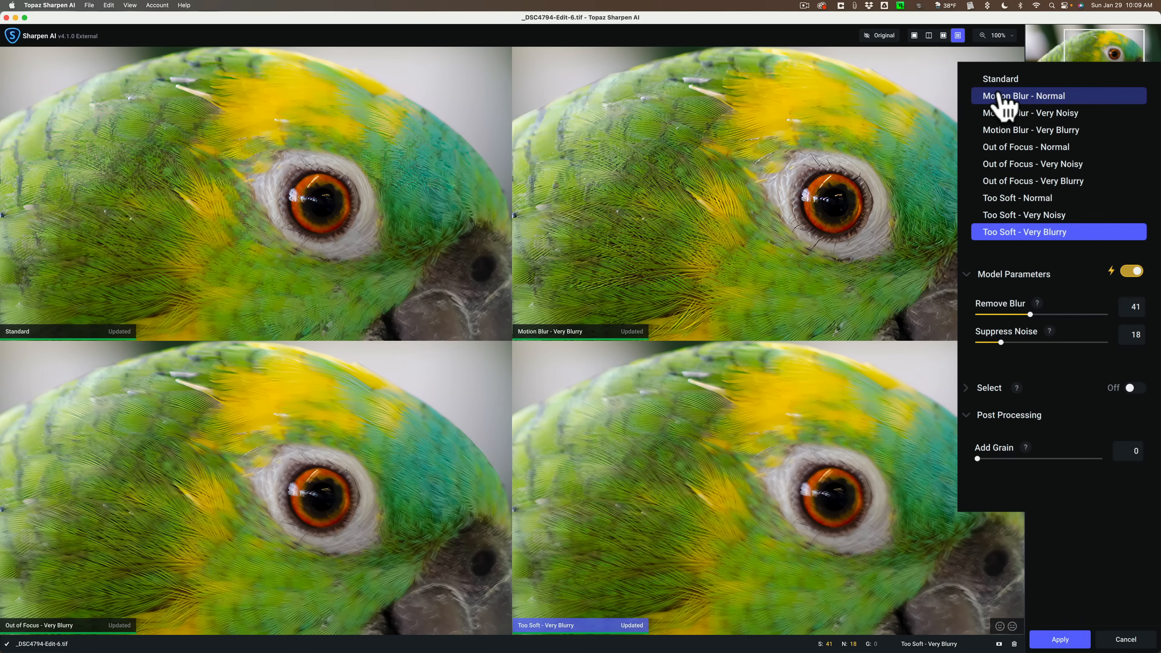
pyautogui.moveTo(1002, 131)
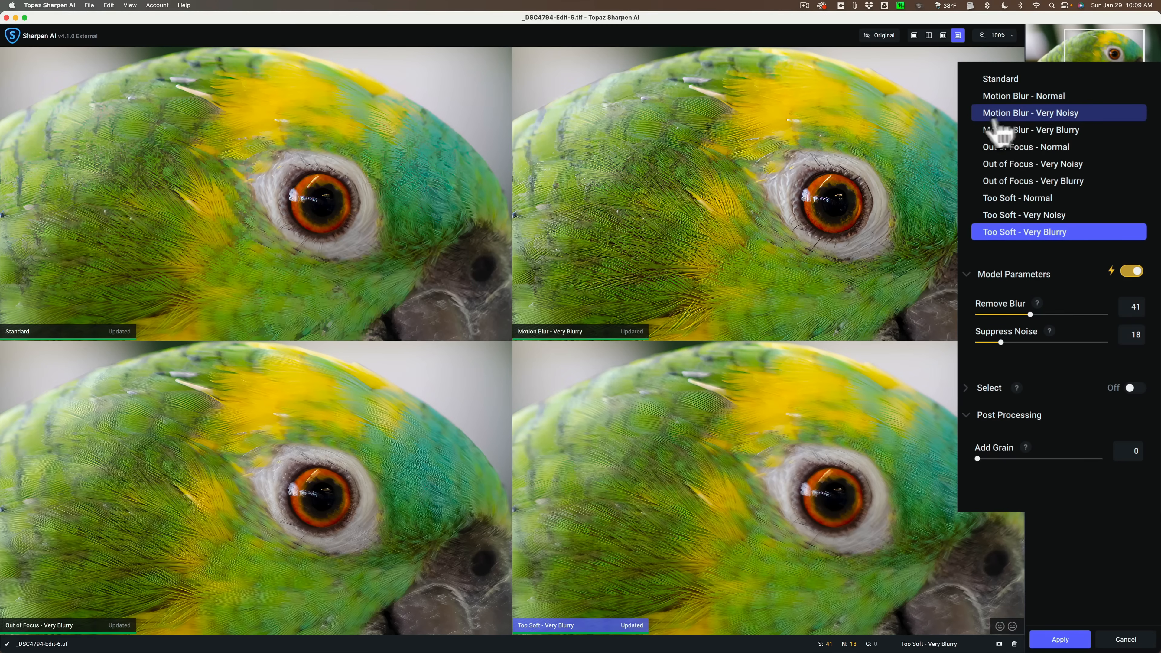
pyautogui.moveTo(1038, 148)
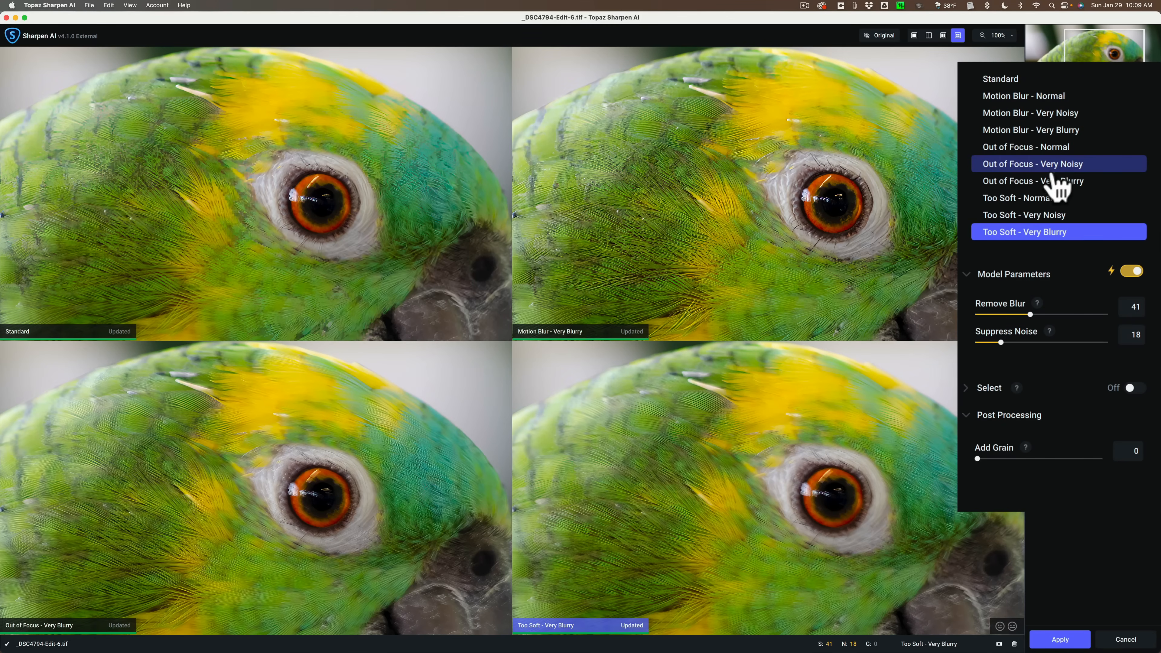
pyautogui.moveTo(1053, 219)
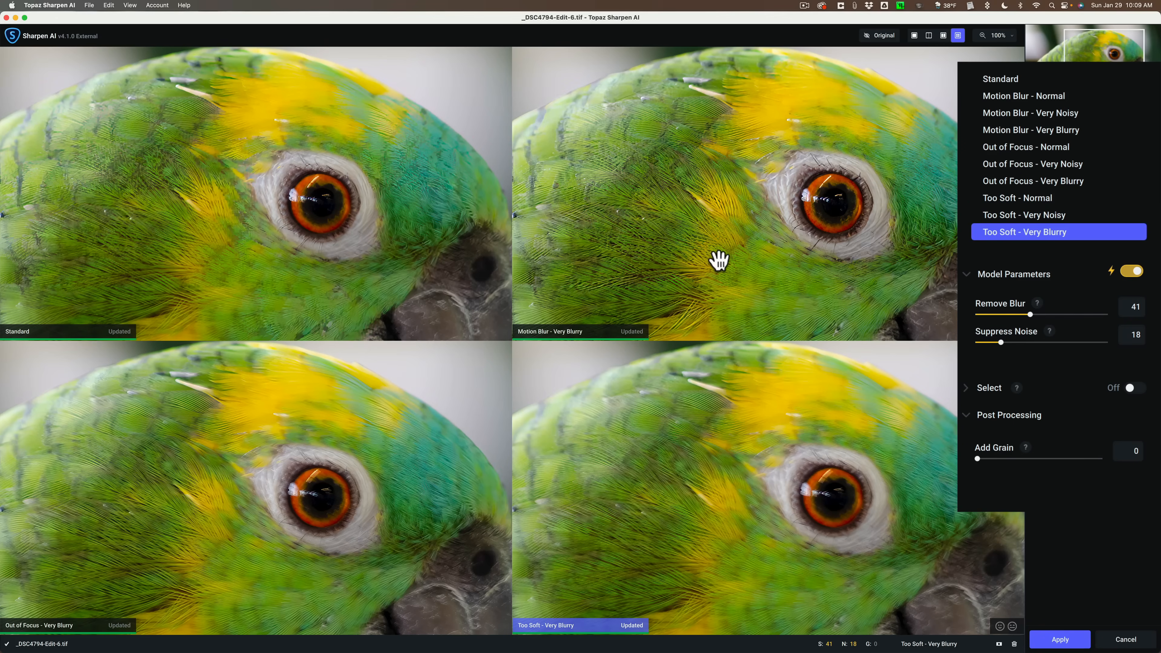
# - Select the Standard preview and try Lens Blur, Motion Blur and auto-detected settings on it
pyautogui.click(1001, 79)
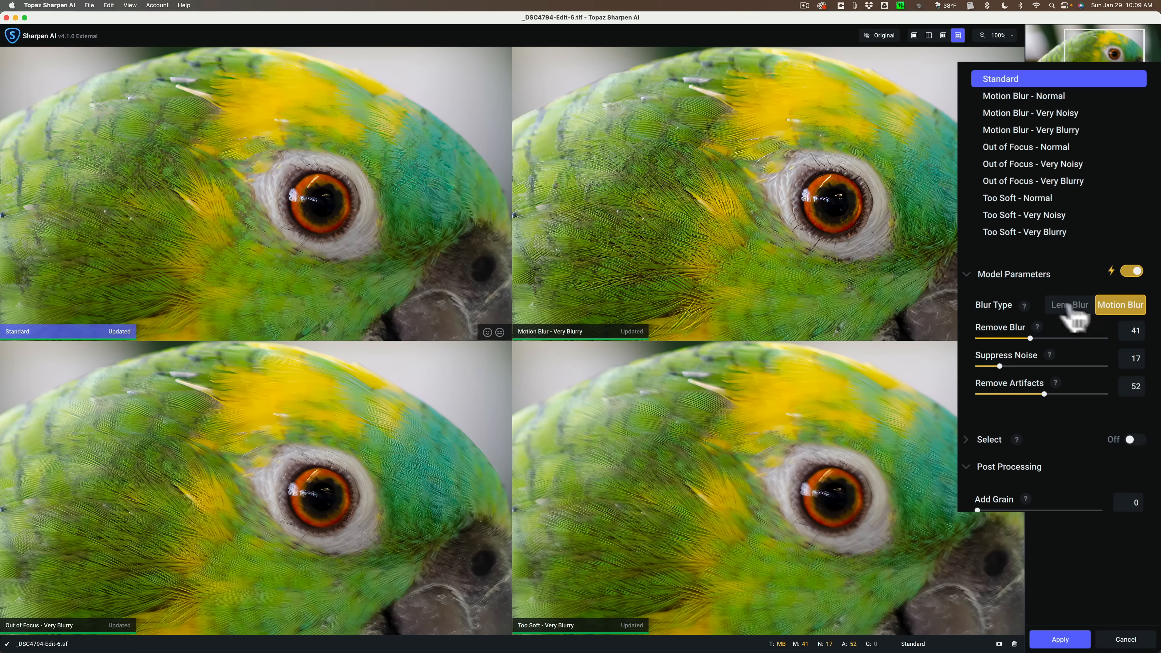
pyautogui.click(1069, 305)
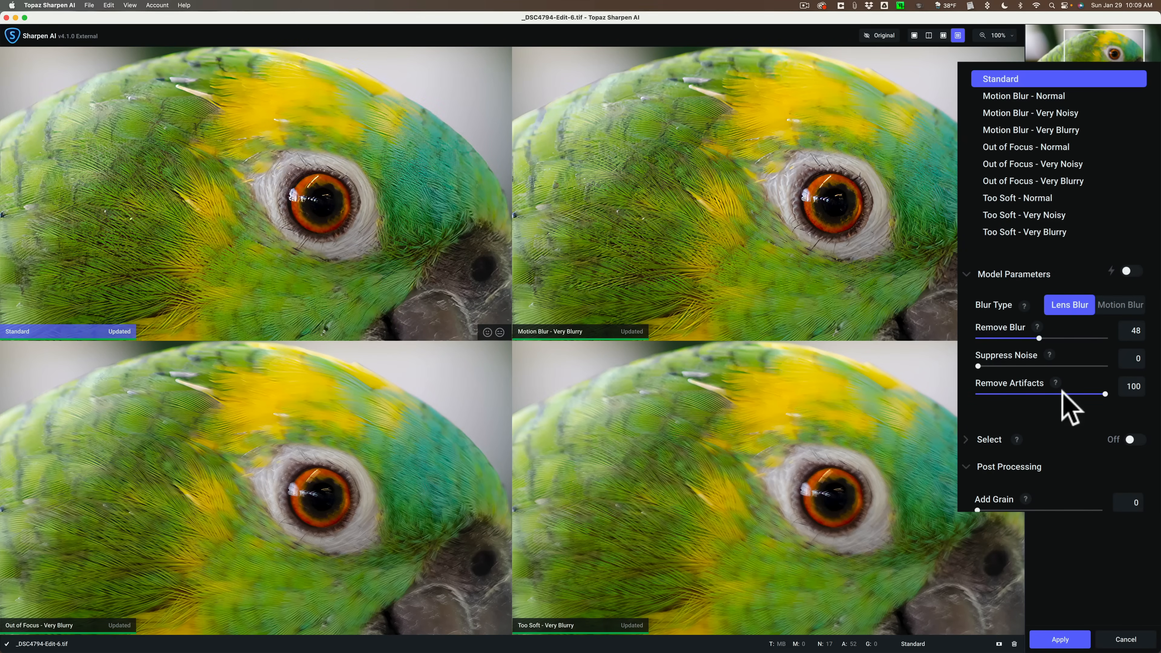
pyautogui.moveTo(369, 166)
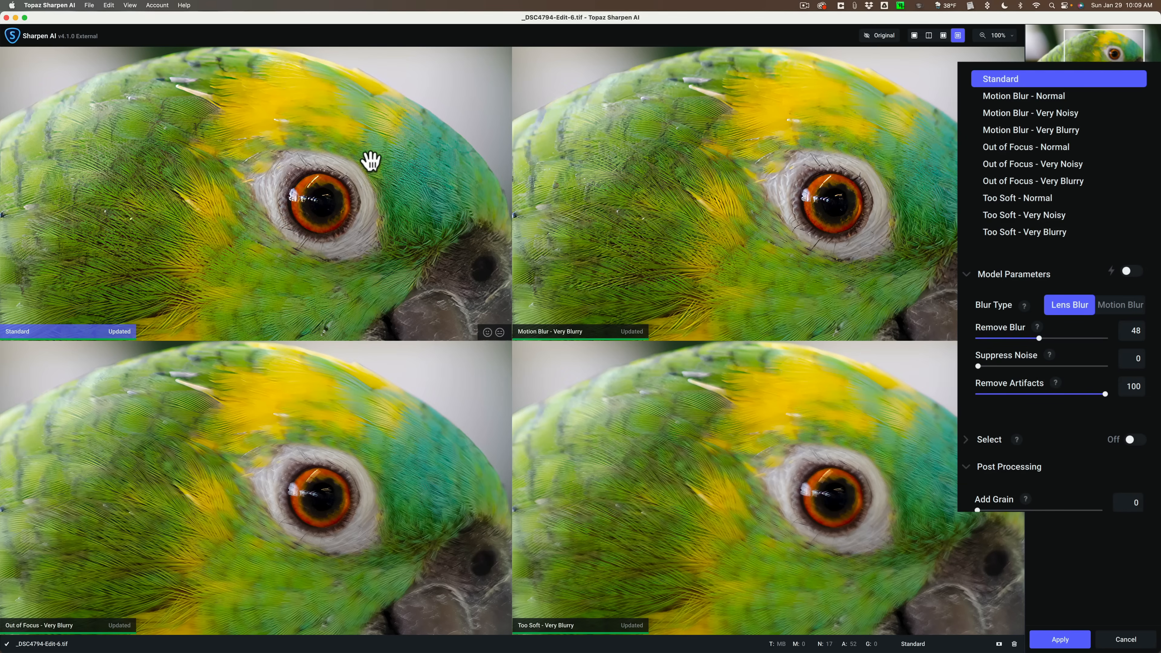
pyautogui.click(370, 161)
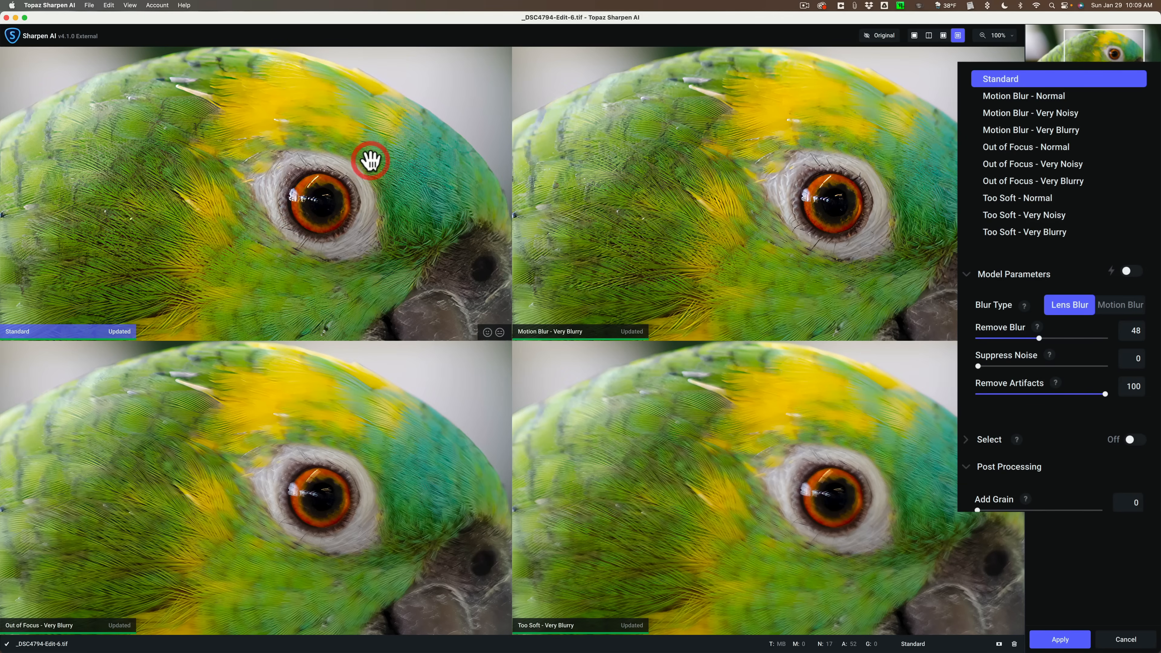
pyautogui.moveTo(1034, 228)
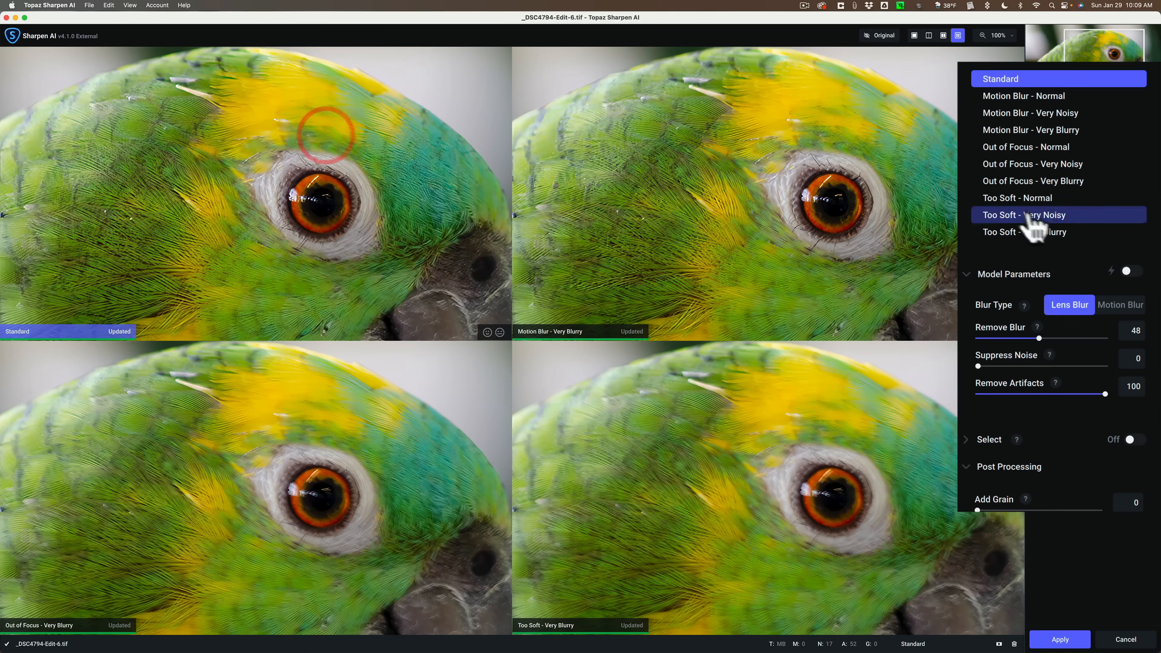
pyautogui.click(1121, 305)
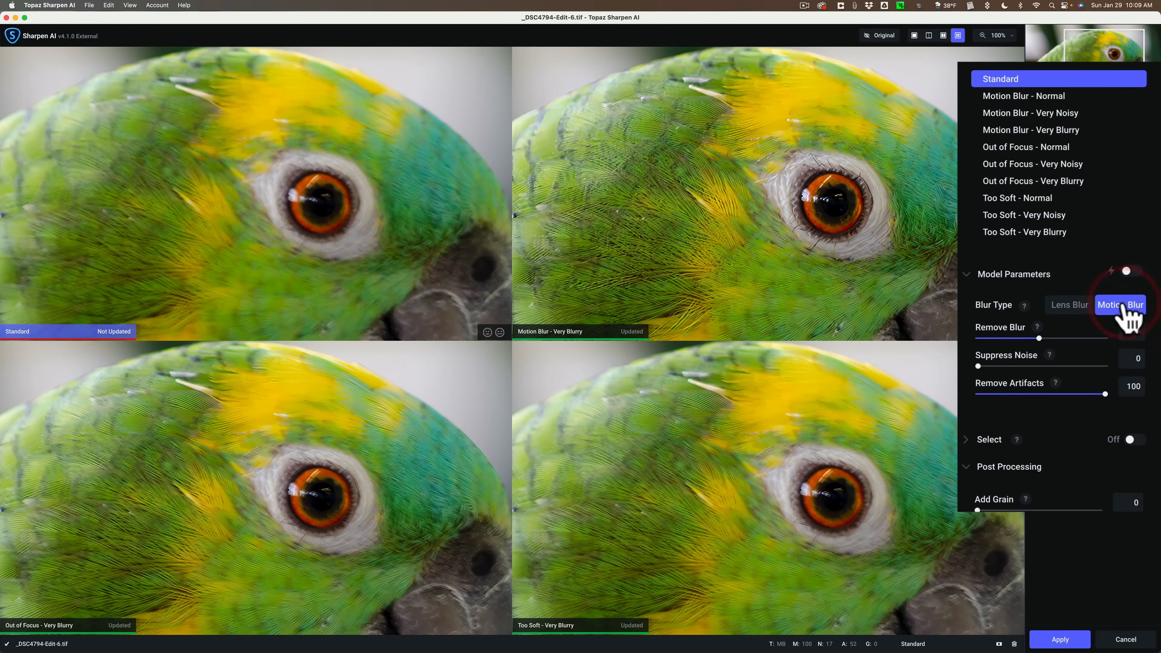
pyautogui.click(1127, 271)
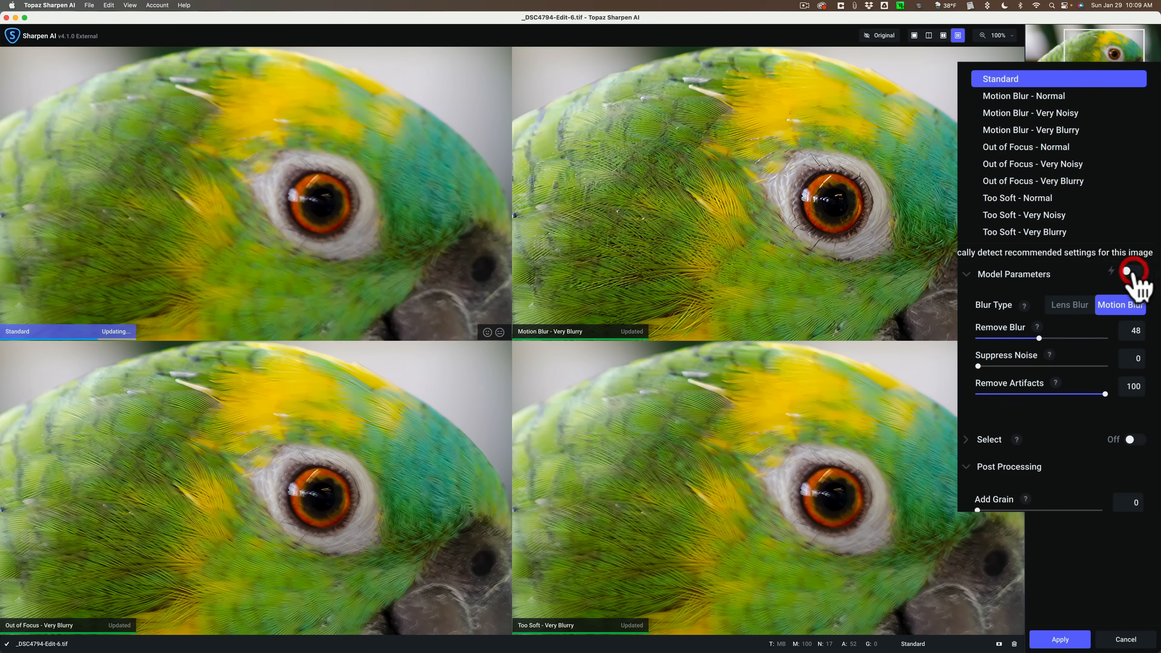
pyautogui.click(1128, 272)
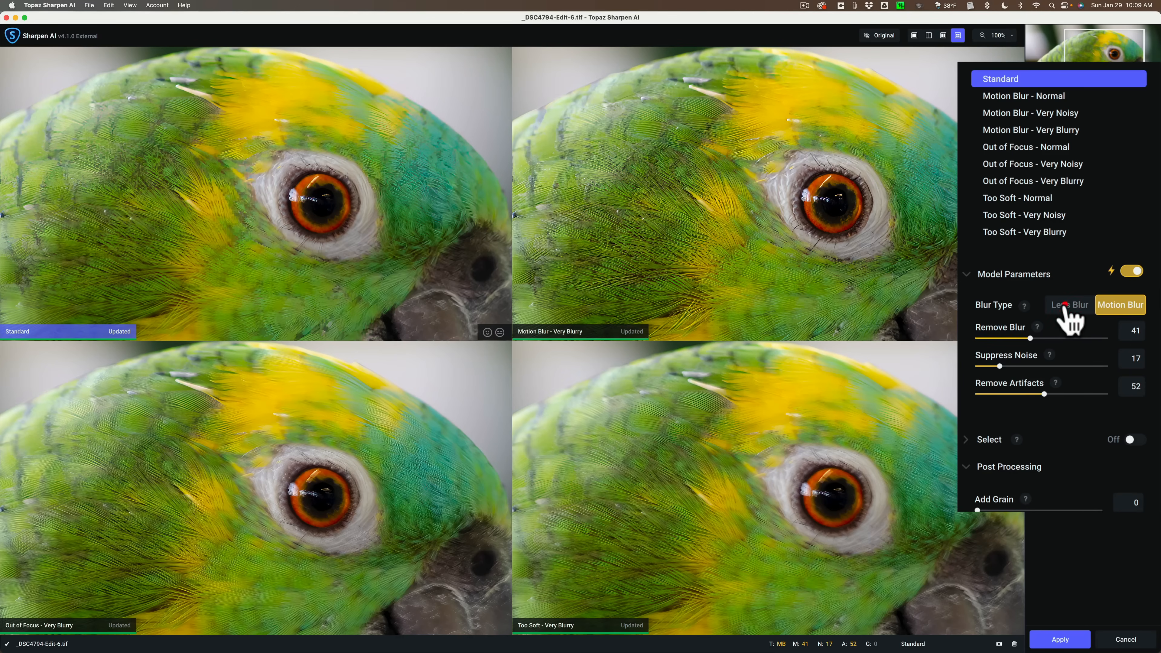
# - Settle the Standard preview on Lens Blur with Remove Blur 48, Suppress Noise 0, Remove Artifacts 100
pyautogui.click(1069, 305)
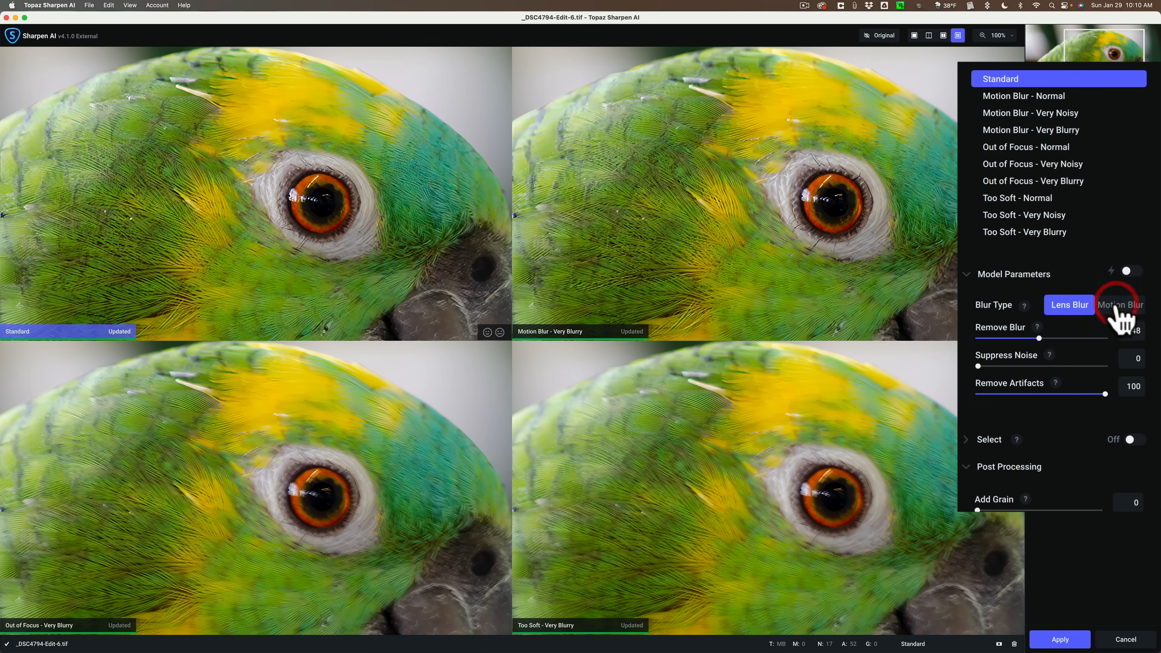
pyautogui.click(1120, 305)
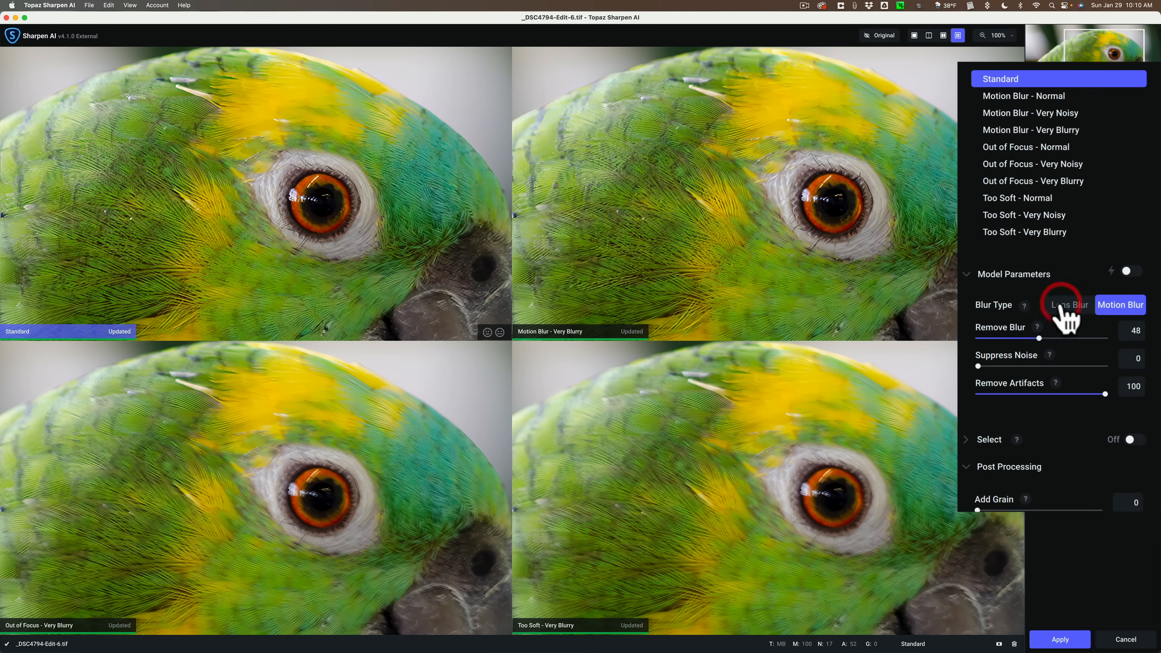
pyautogui.click(1069, 305)
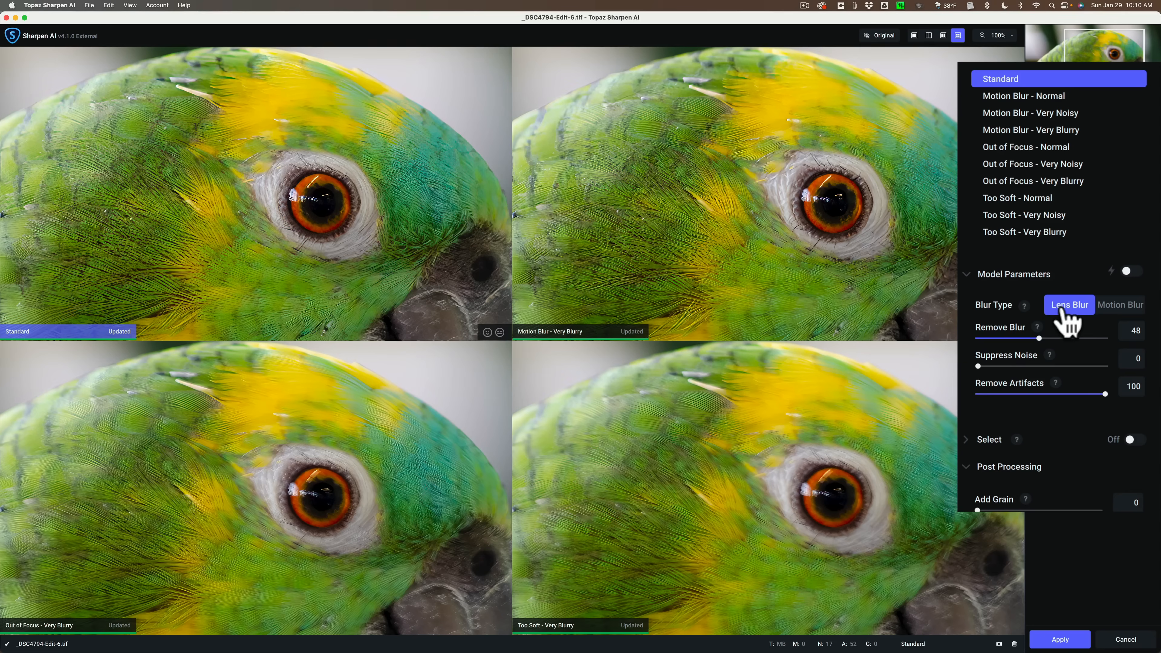
pyautogui.moveTo(345, 182)
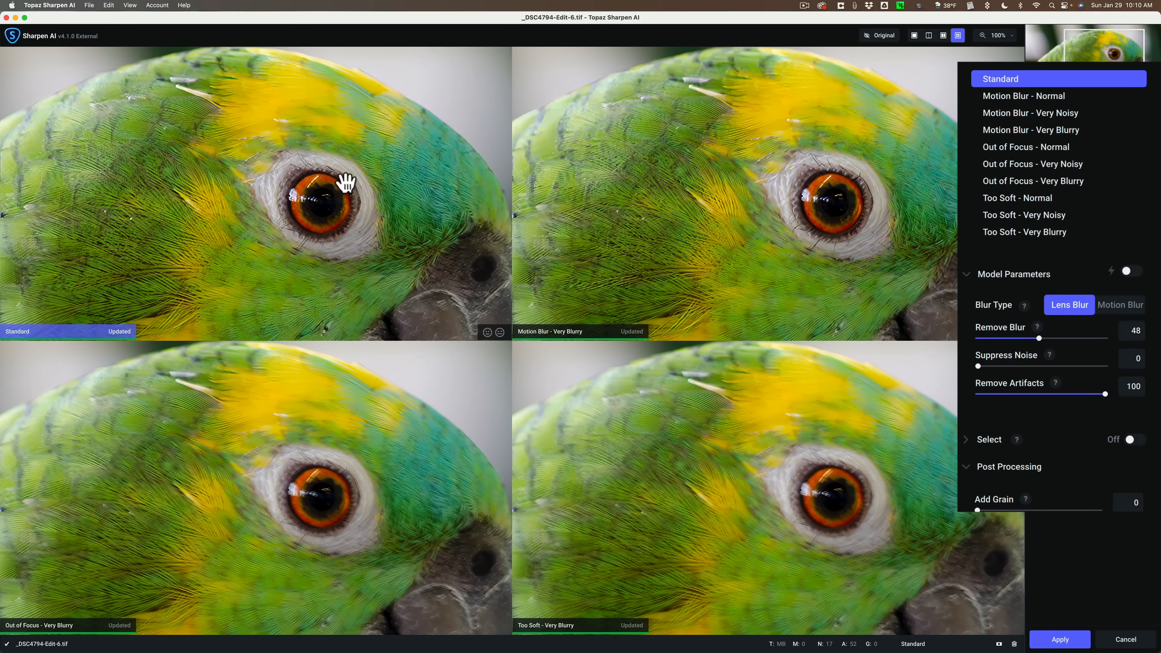
pyautogui.moveTo(542, 313)
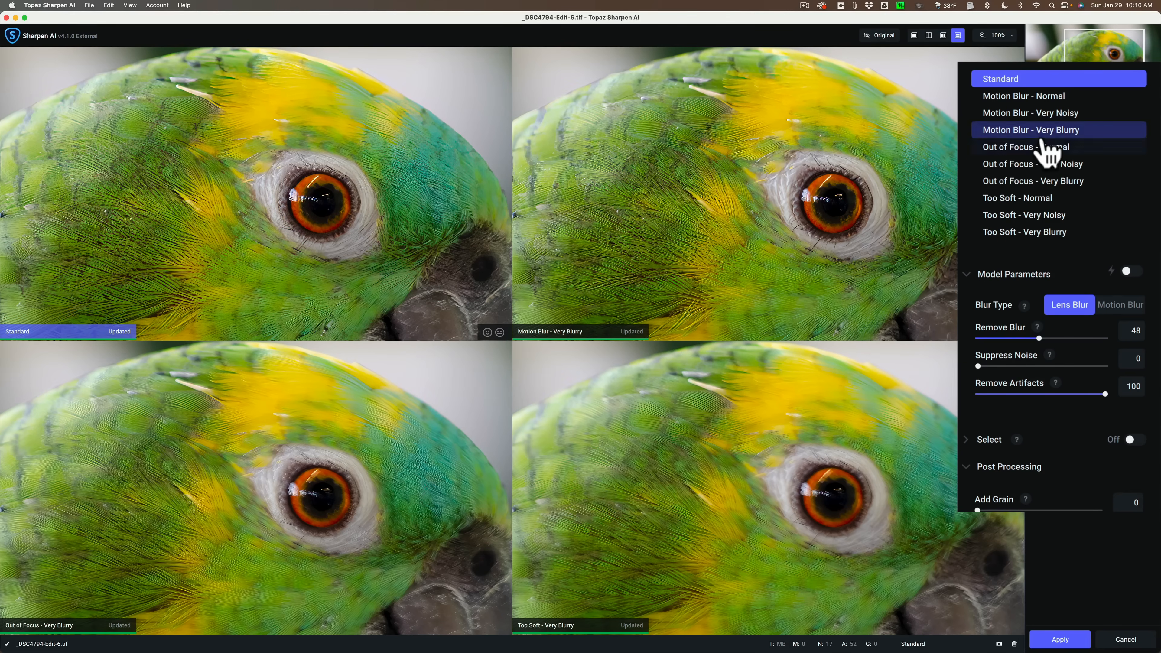
pyautogui.moveTo(1041, 126)
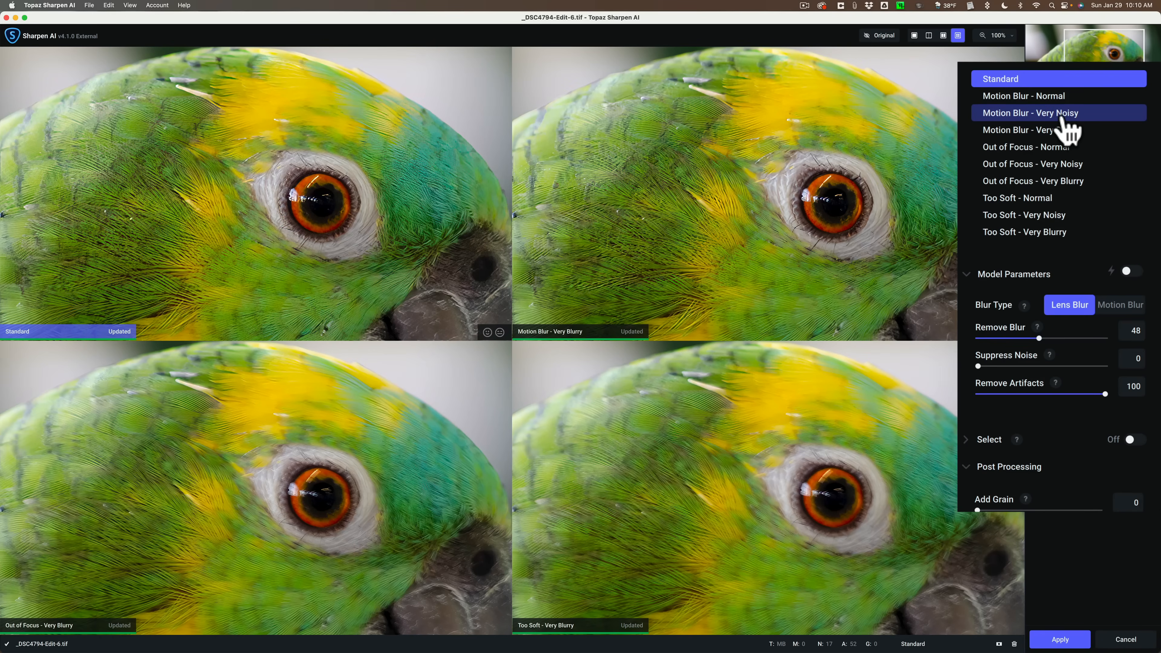
pyautogui.moveTo(1024, 97)
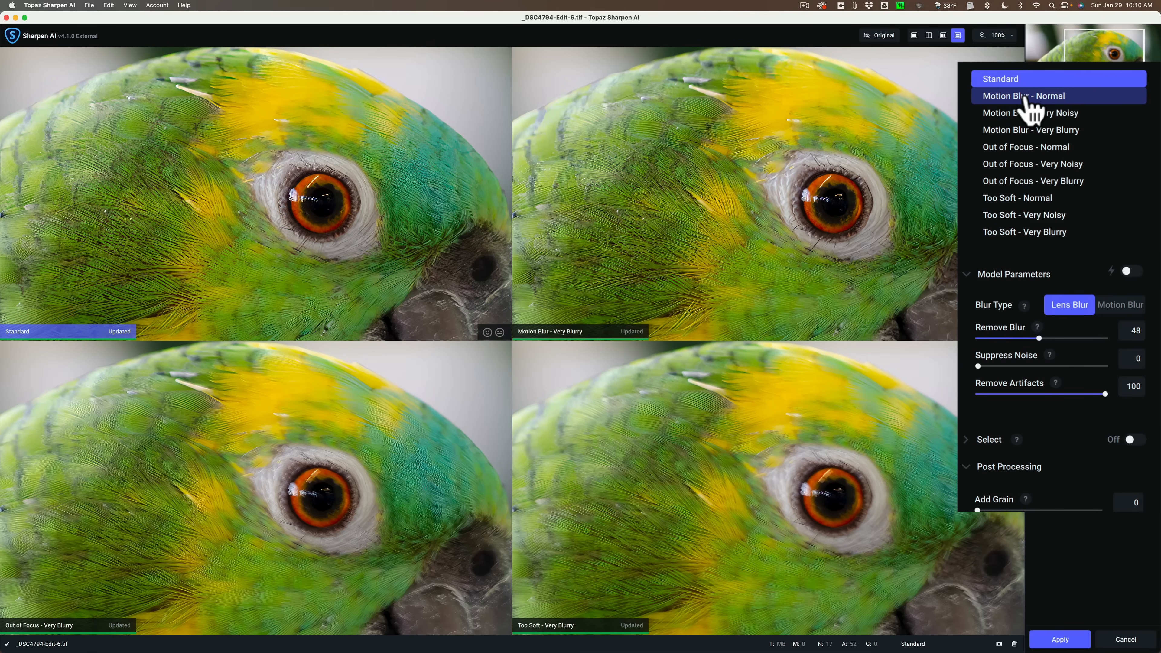
# - Try Motion Blur - Normal in the top-right comparison, then return it to Motion Blur - Very Blurry at 59/25
pyautogui.click(1024, 233)
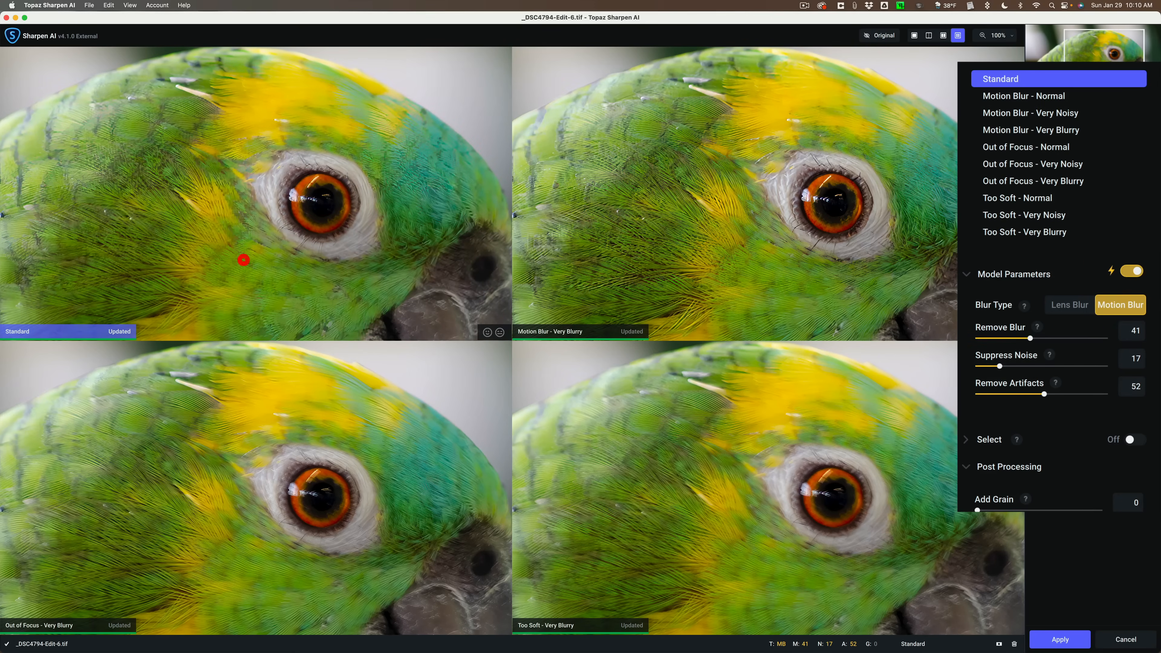
pyautogui.click(1031, 129)
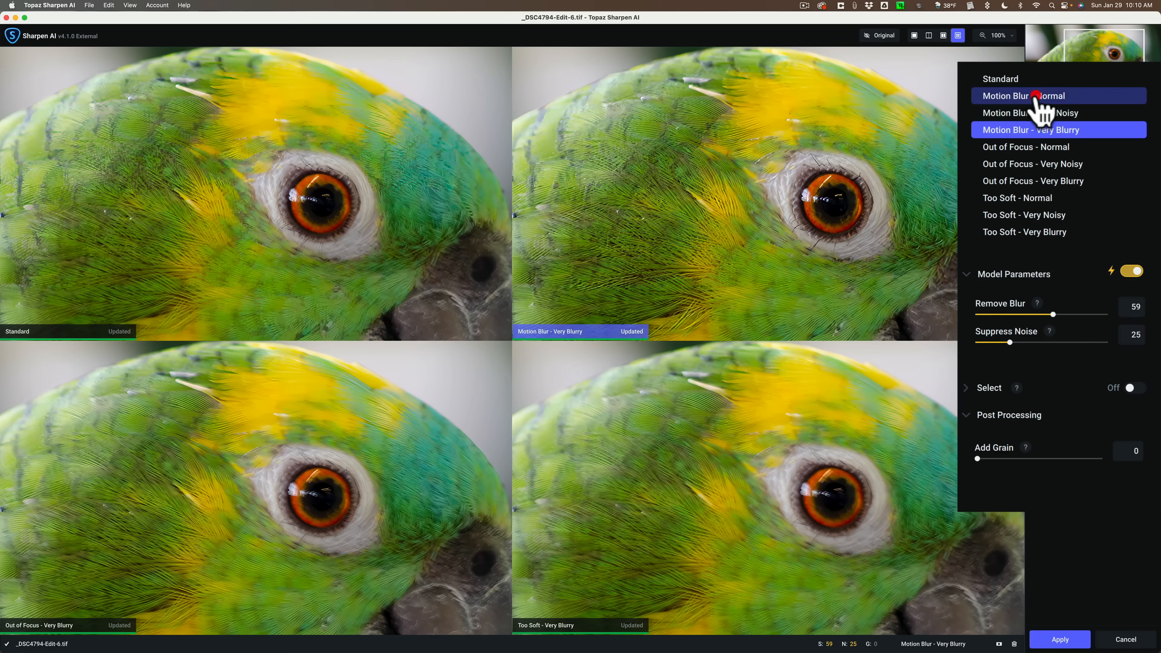
pyautogui.click(1036, 96)
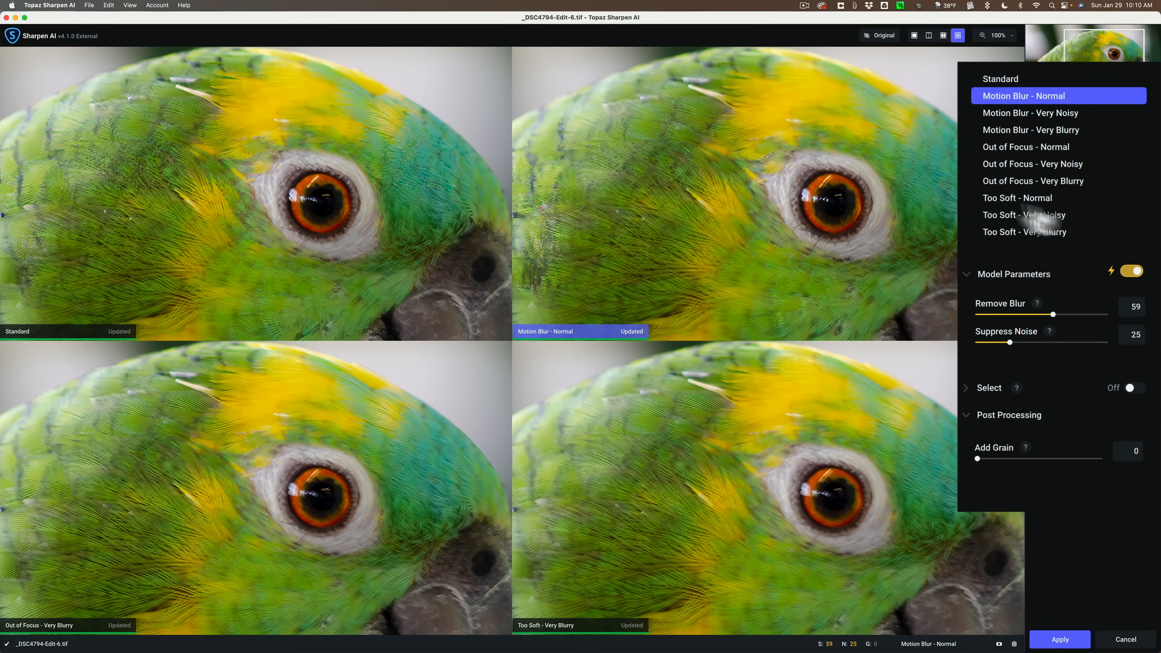
pyautogui.click(1052, 130)
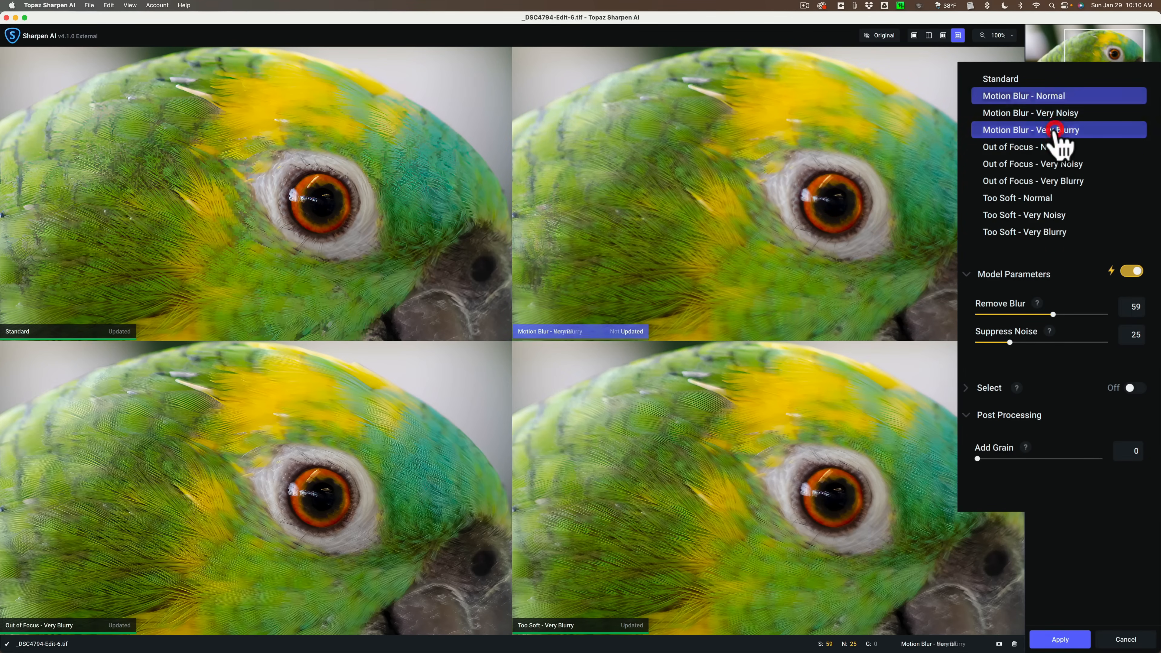
pyautogui.click(1053, 130)
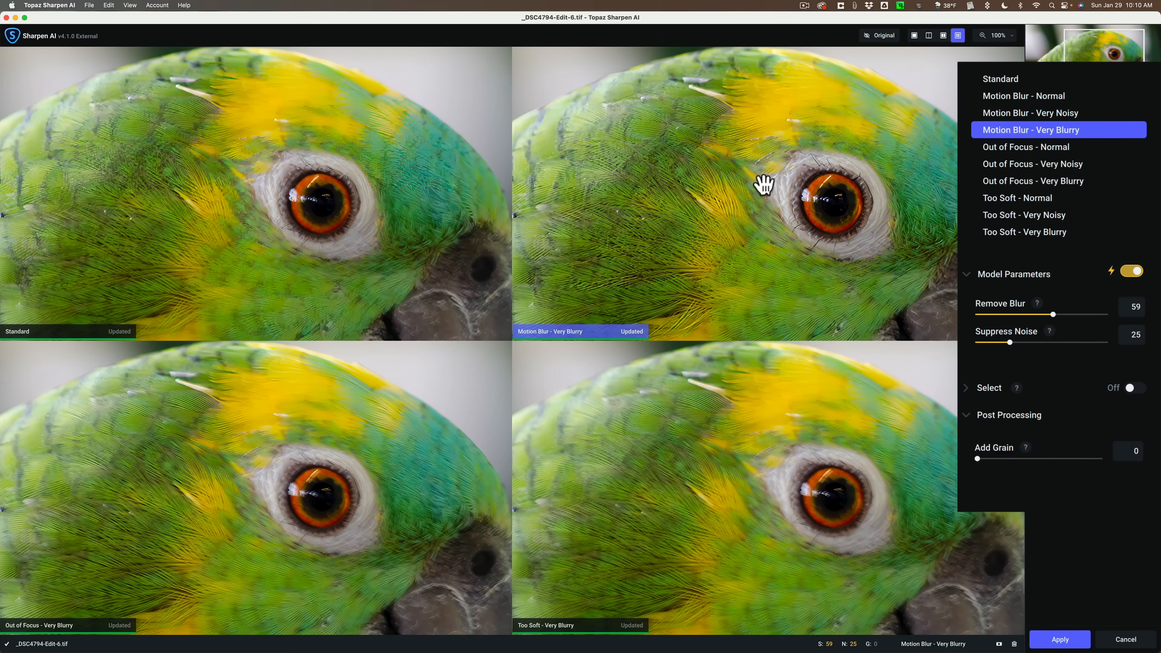
pyautogui.moveTo(191, 553)
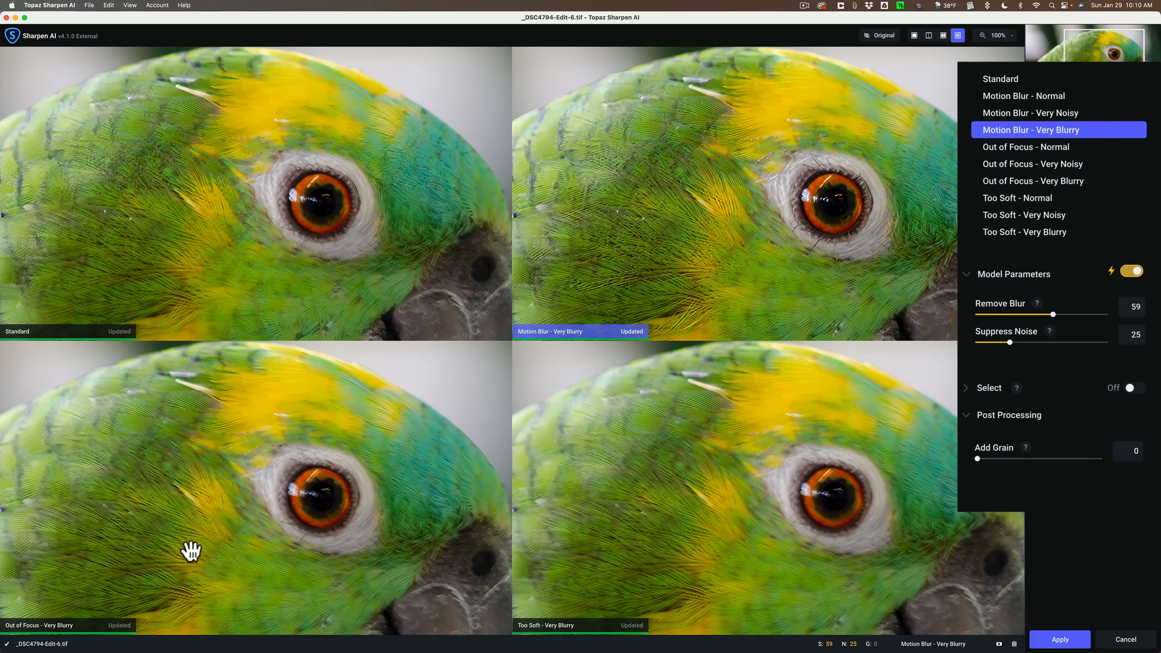
pyautogui.moveTo(334, 493)
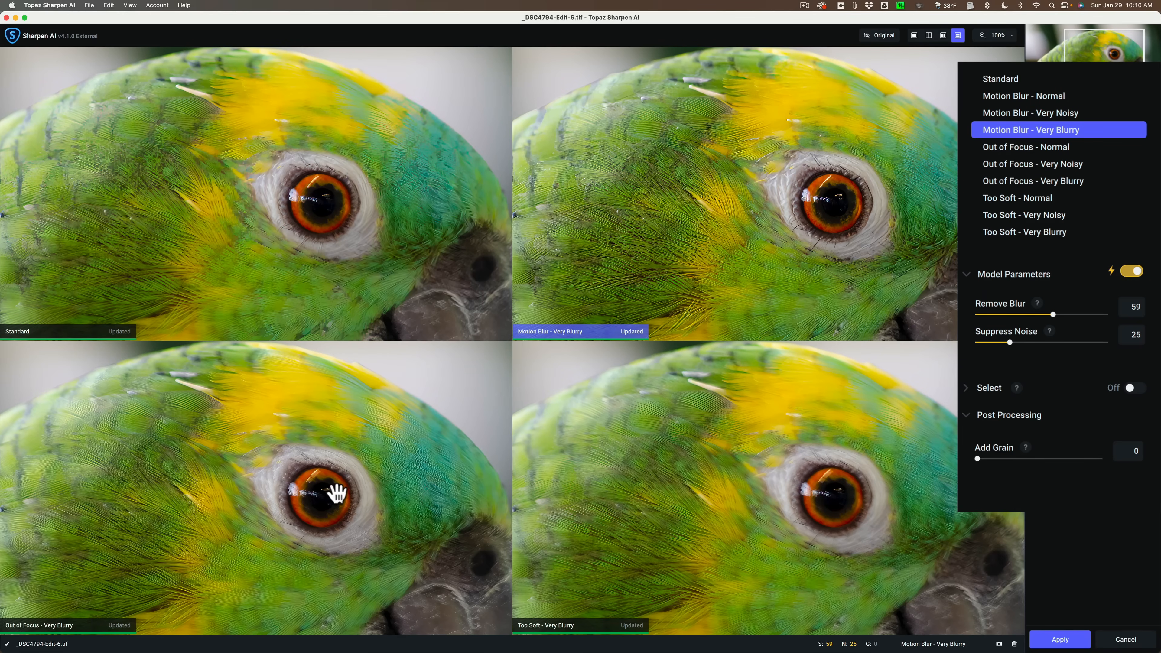
# - Switch the lower-left comparison to Out of Focus - Normal (Remove Blur 39, Suppress Noise 18)
pyautogui.click(1033, 181)
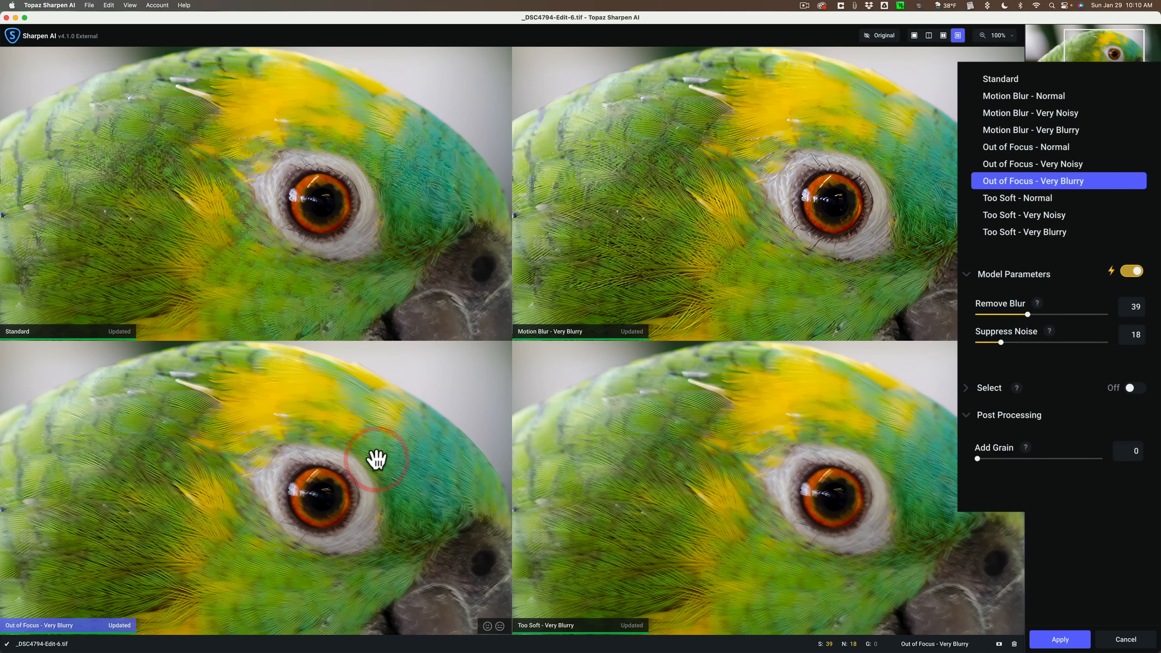
pyautogui.moveTo(1018, 205)
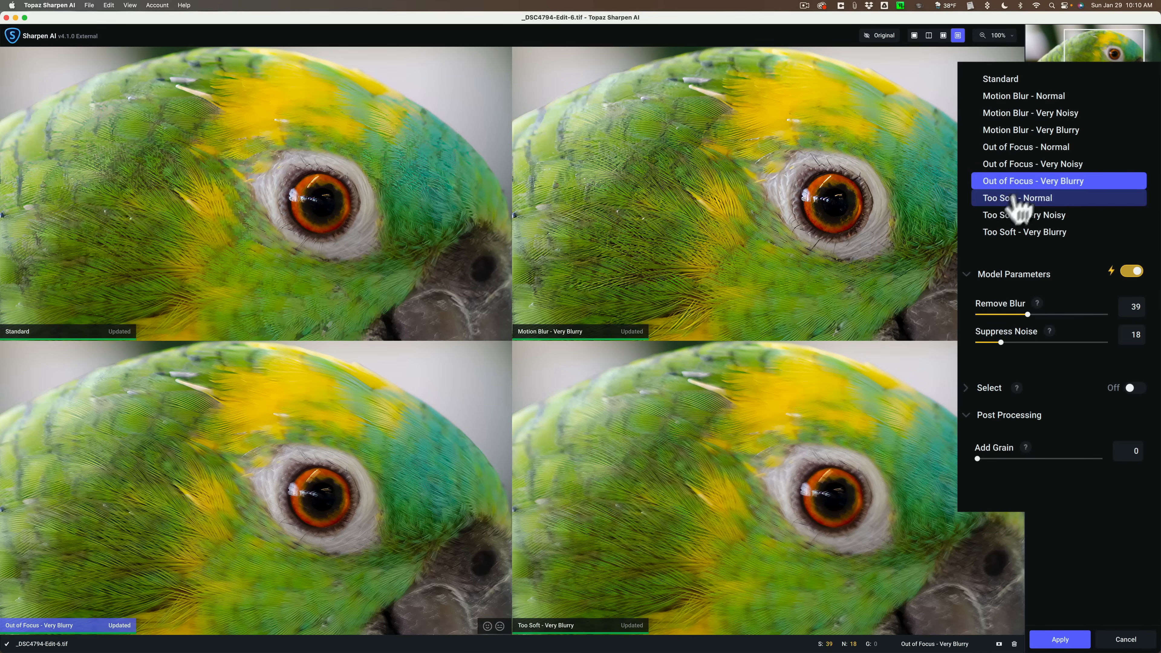
pyautogui.moveTo(1059, 173)
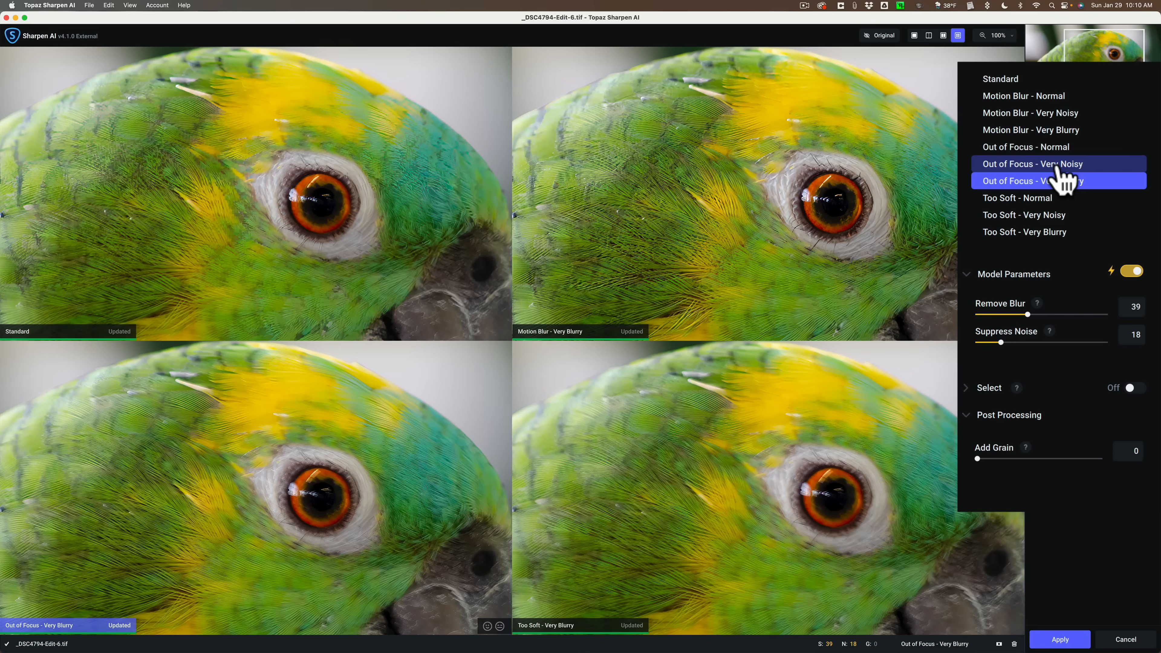
pyautogui.moveTo(1048, 159)
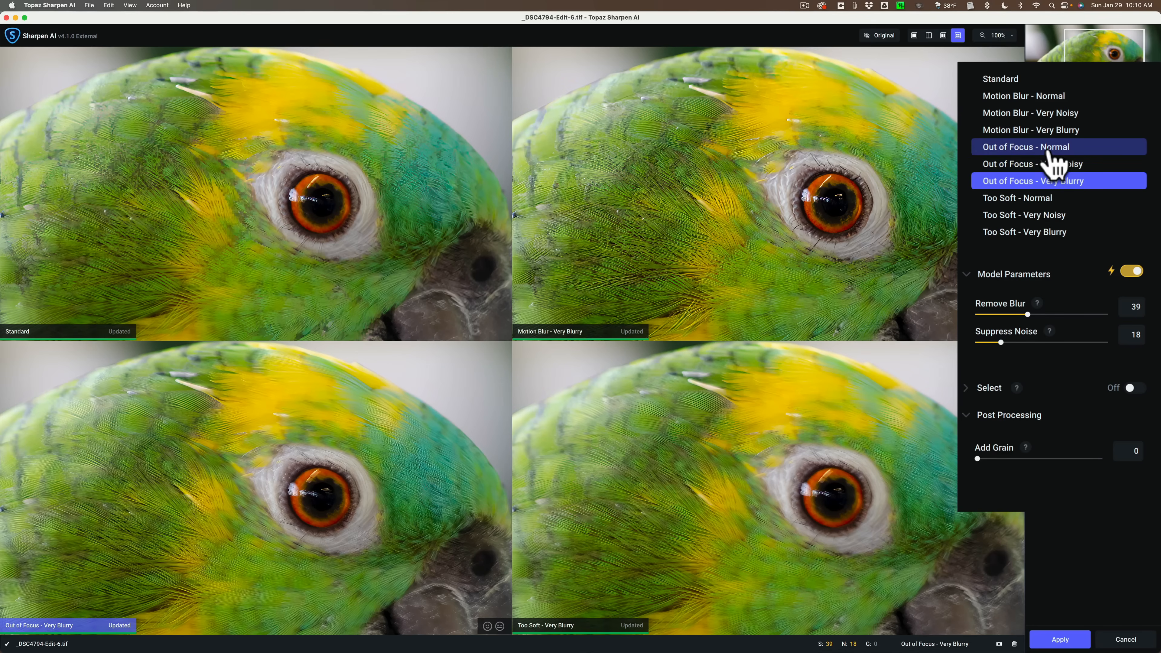
pyautogui.click(1025, 147)
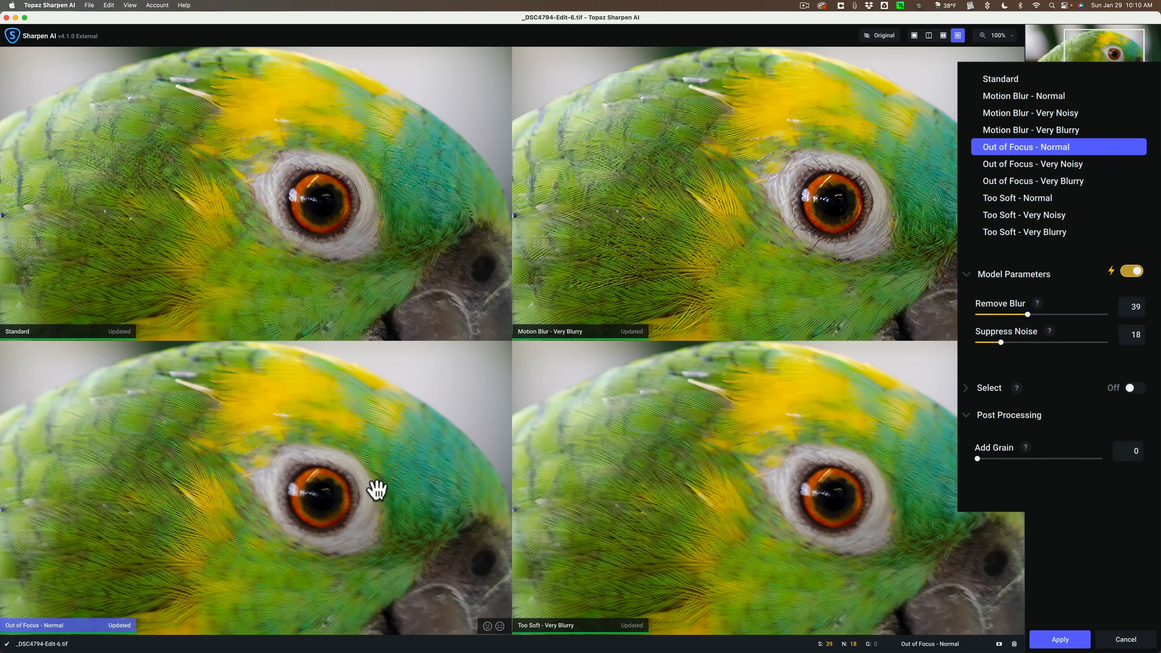
pyautogui.moveTo(627, 526)
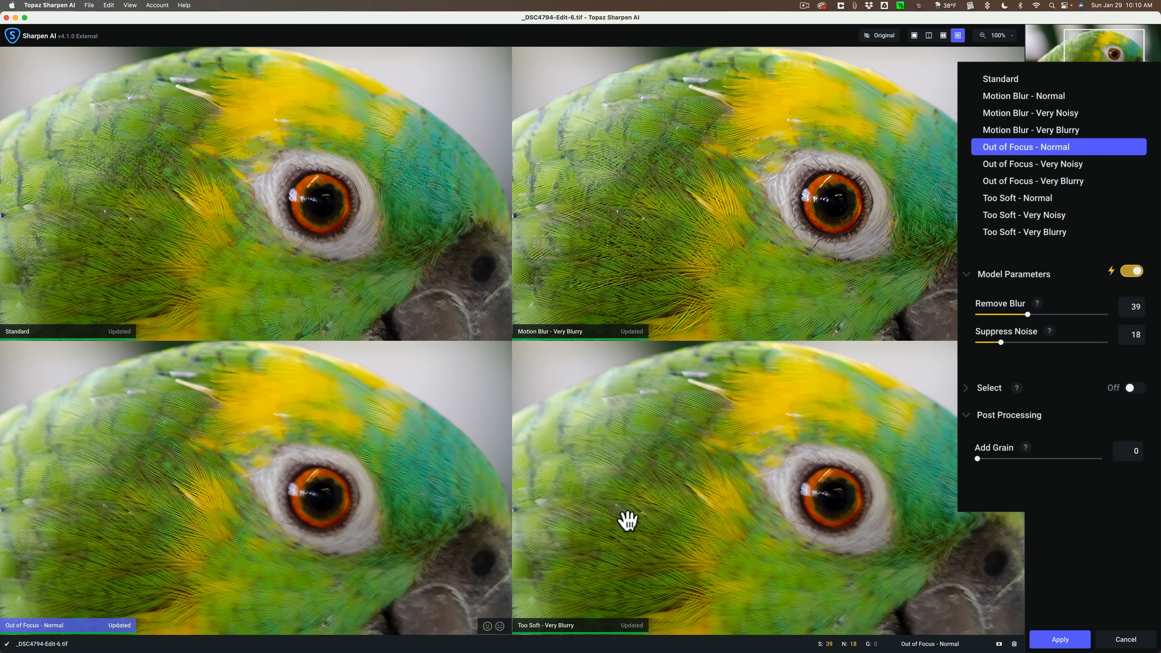
# - Switch the lower-right comparison pane from Too Soft - Very Blurry to Too Soft - Normal
pyautogui.click(1024, 232)
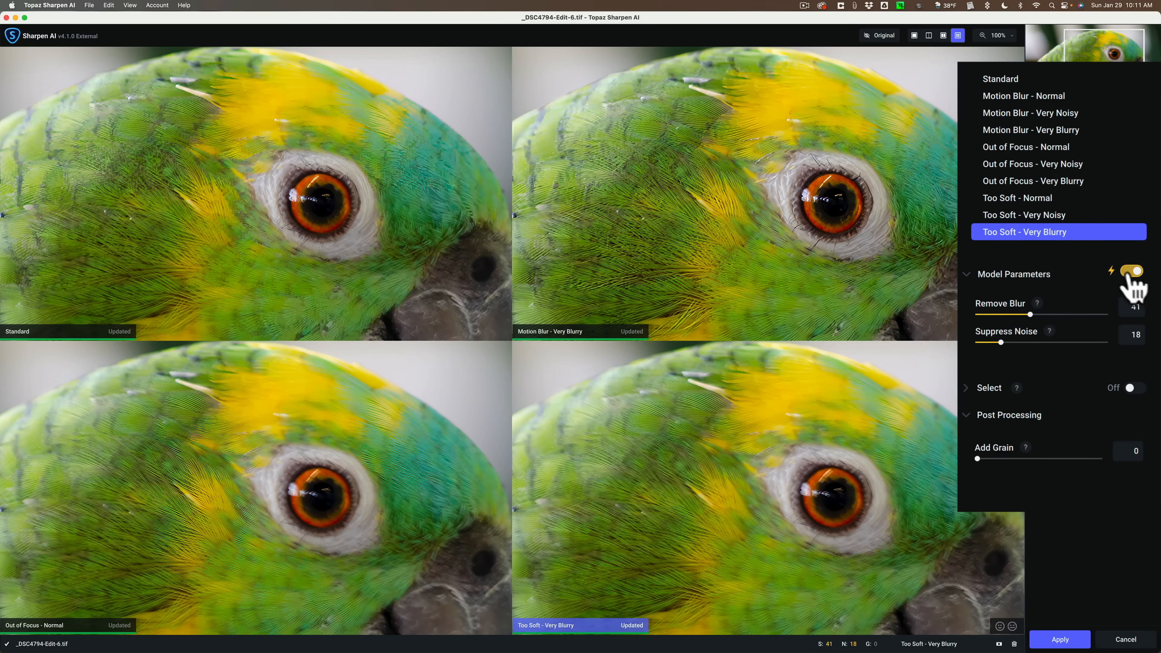
pyautogui.moveTo(1047, 223)
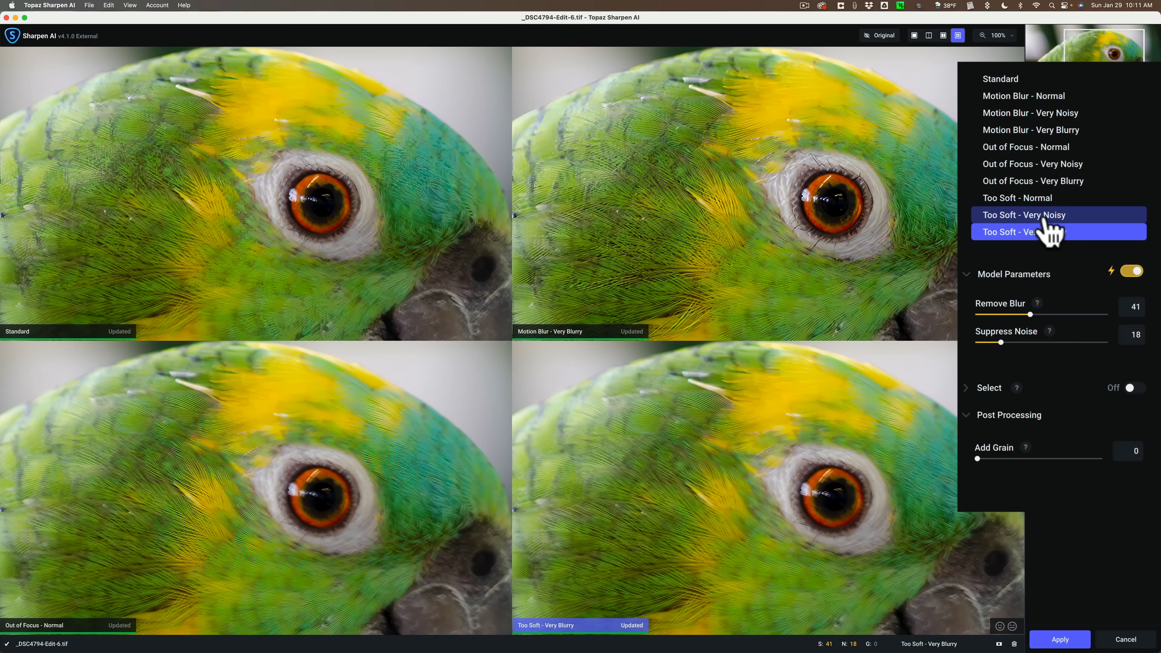
pyautogui.click(1035, 197)
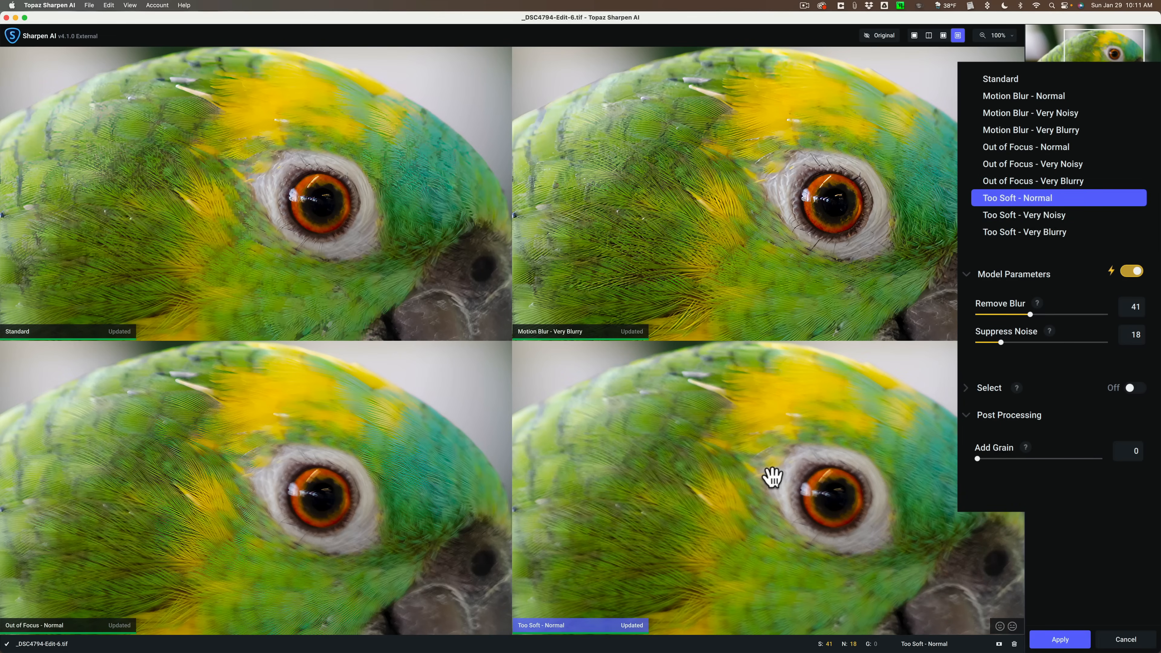
pyautogui.moveTo(639, 486)
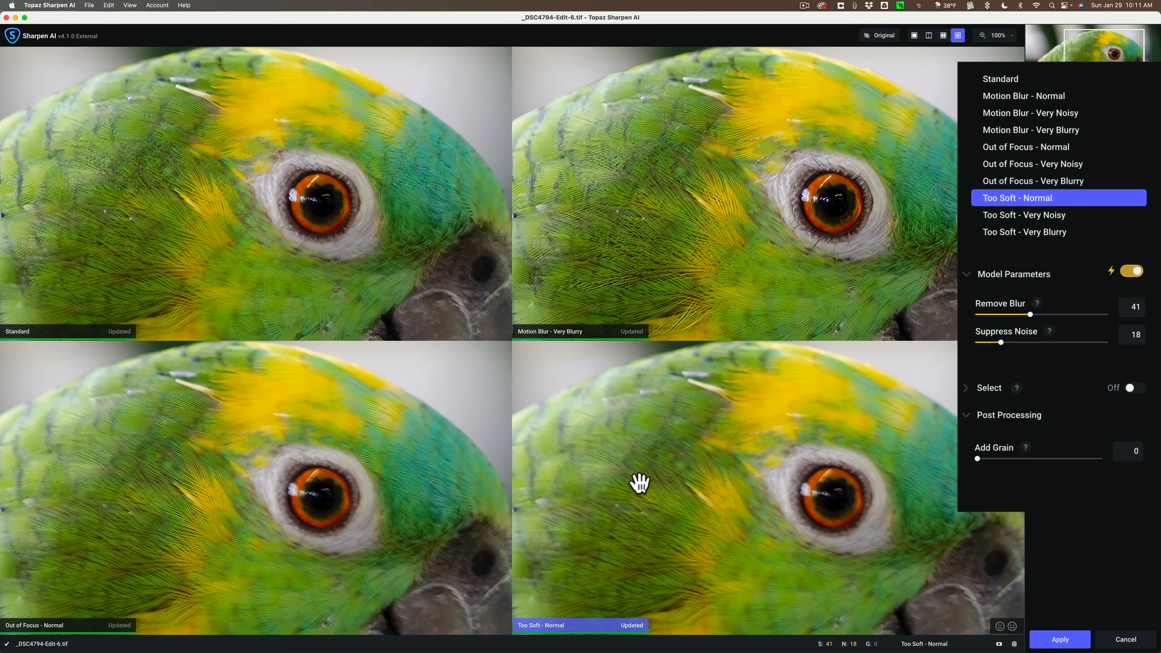
pyautogui.moveTo(618, 246)
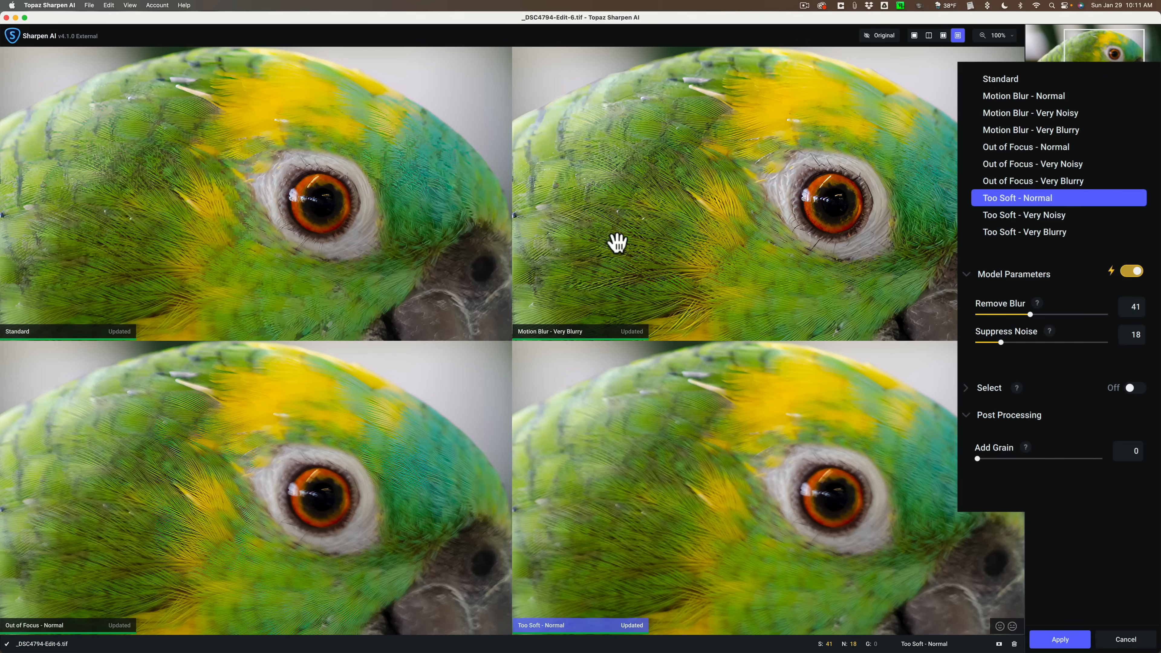
# - Set the Standard pane's blur type to Lens Blur, then reselect the Motion Blur - Very Blurry pane
pyautogui.click(1031, 130)
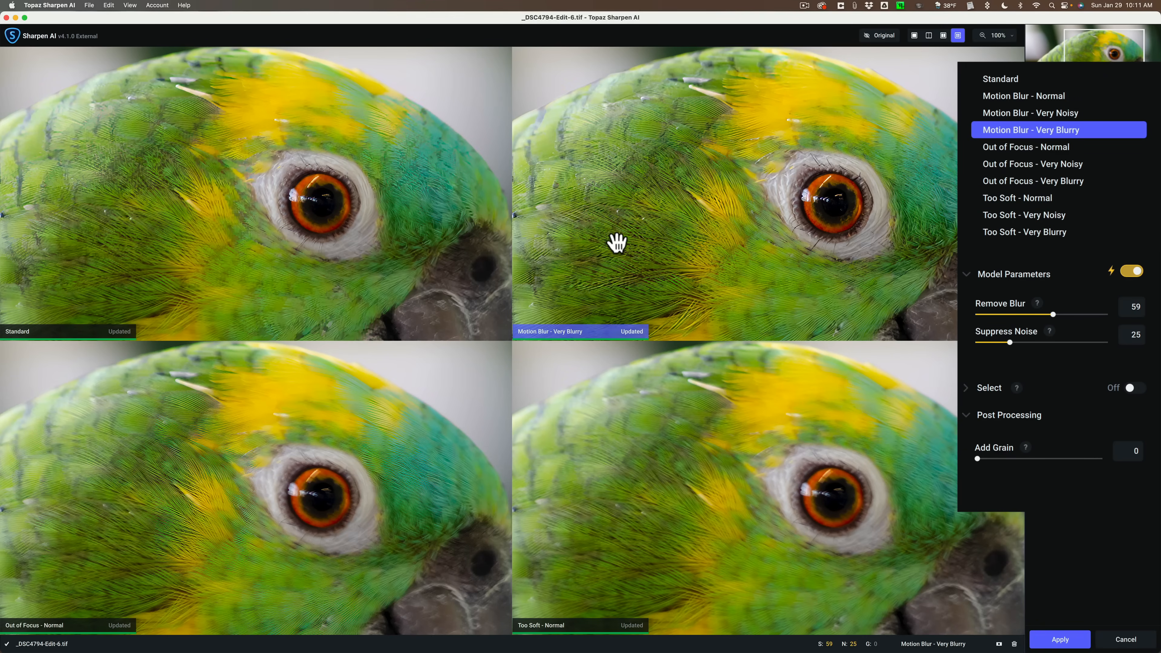
pyautogui.click(1000, 78)
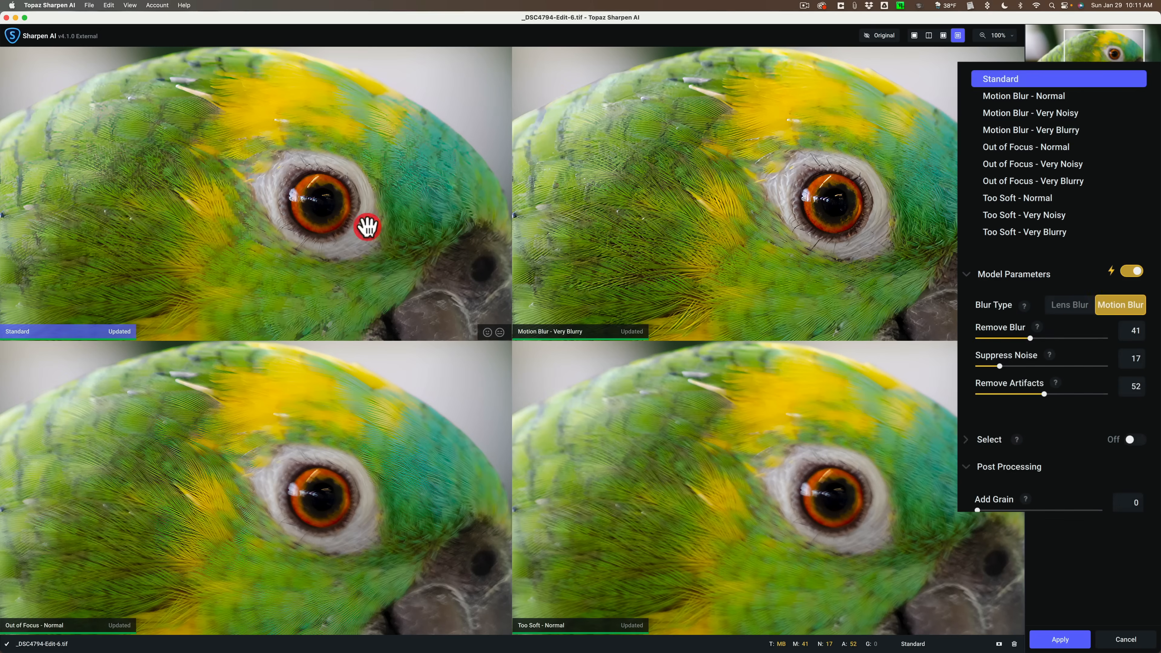
pyautogui.moveTo(1076, 308)
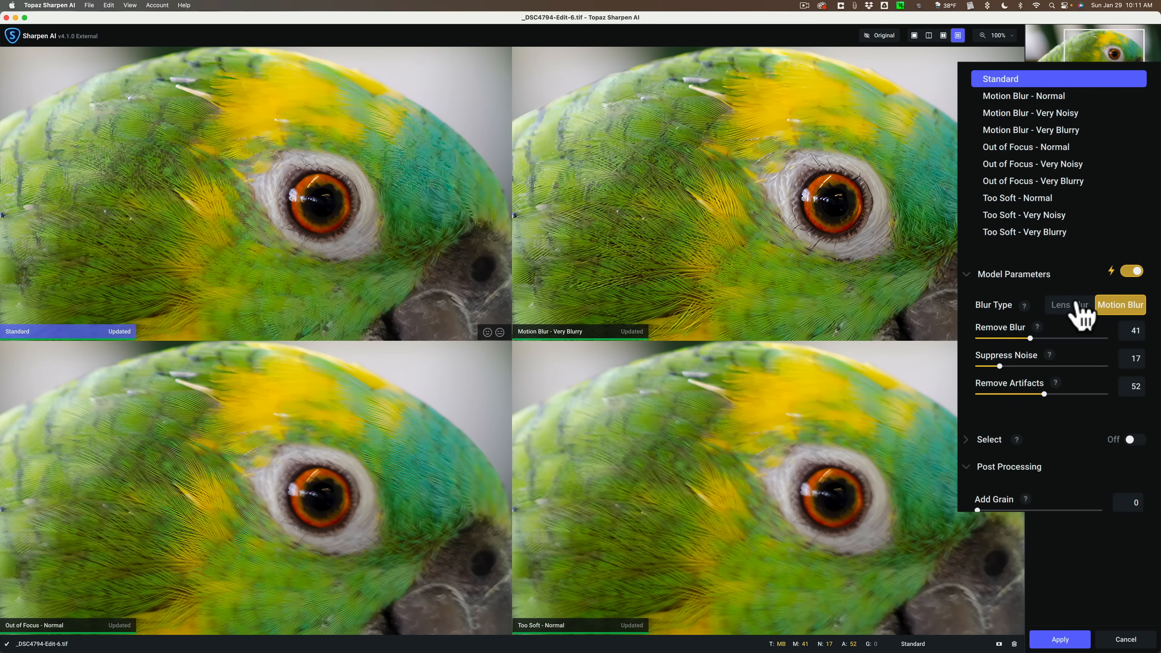
pyautogui.click(1069, 305)
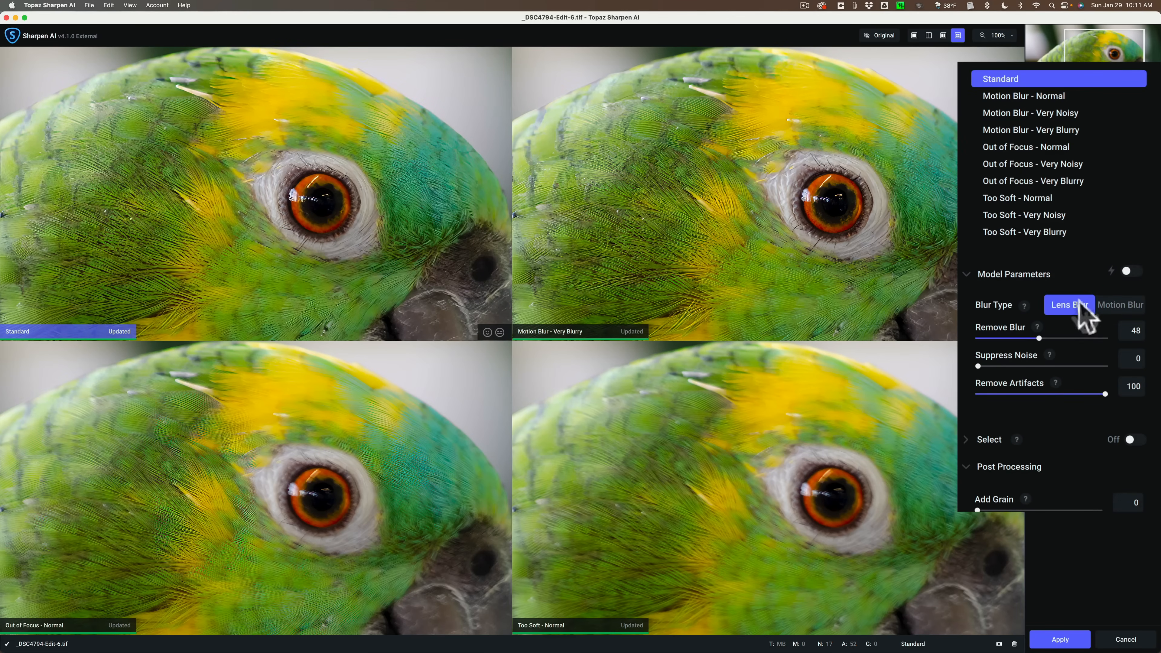
pyautogui.moveTo(1128, 286)
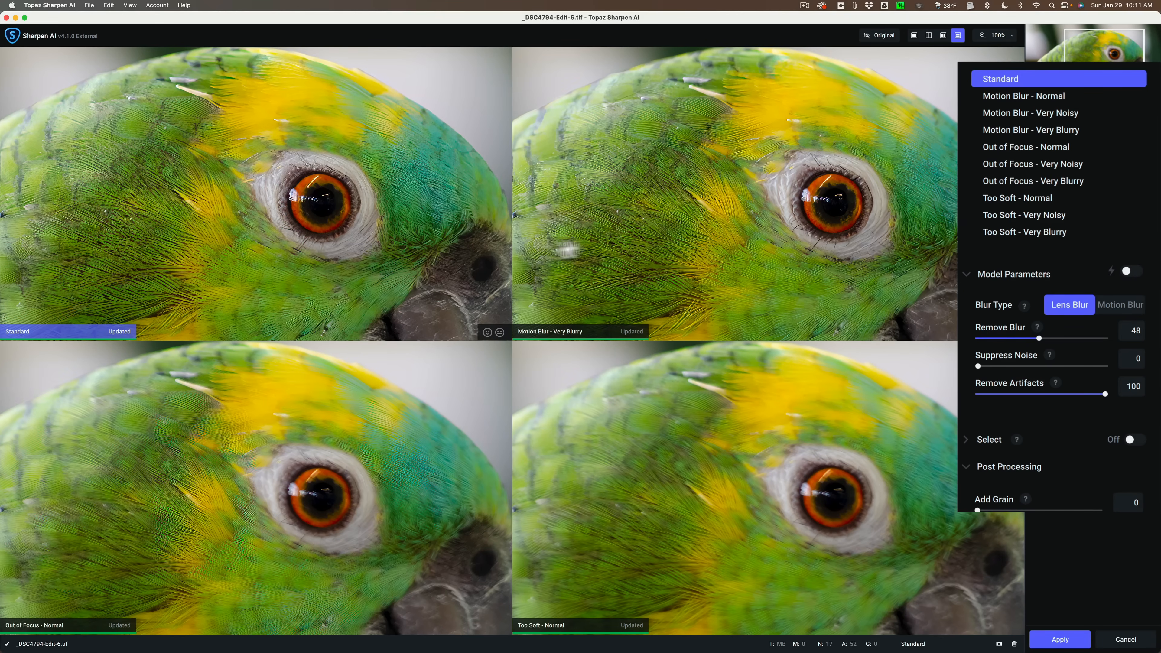
pyautogui.click(1031, 130)
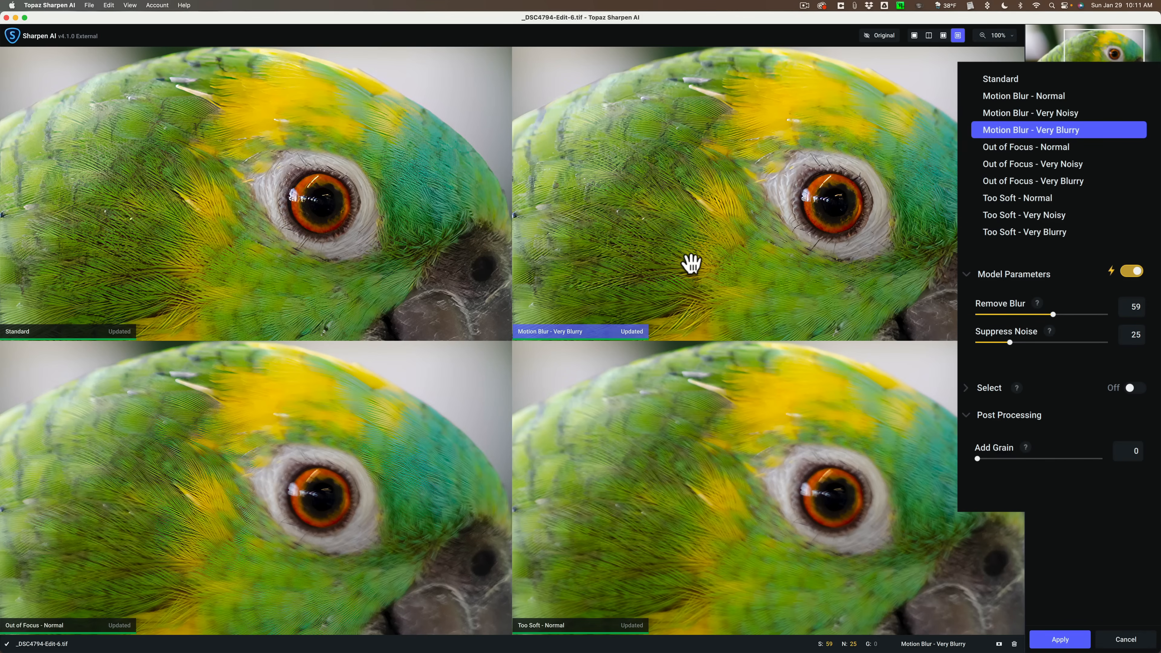
pyautogui.moveTo(705, 280)
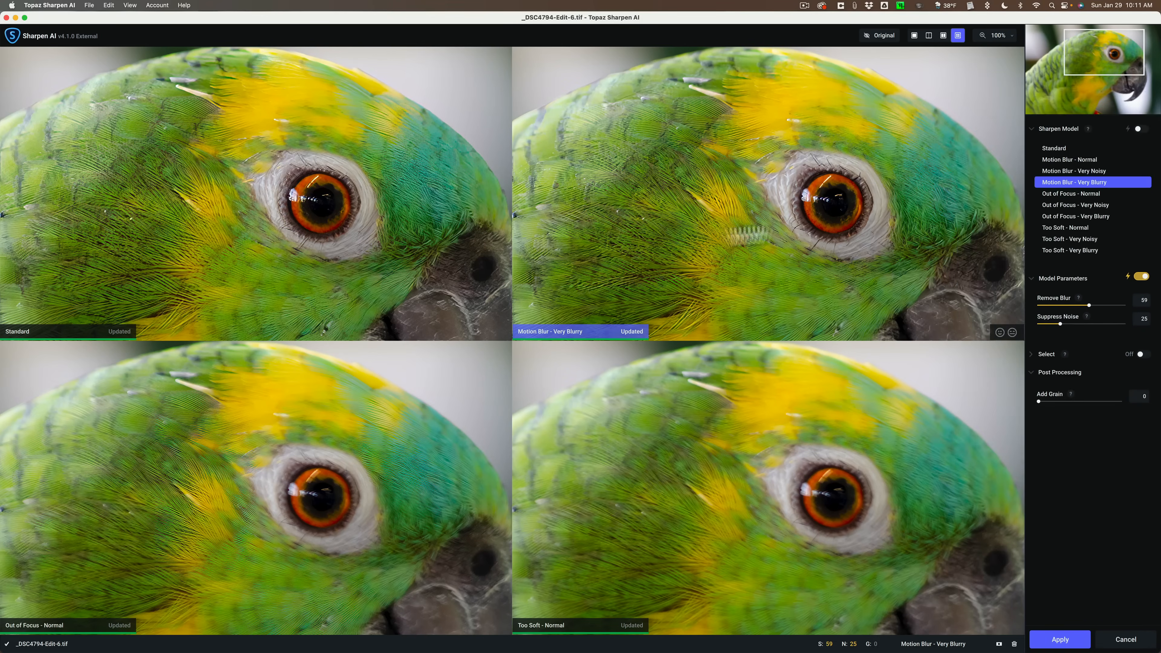
pyautogui.moveTo(801, 220)
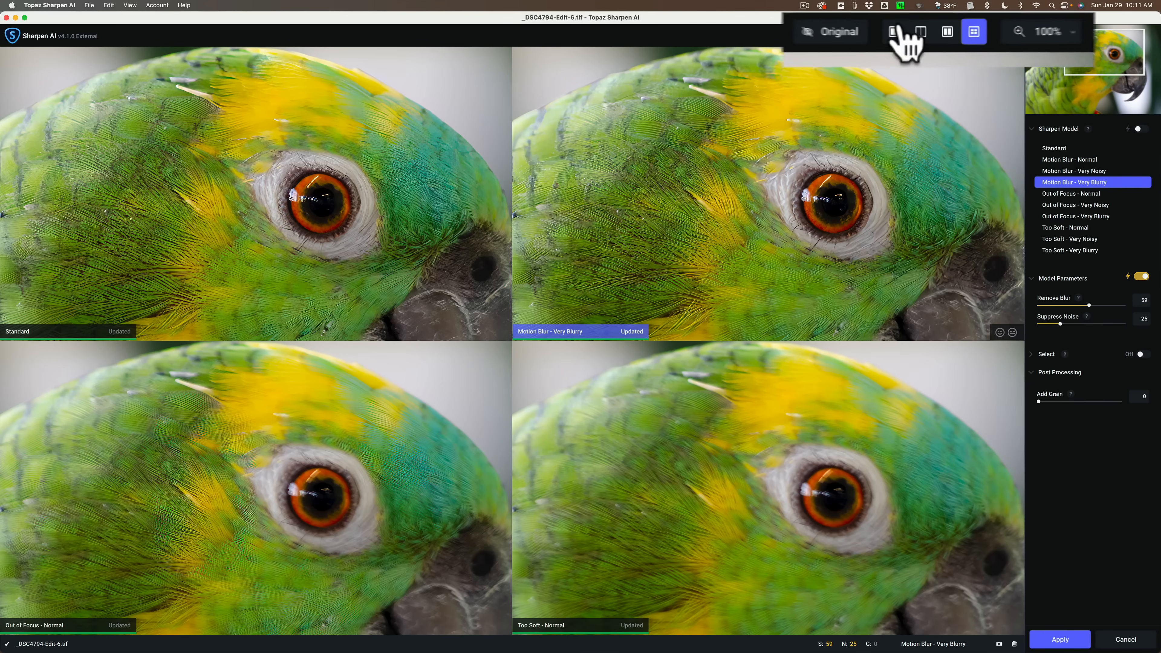
# - Show the whole parrot as a single Motion Blur - Very Blurry preview at 59/25
pyautogui.click(893, 32)
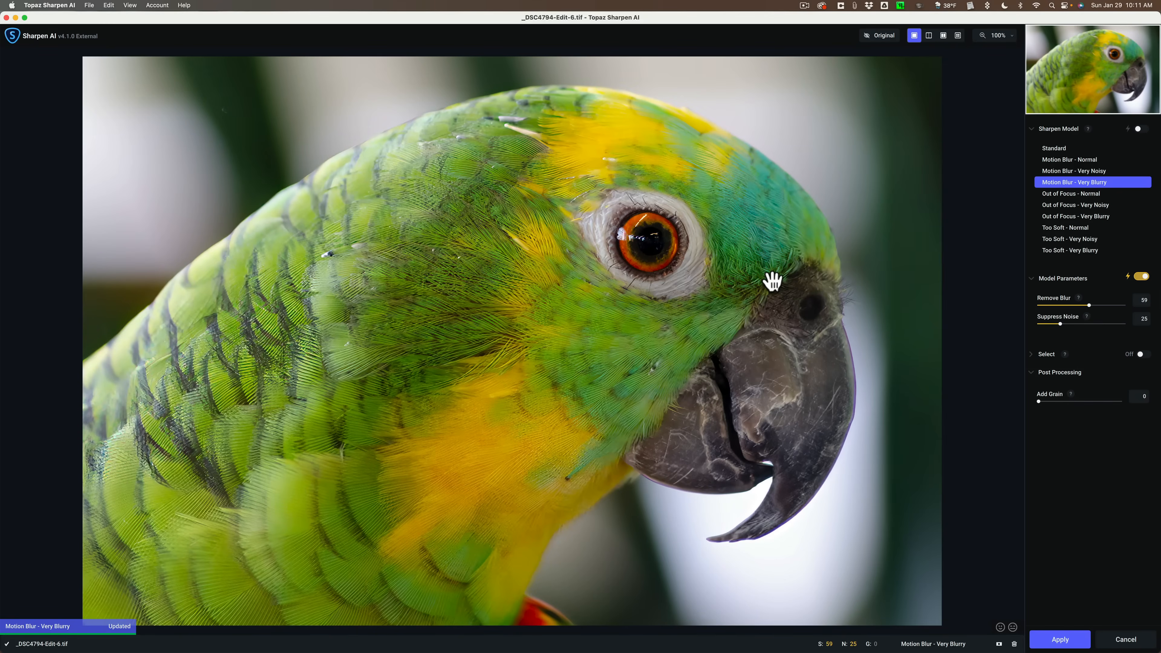
pyautogui.moveTo(865, 193)
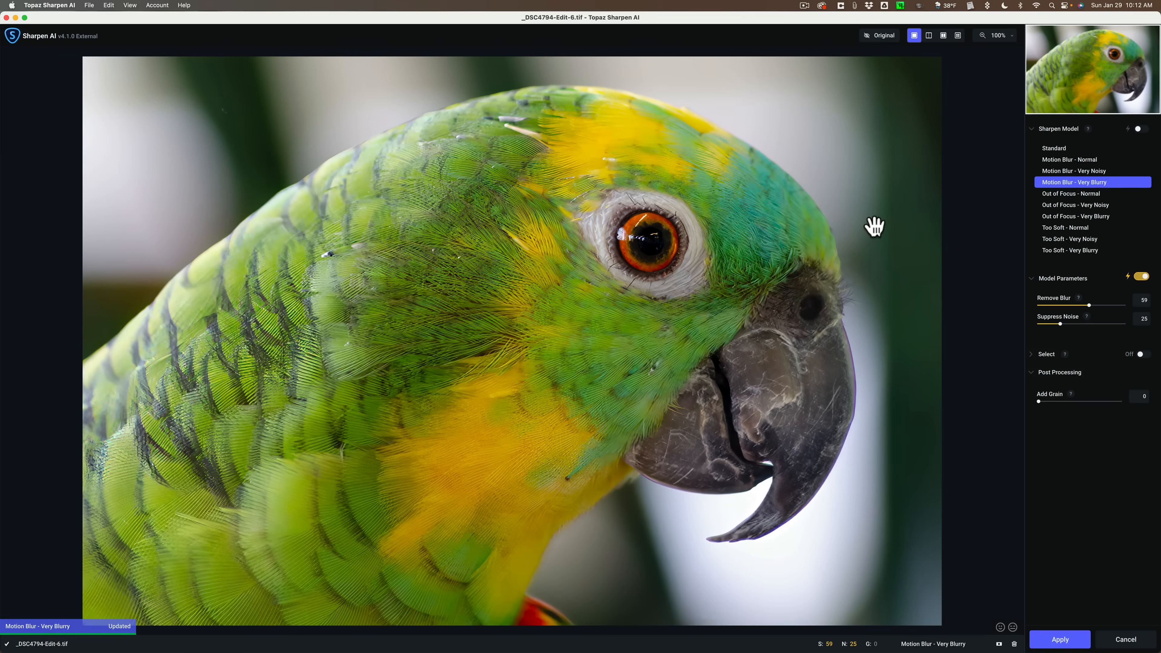
pyautogui.moveTo(861, 227)
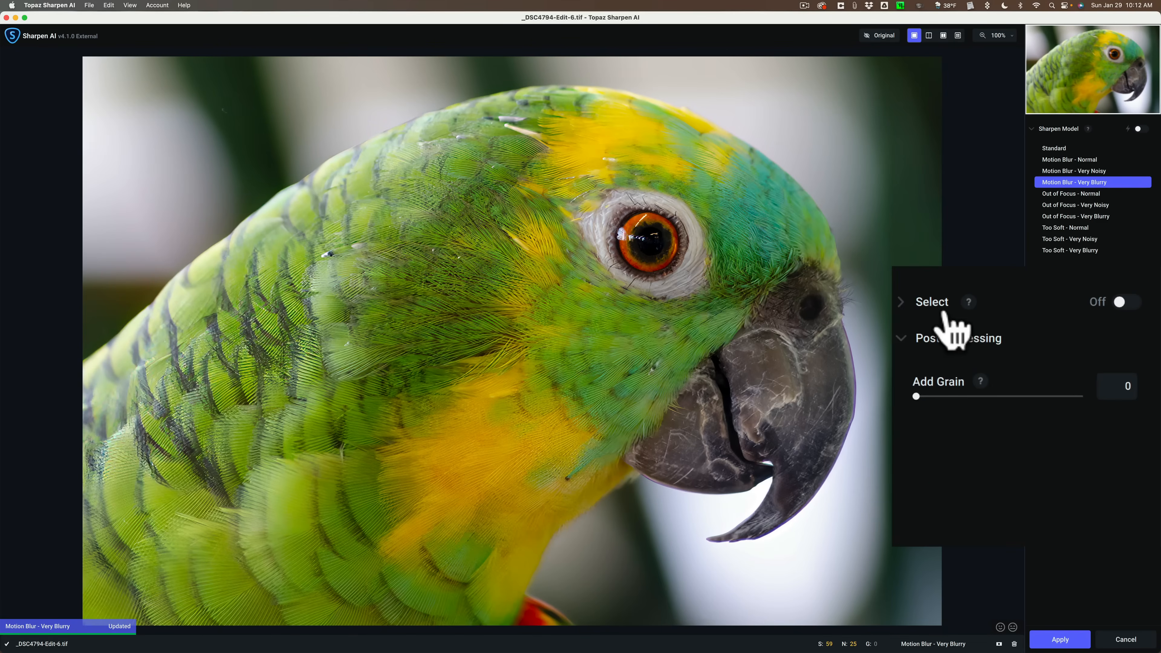
pyautogui.click(1129, 301)
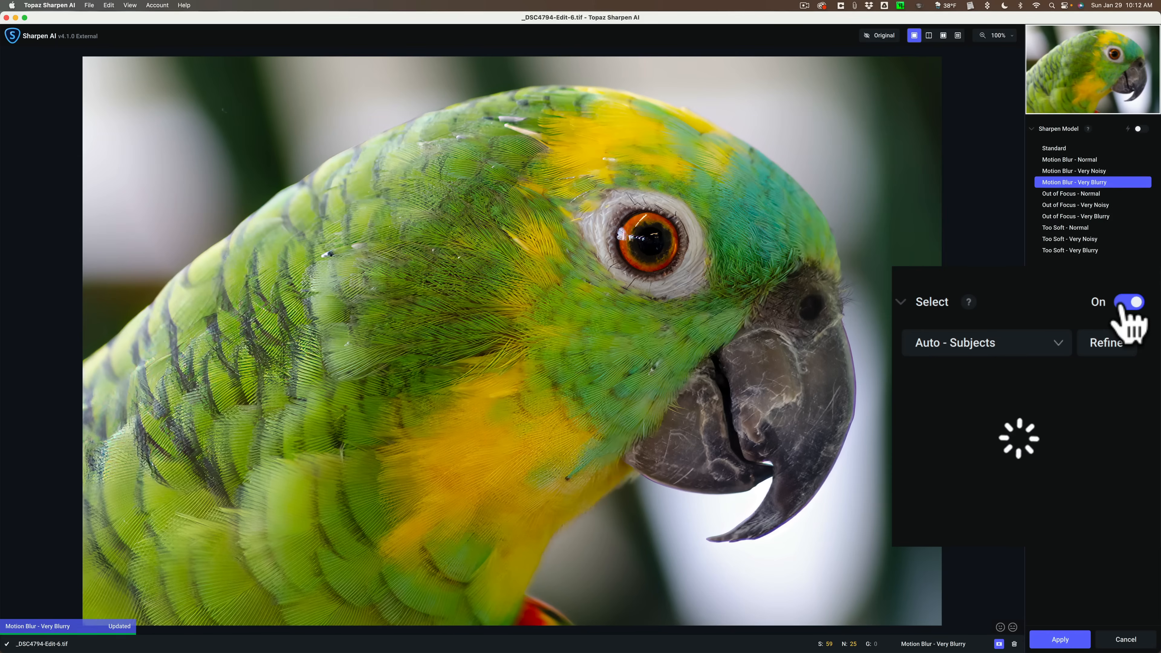
pyautogui.click(1129, 303)
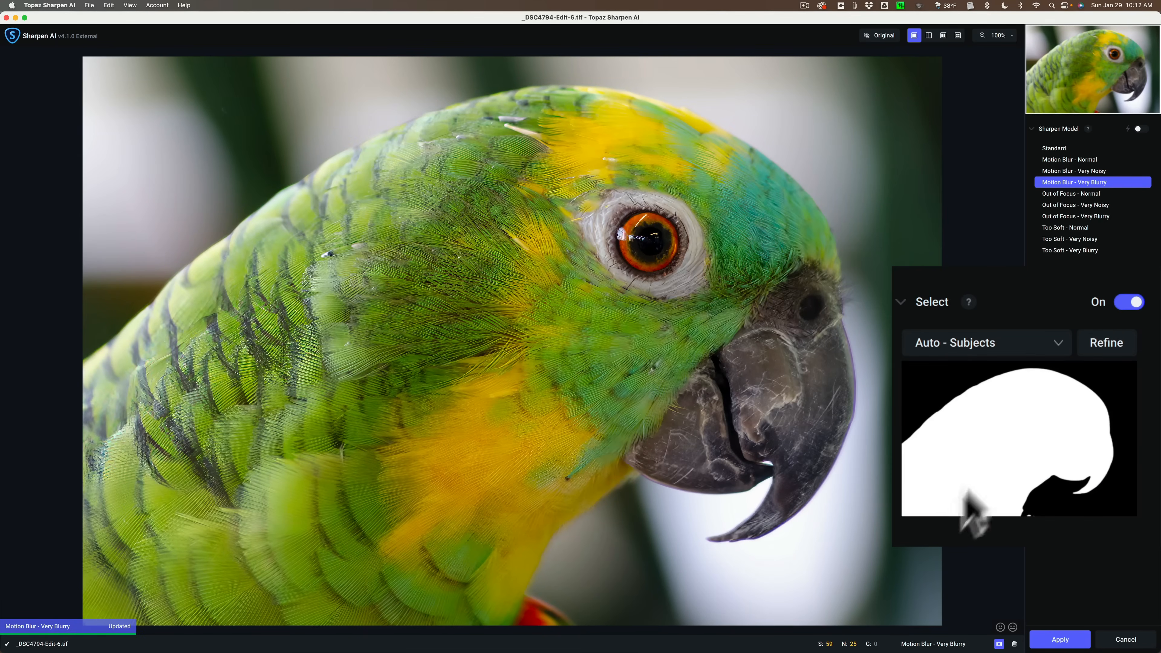
pyautogui.moveTo(1088, 438)
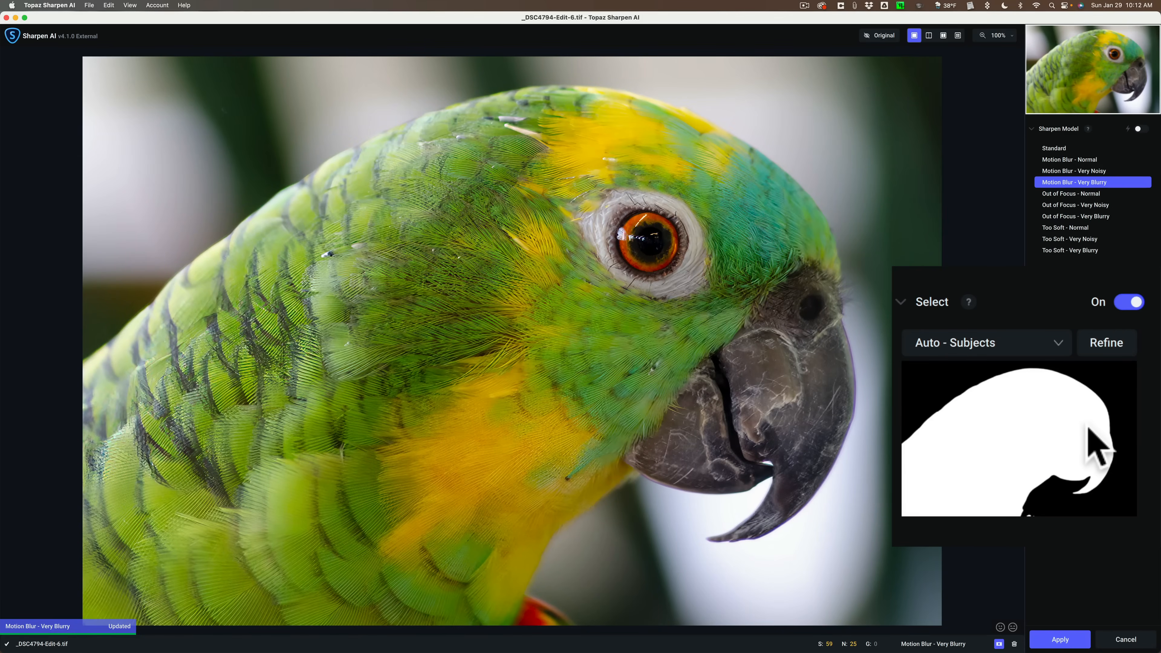
pyautogui.moveTo(1043, 437)
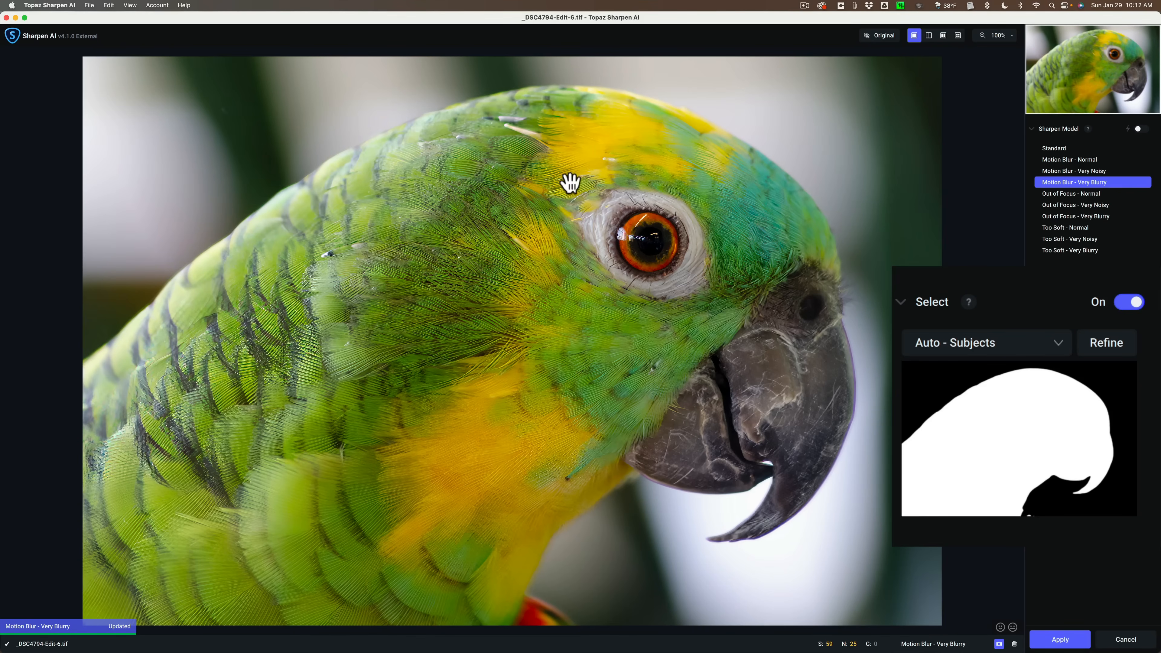
pyautogui.moveTo(464, 187)
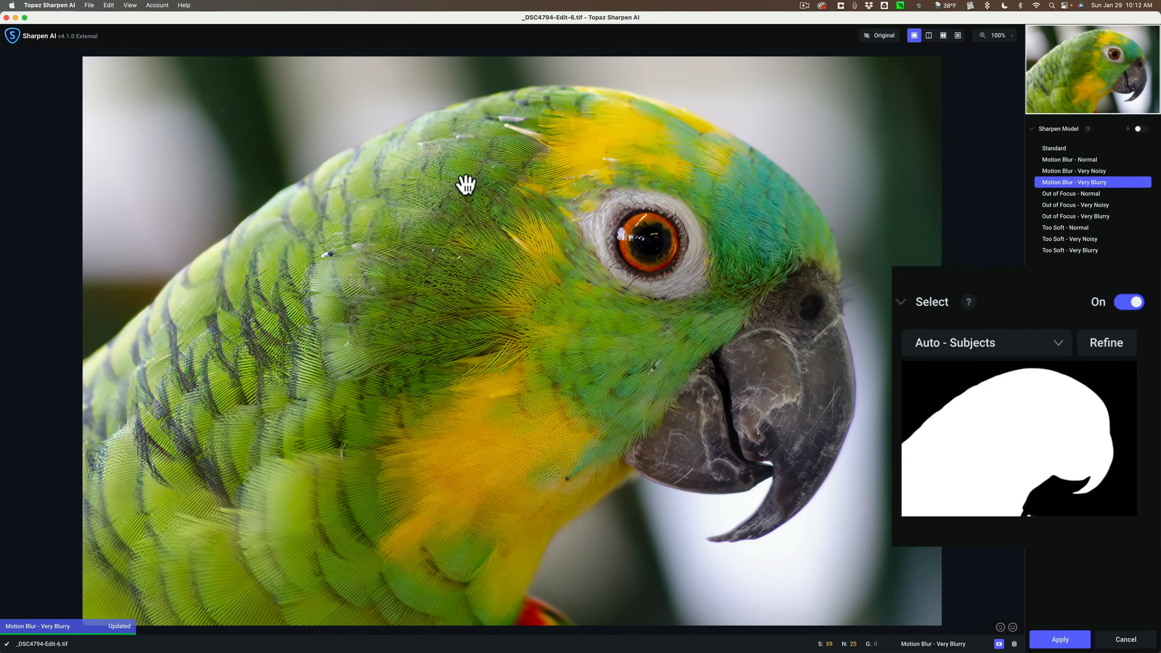
pyautogui.moveTo(853, 177)
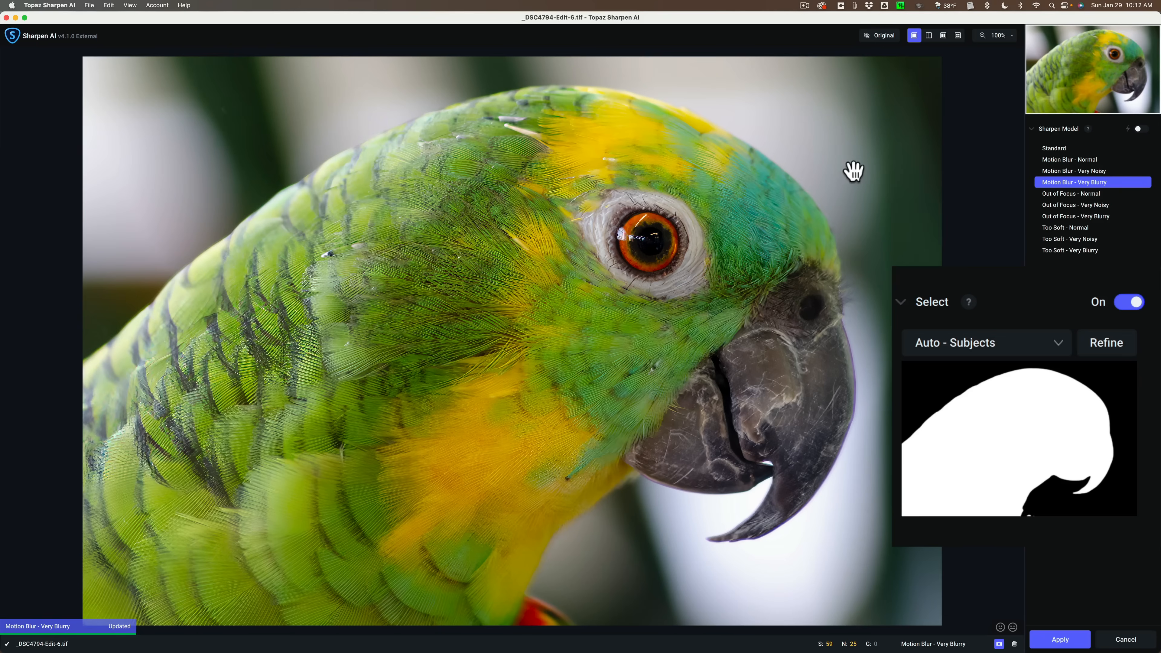
pyautogui.moveTo(791, 209)
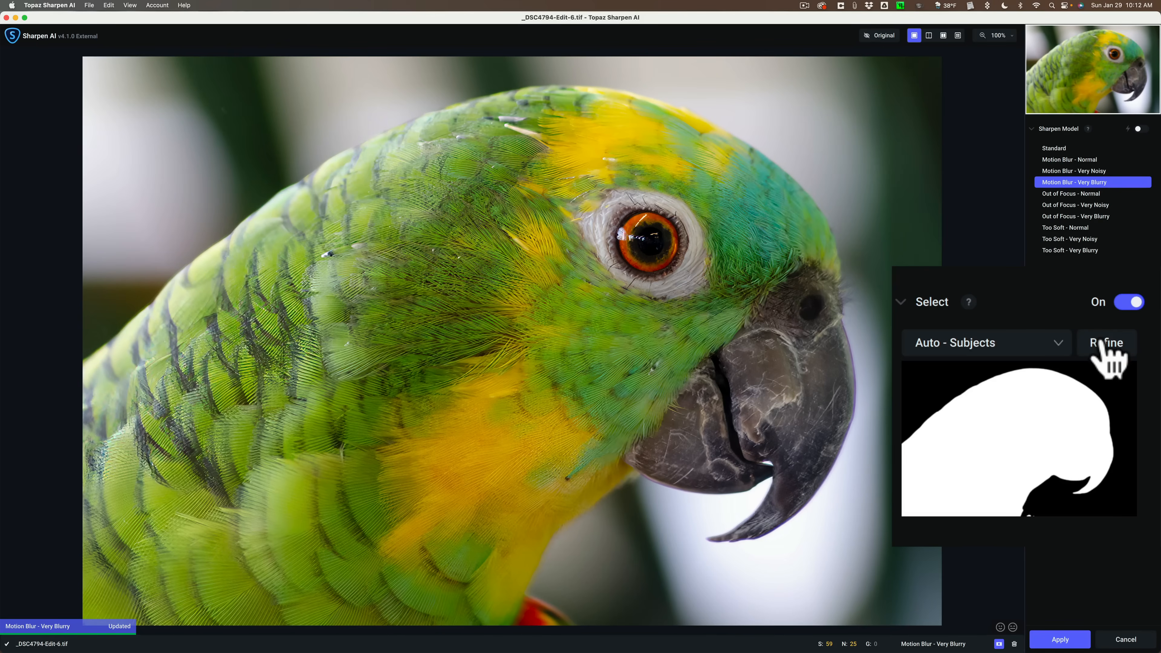
# - Refine the subject mask with the Add brush at size 40 and opacity 45
pyautogui.click(1107, 343)
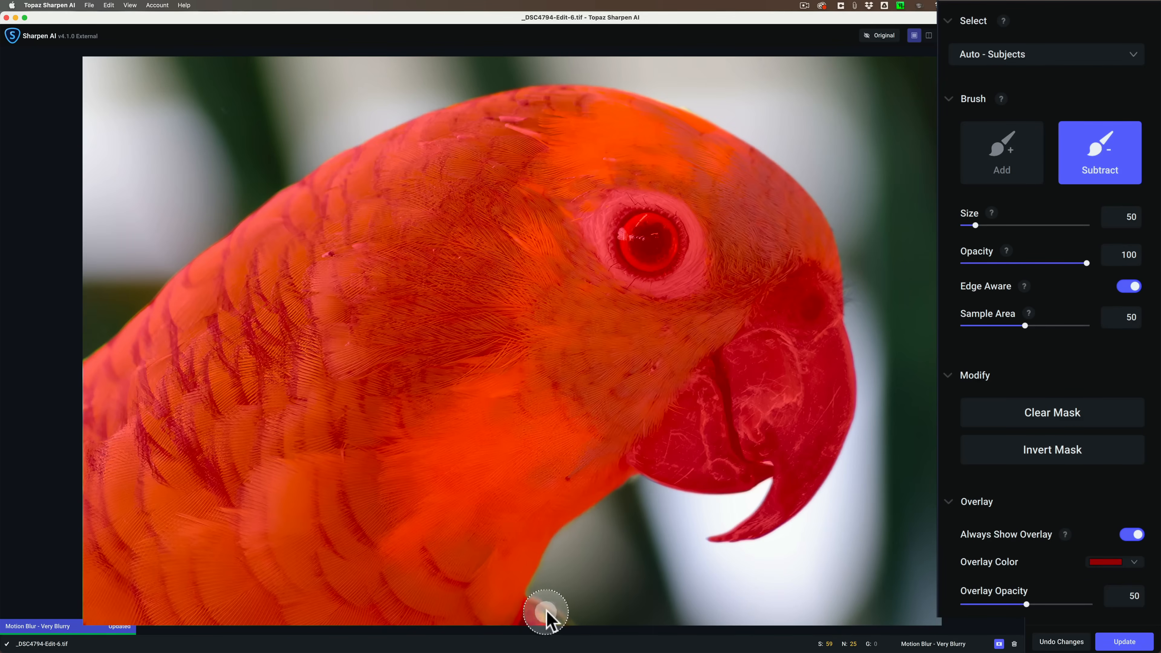
pyautogui.moveTo(563, 622)
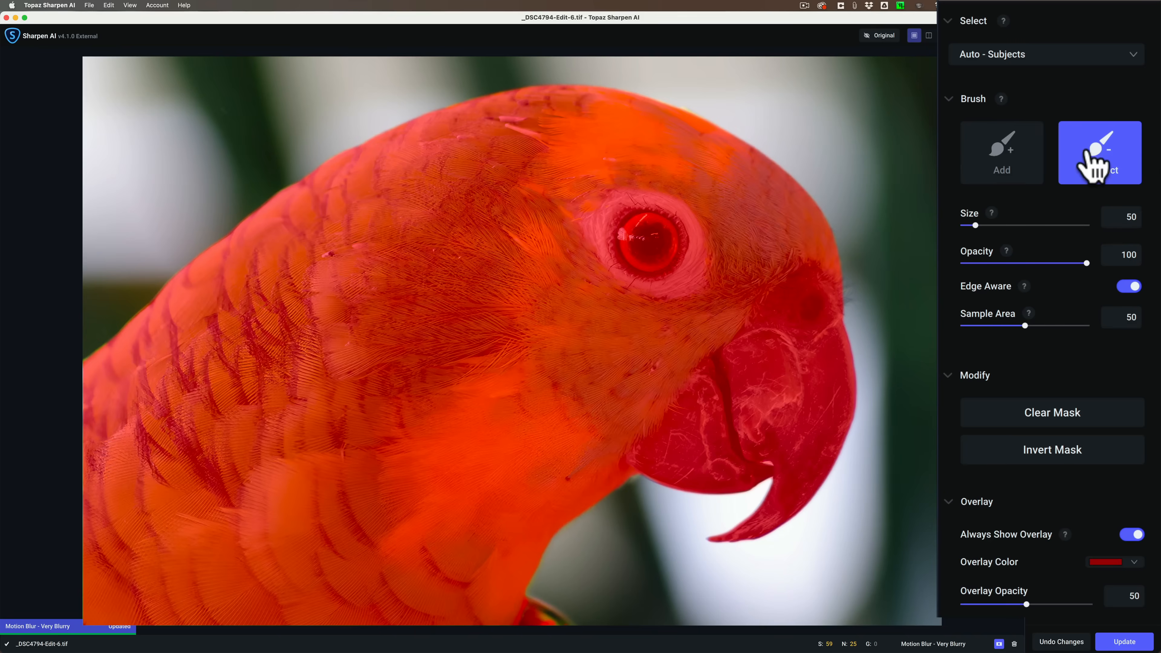
pyautogui.moveTo(976, 225); pyautogui.dragTo(997, 225)
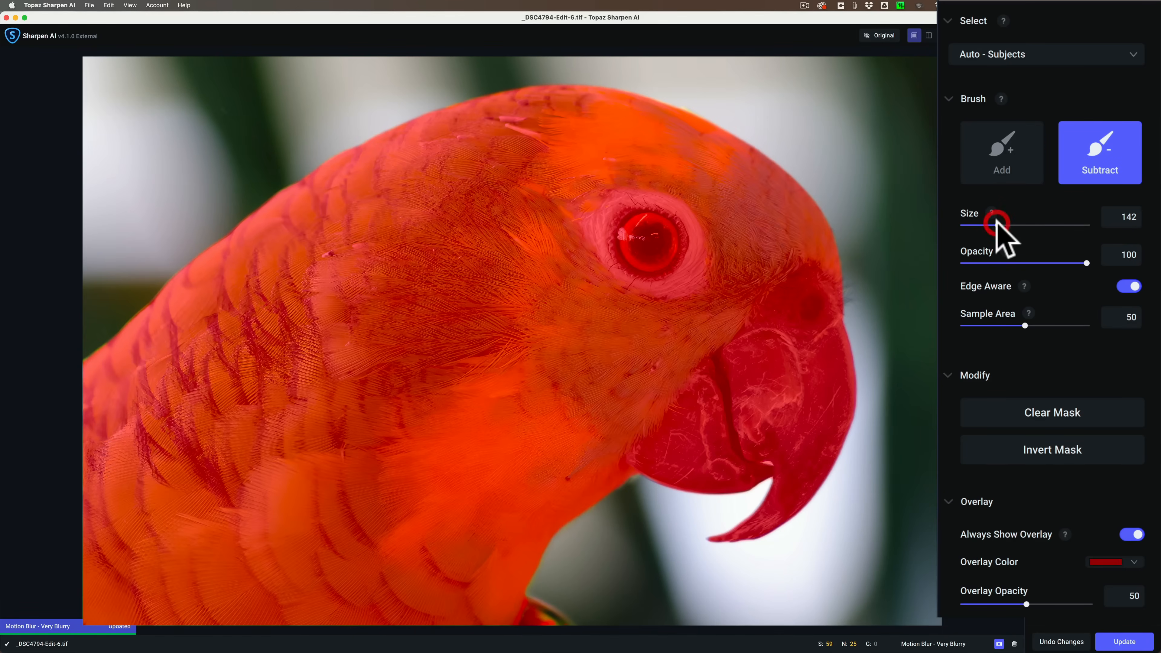
pyautogui.moveTo(998, 222); pyautogui.dragTo(999, 222)
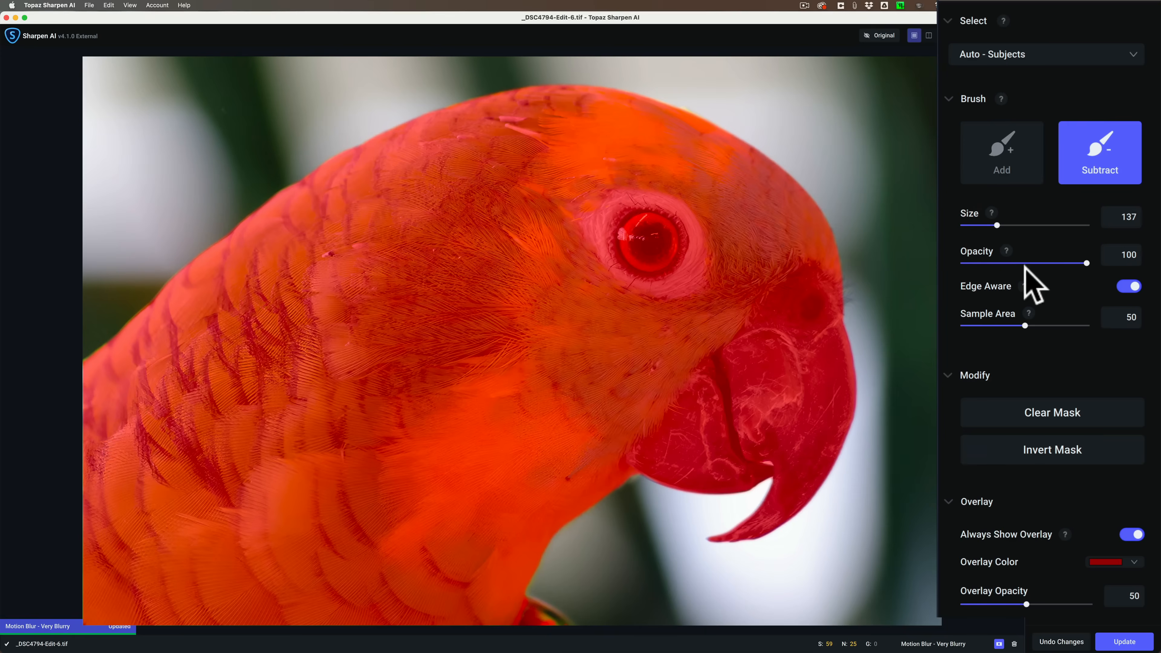
pyautogui.moveTo(1016, 270)
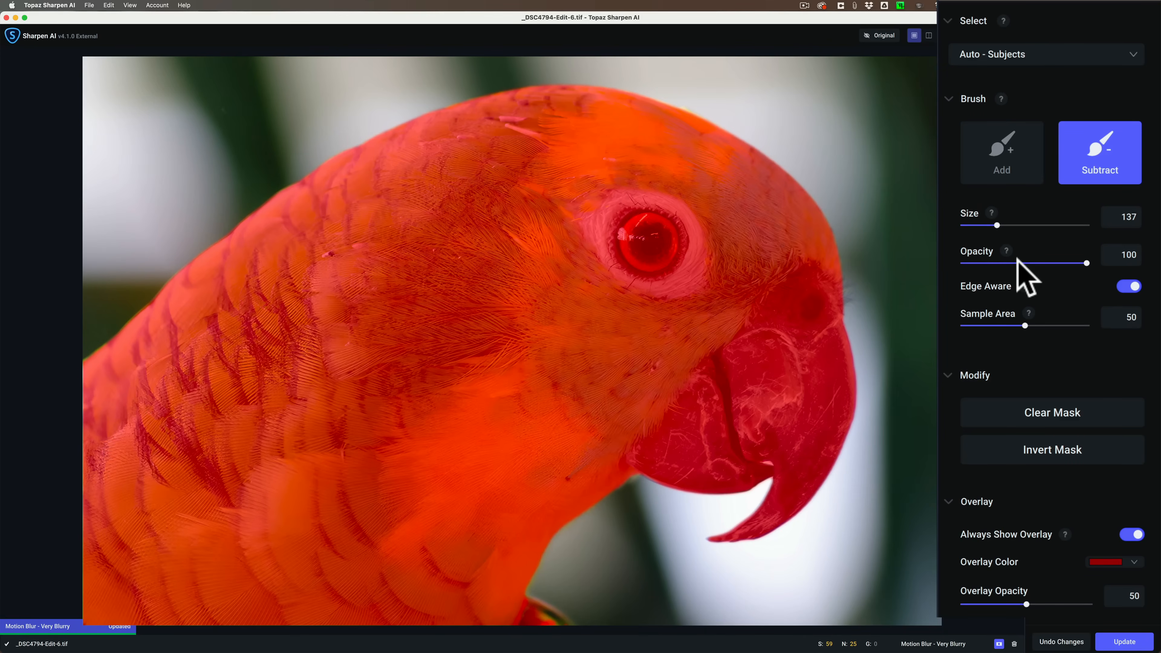
pyautogui.moveTo(1086, 263); pyautogui.dragTo(1016, 263)
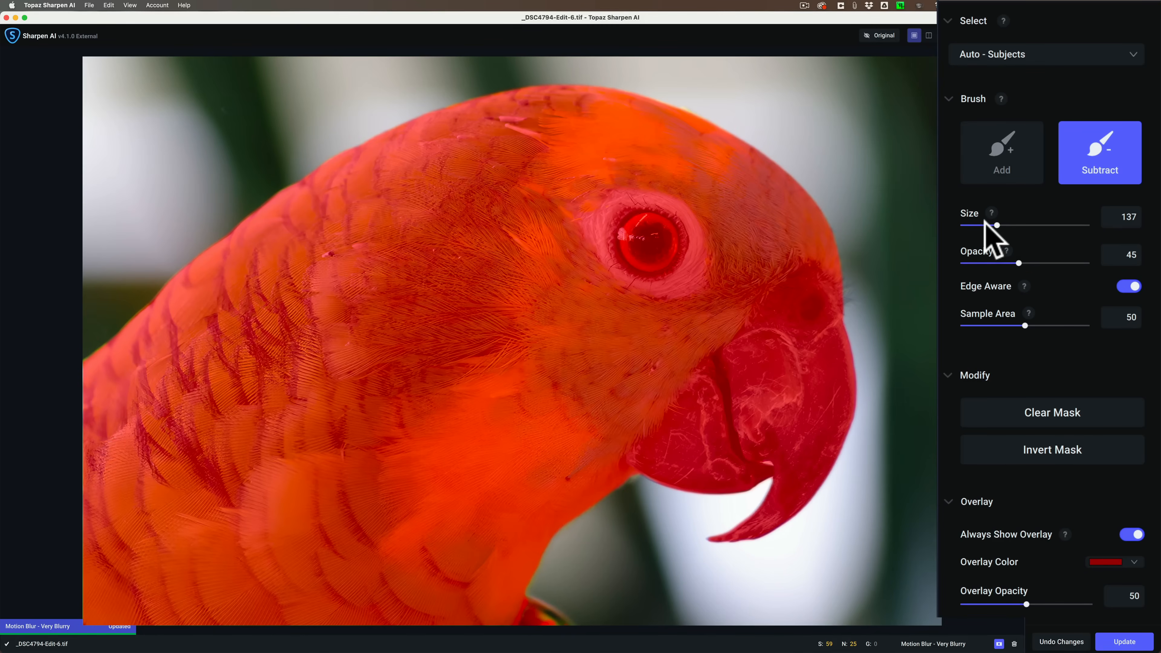
pyautogui.moveTo(999, 225); pyautogui.dragTo(973, 225)
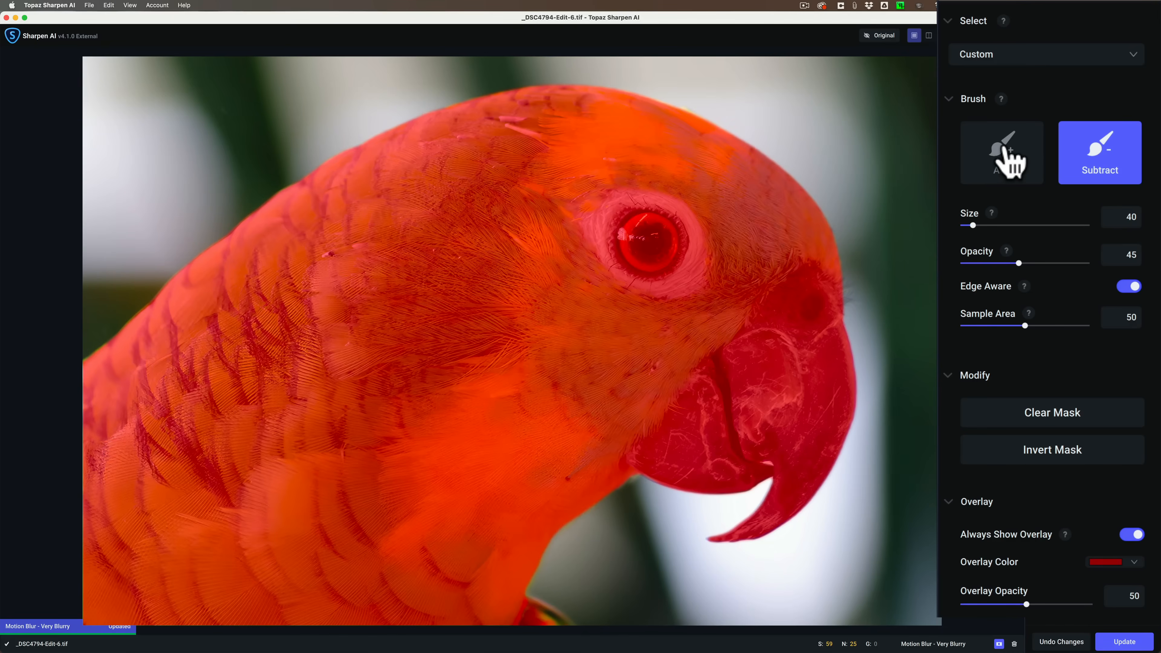
pyautogui.click(1001, 152)
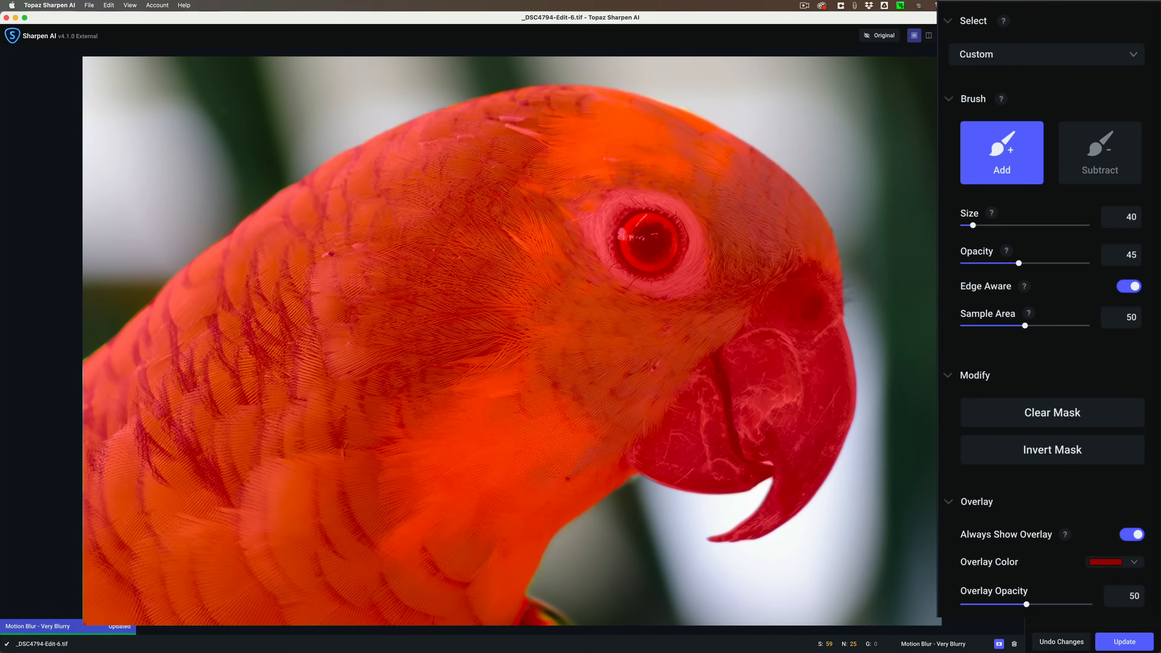
pyautogui.moveTo(992, 171)
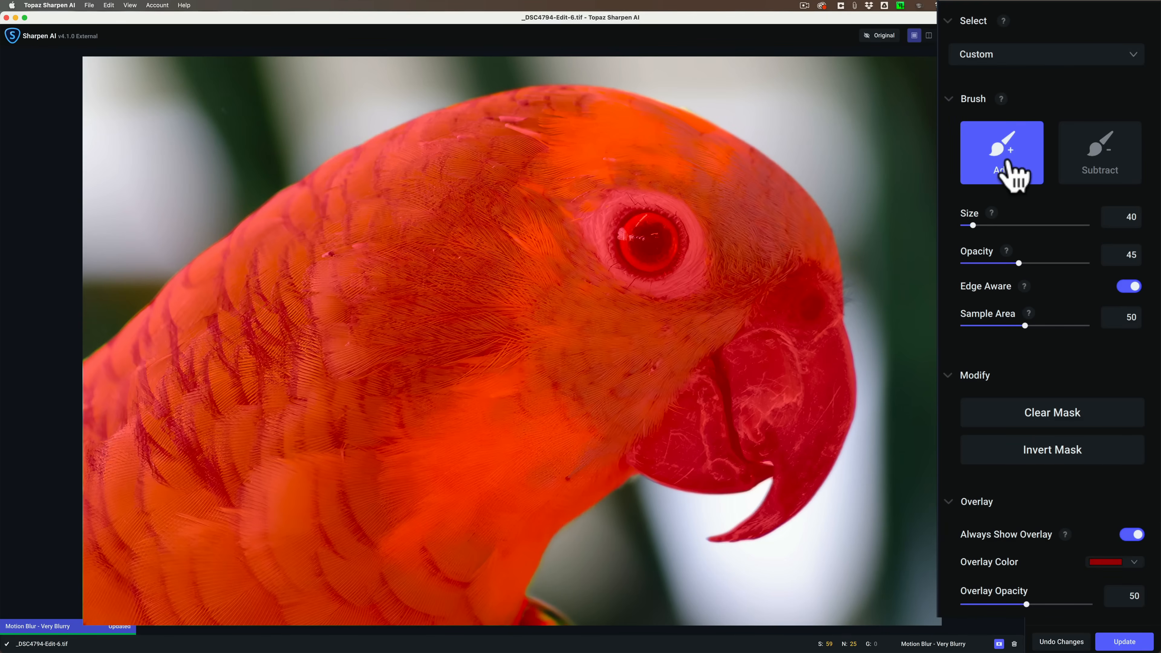
pyautogui.moveTo(1047, 440)
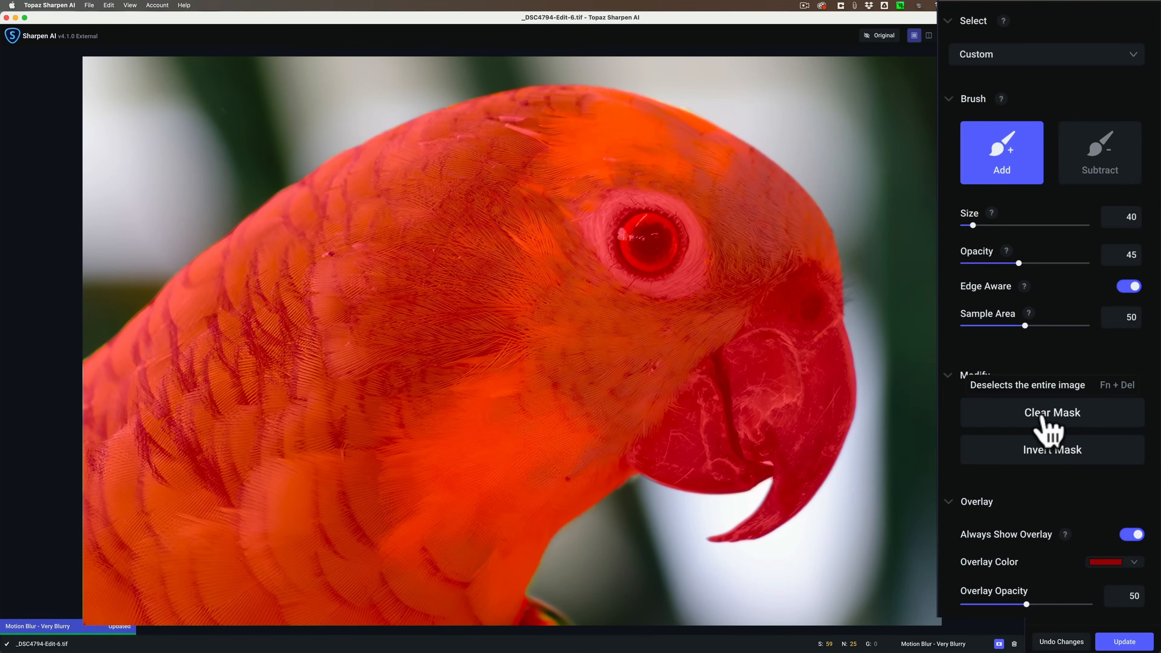
pyautogui.moveTo(976, 360)
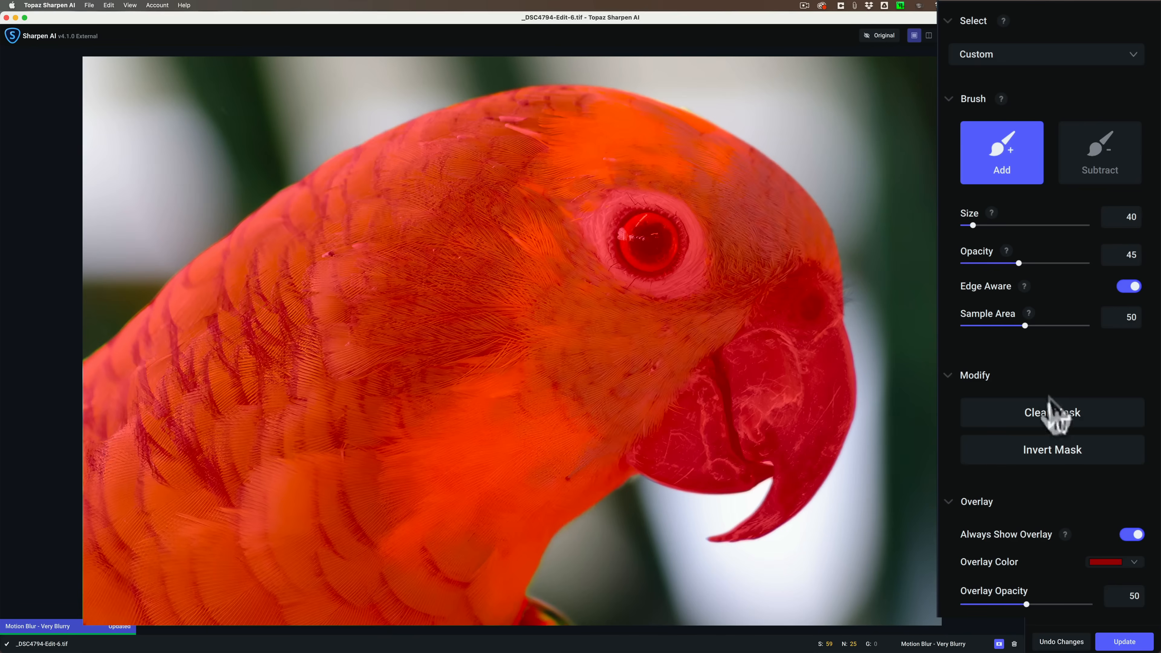
pyautogui.moveTo(1078, 304)
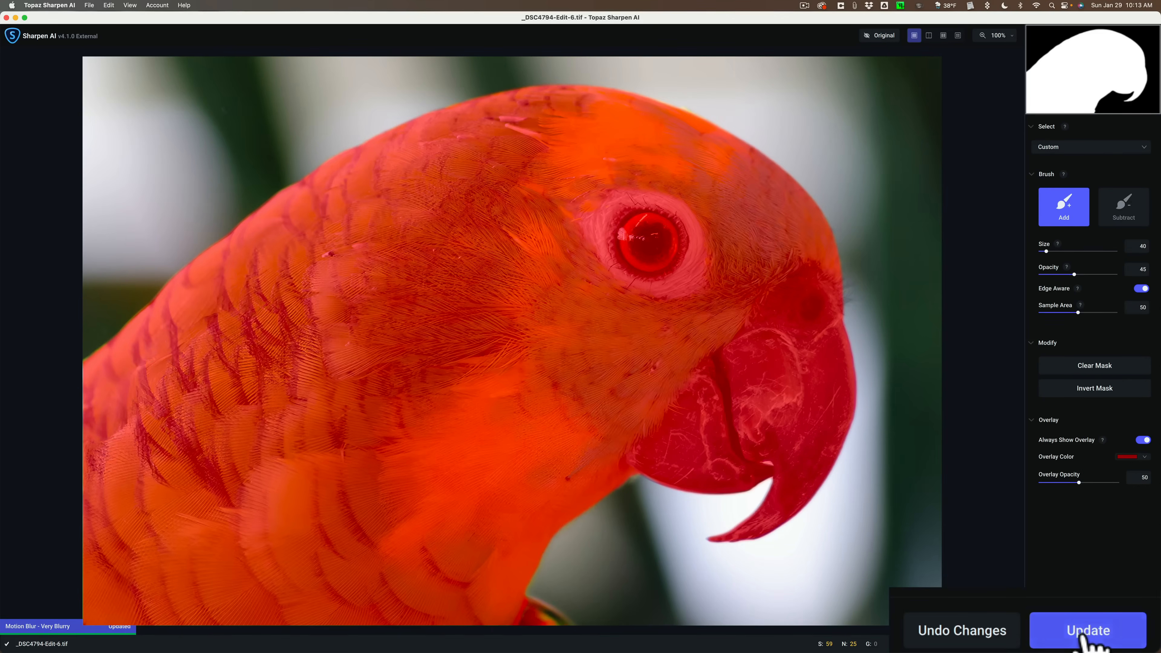
# - Update to save the refined custom mask and return to the sharpened preview
pyautogui.click(1087, 638)
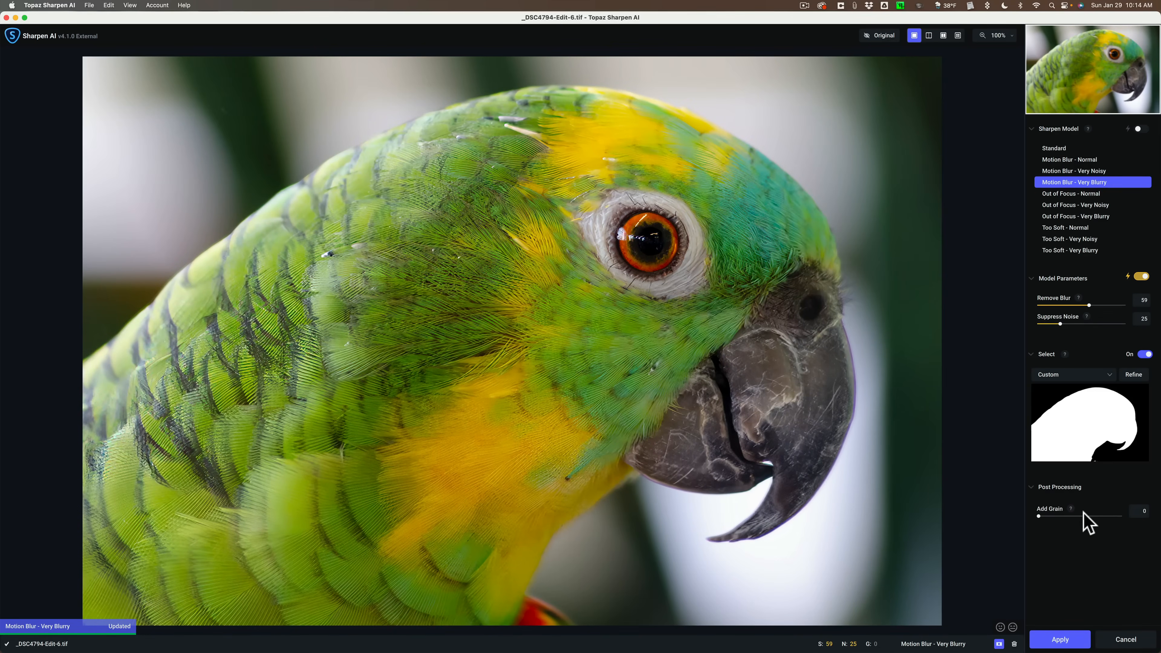
pyautogui.moveTo(1027, 352)
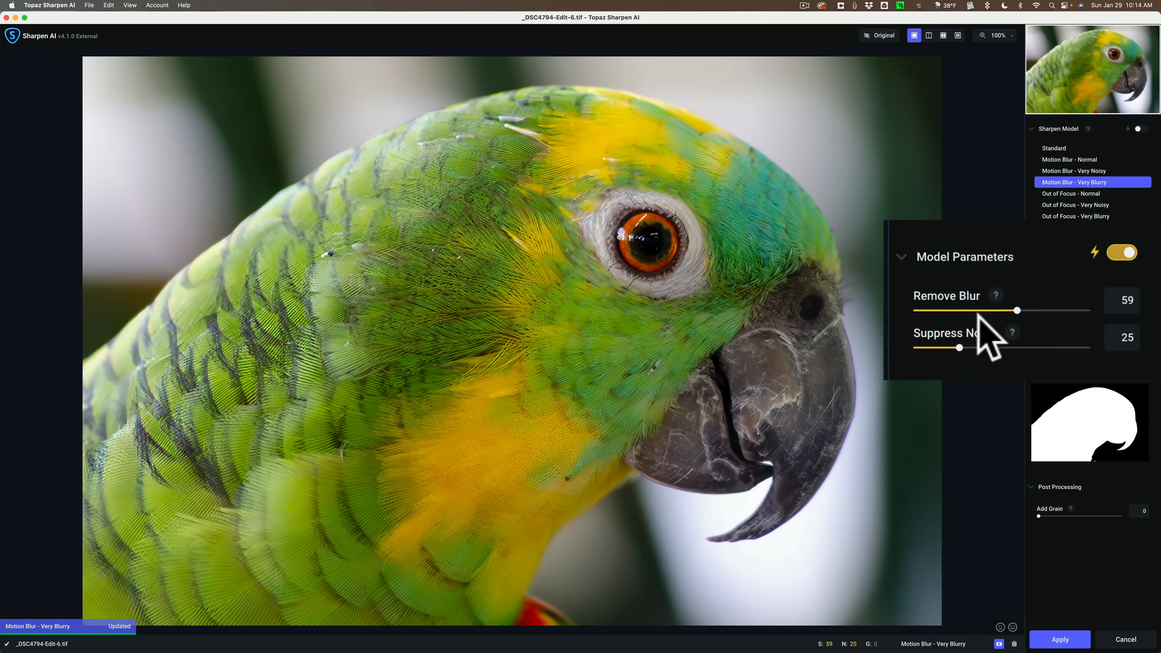
pyautogui.moveTo(555, 378)
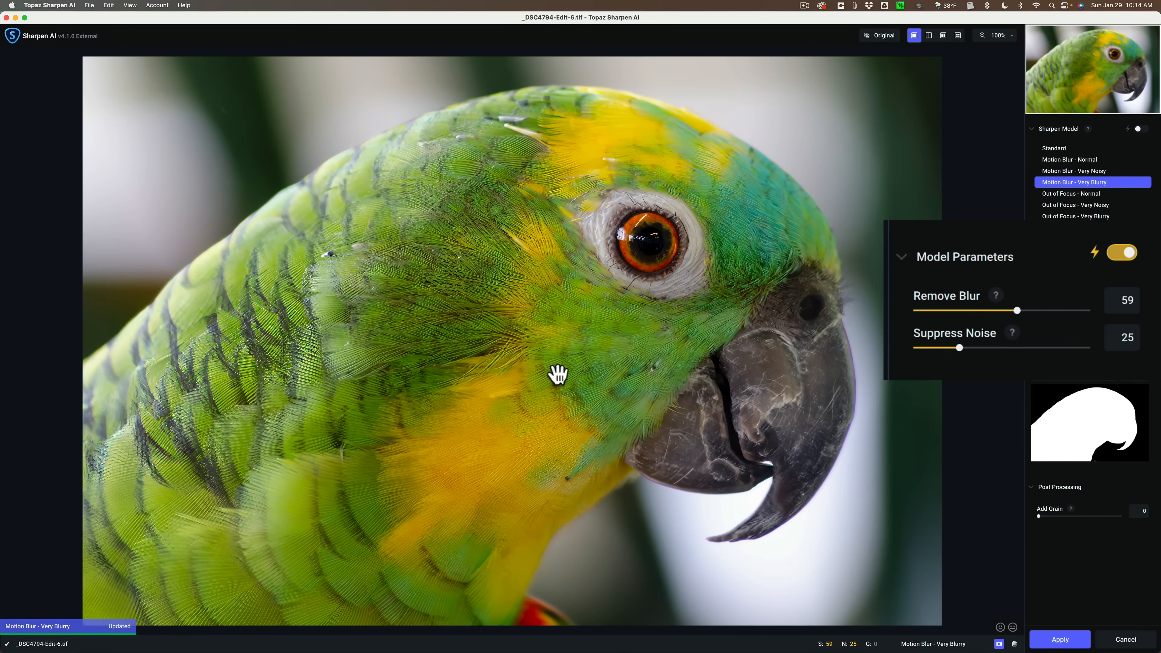
pyautogui.moveTo(739, 319)
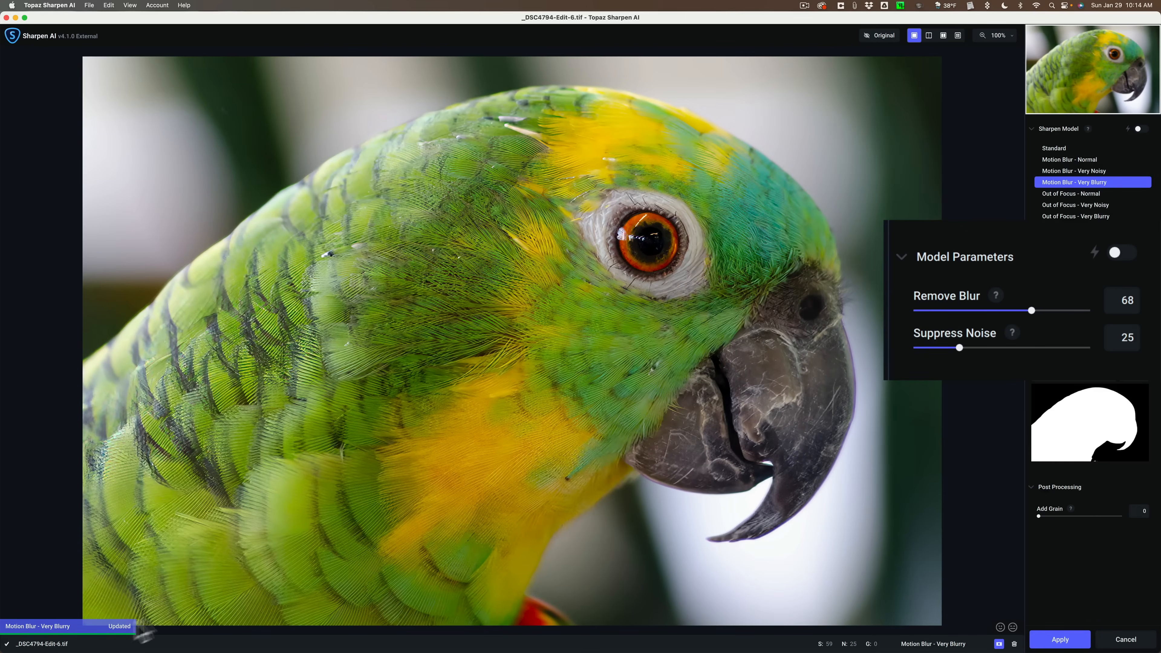
pyautogui.moveTo(995, 343)
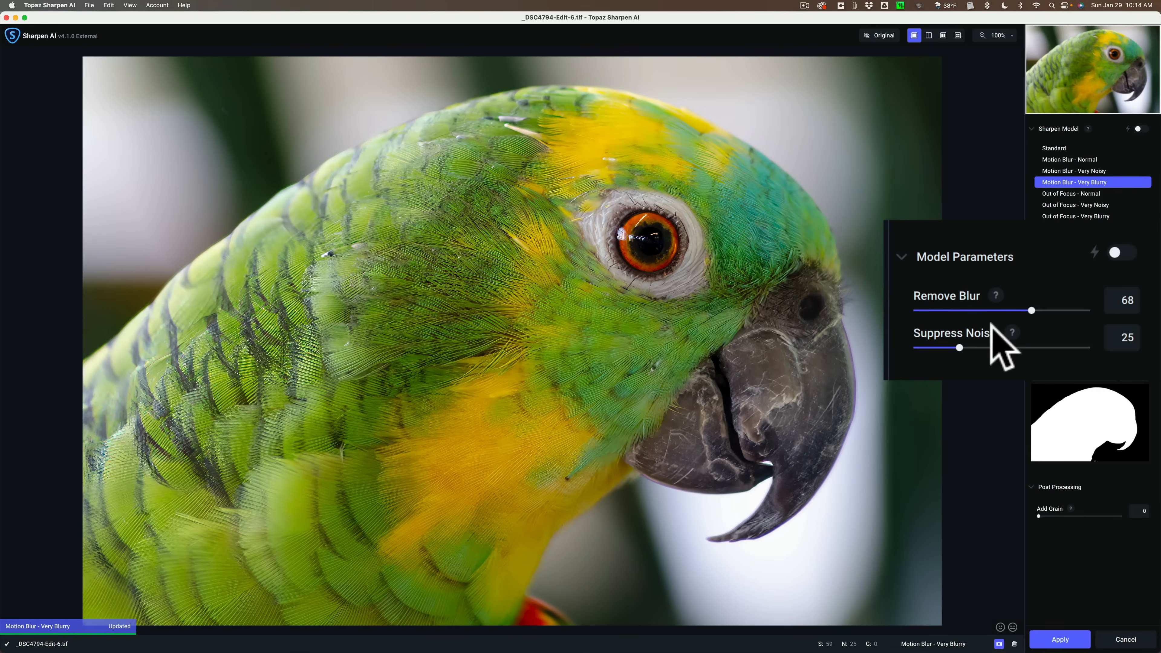
pyautogui.moveTo(982, 371)
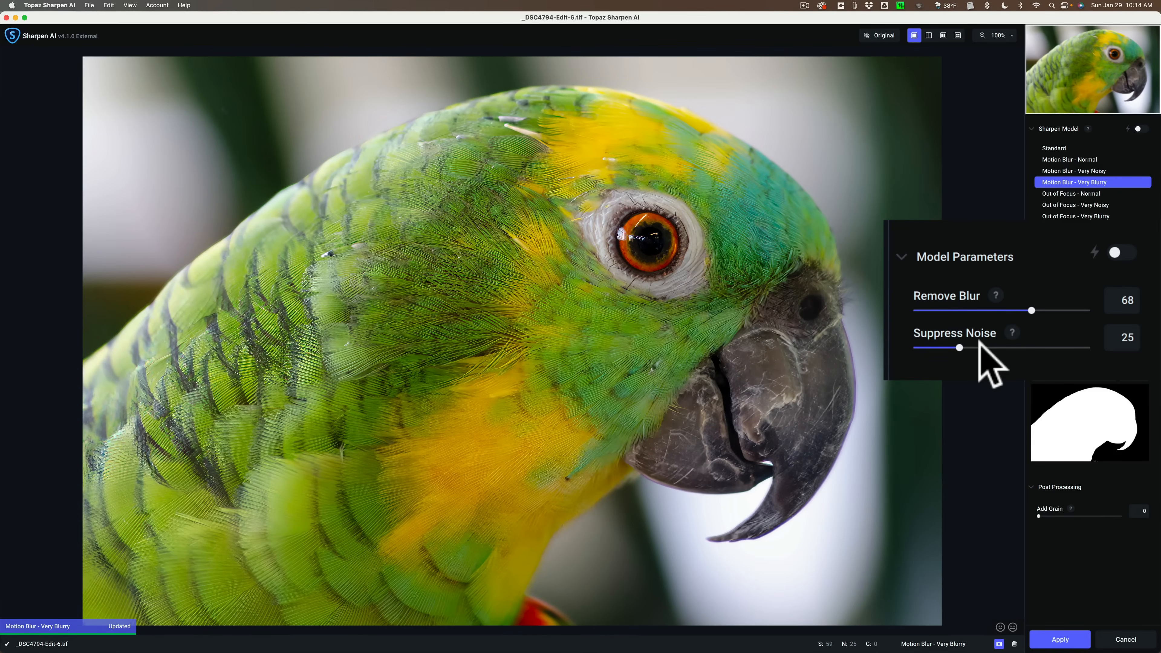
pyautogui.moveTo(1072, 345)
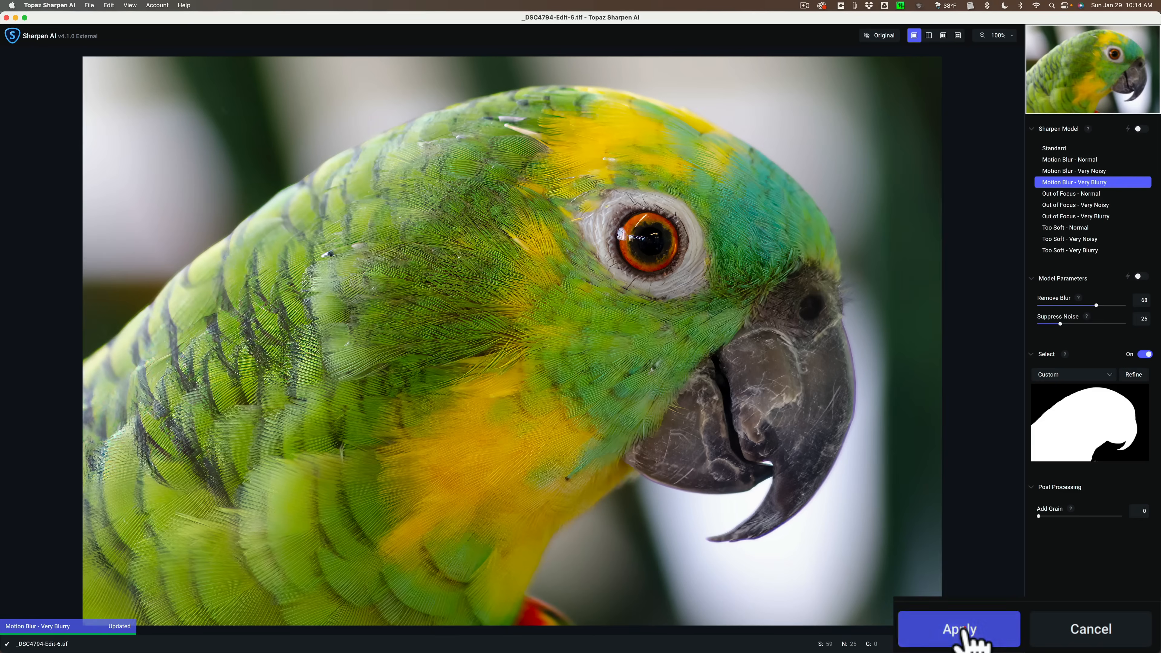
# - Apply the sharpening back to Lightroom and flip between the sharpened TIFF and the original
pyautogui.click(961, 629)
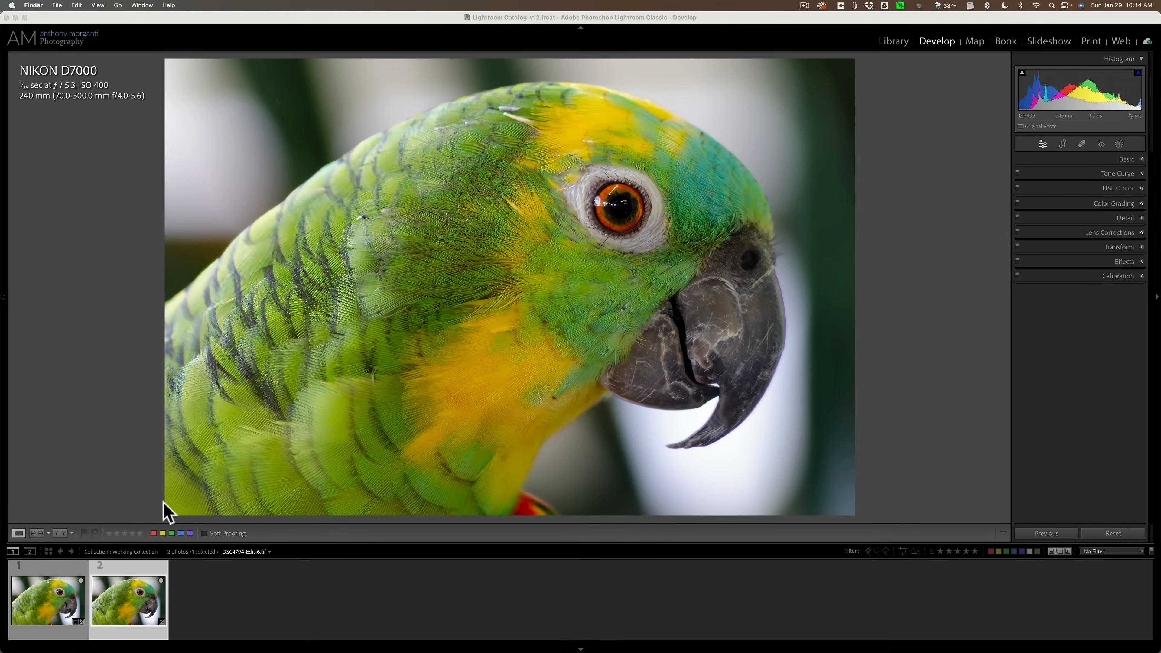
pyautogui.click(46, 602)
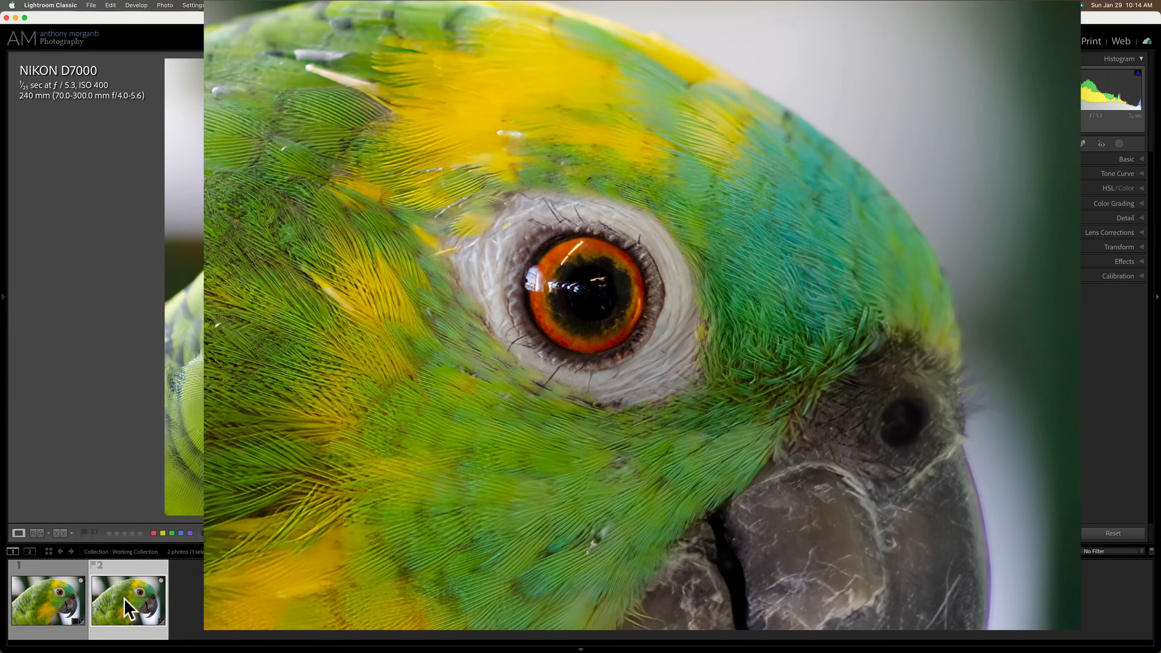
pyautogui.click(54, 604)
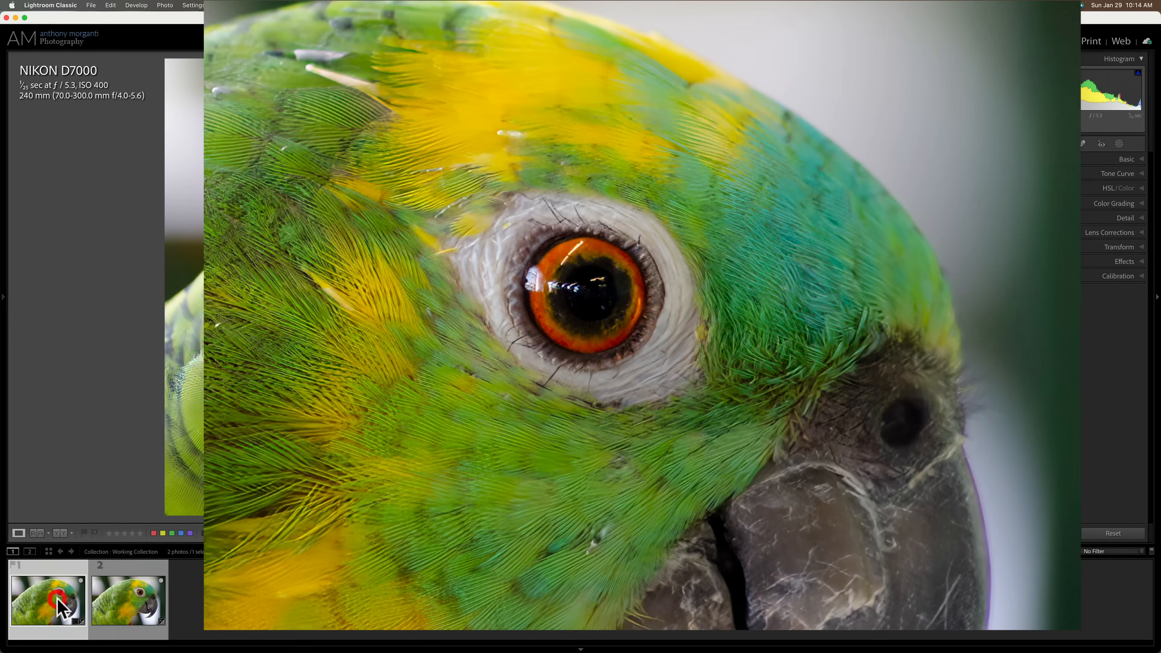
pyautogui.click(128, 603)
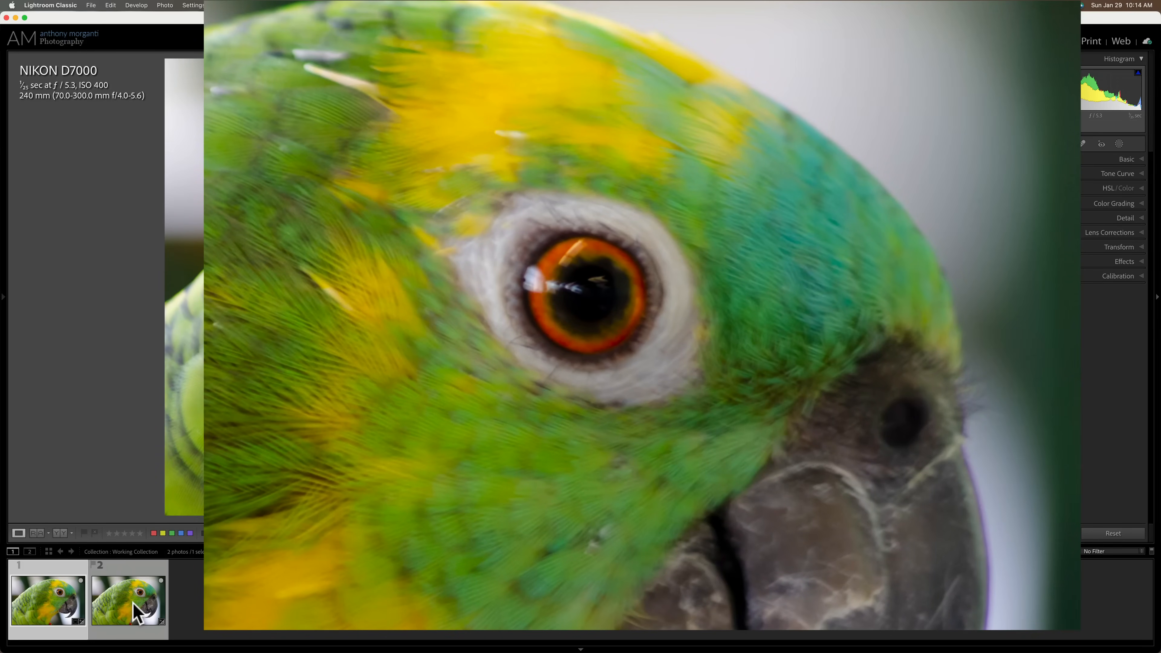